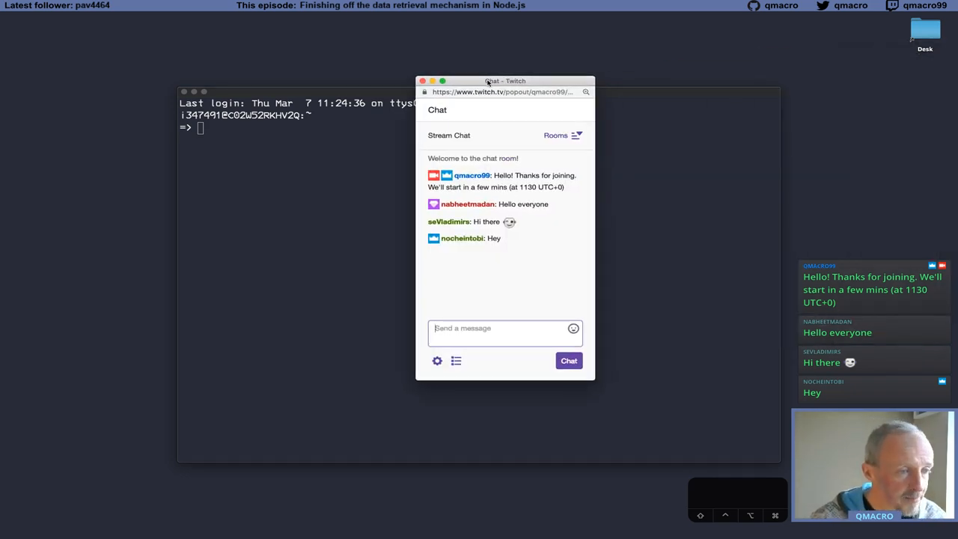
Bring the empty terminal session in front of the Twitch chat pop-out
left_click(426, 81)
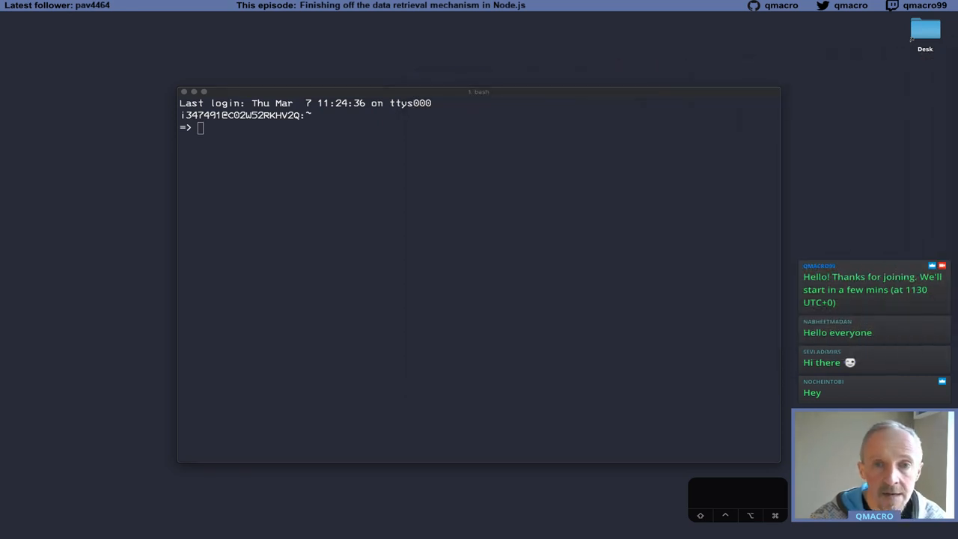
mouse_move(572, 343)
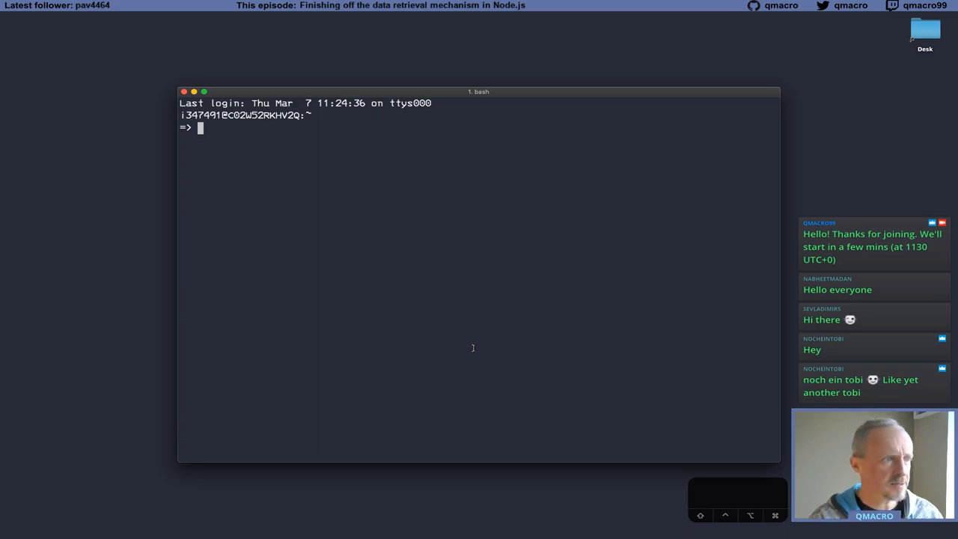
Jump to the capm projects directory via stc and enter the northbreeze folder
type("stc")
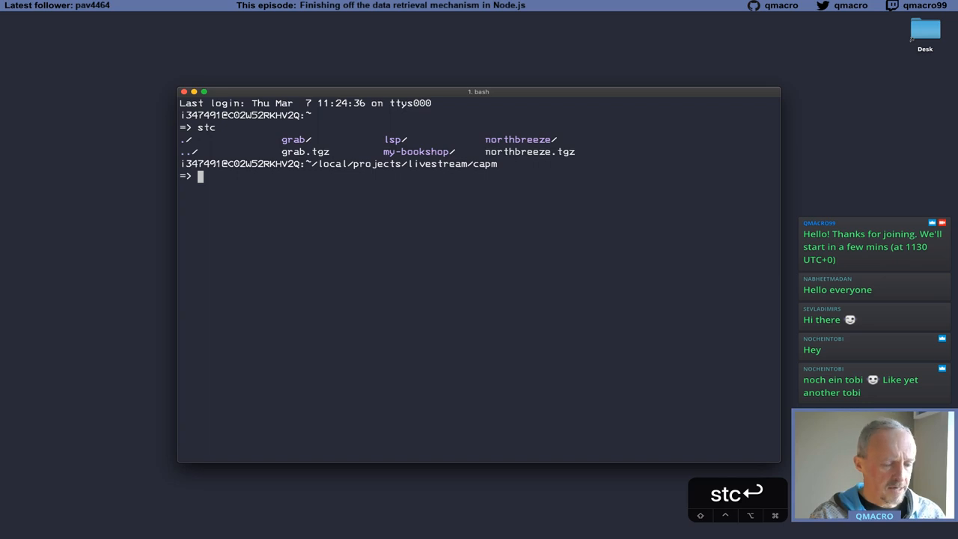
type("cd northbreeze")
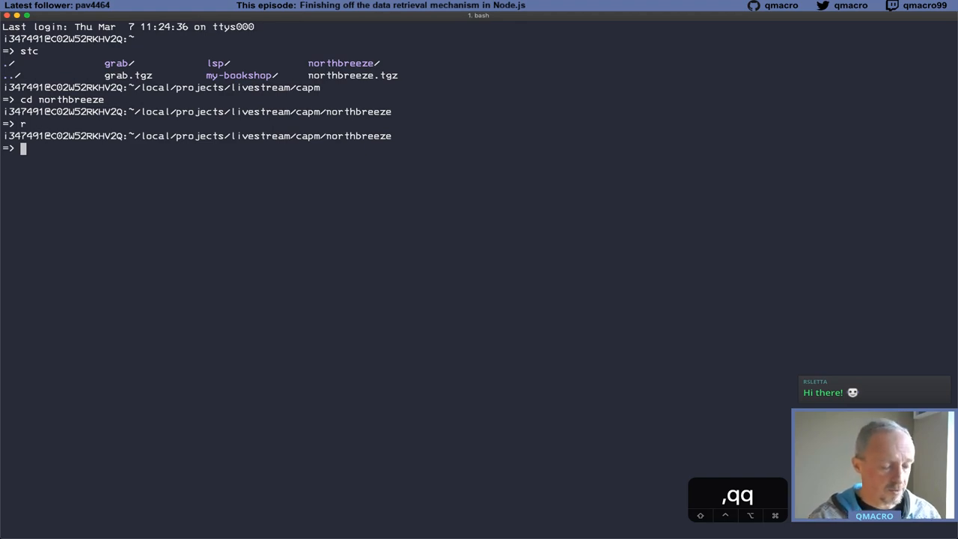
Open northbreeze.db in sqlite3 and dump its tables, category rows and Breezy views
type("sqlite3")
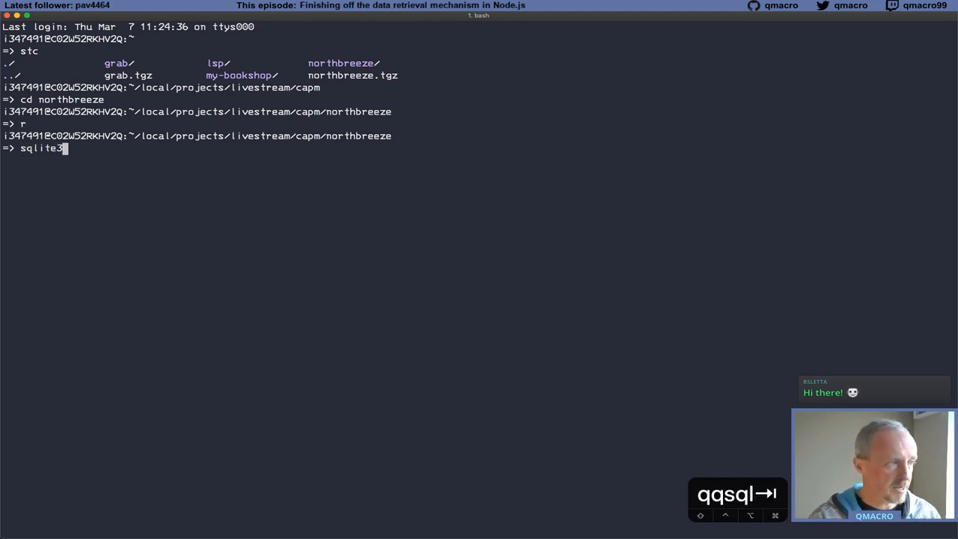
type("northbreeze.db")
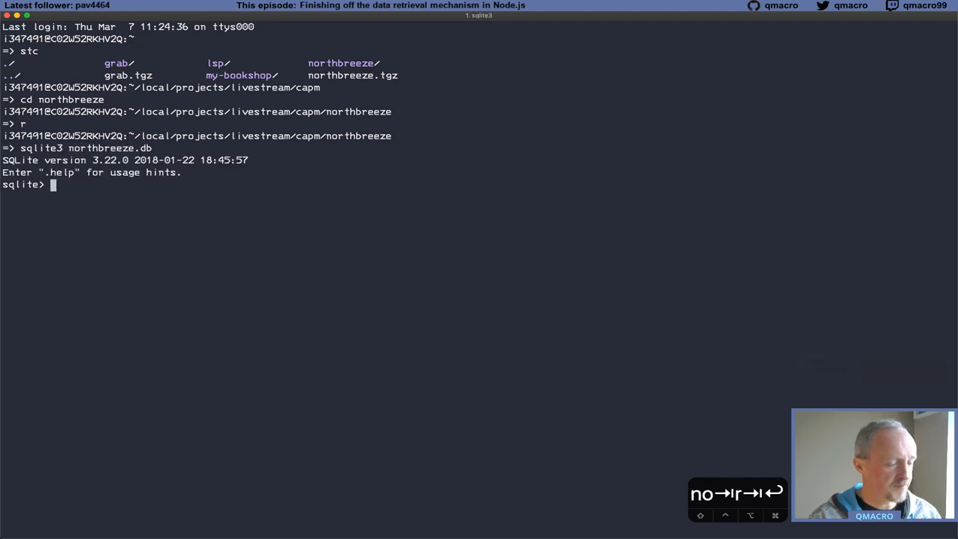
type(".dump")
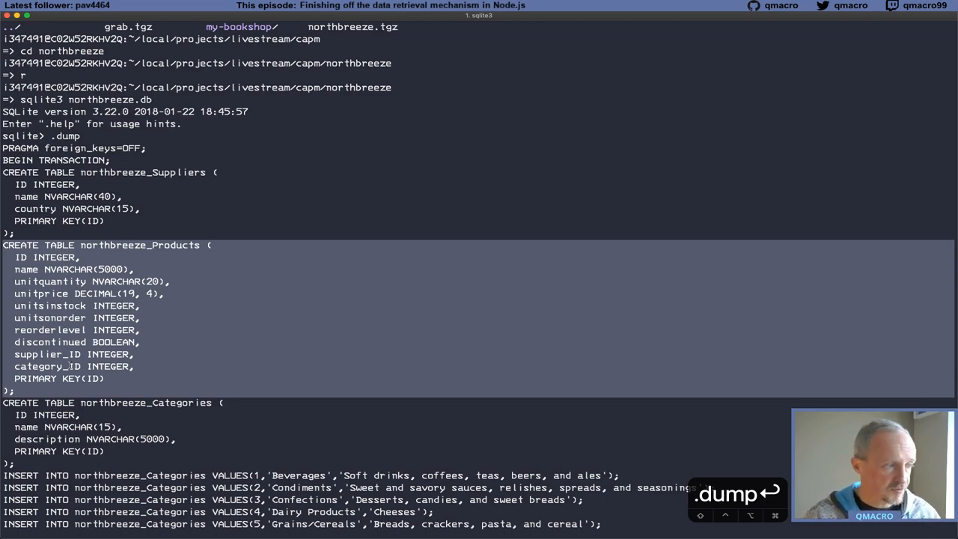
scroll("down", 3)
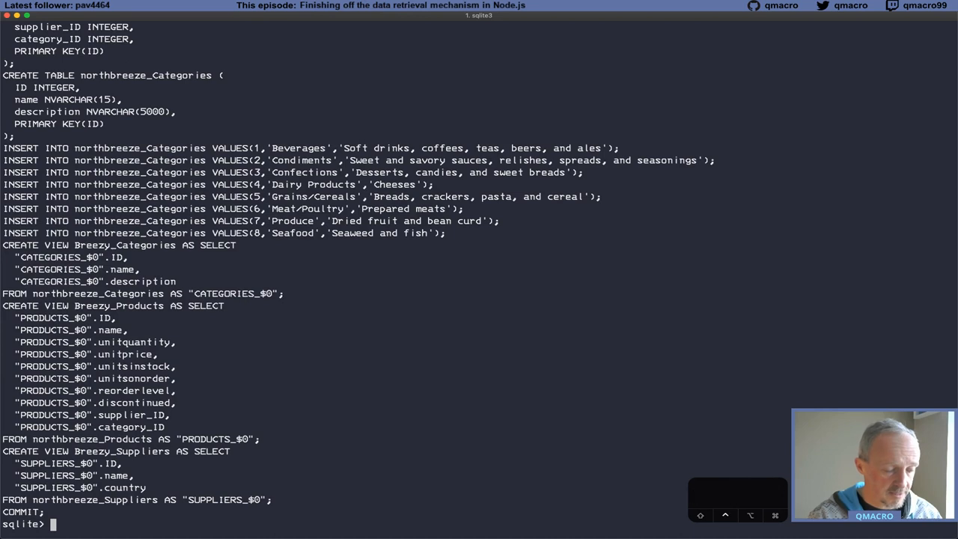
key("ctrl+c")
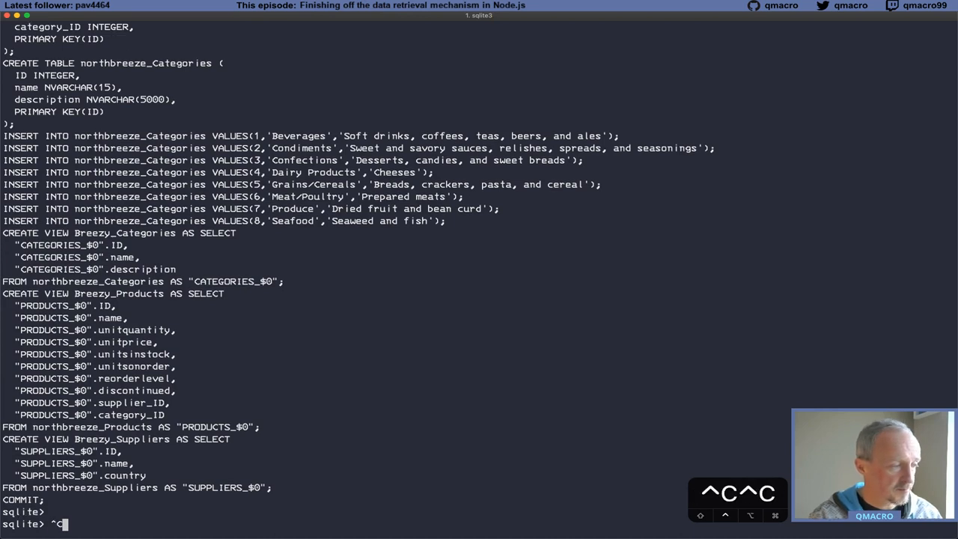
Leave the sqlite shell, view model.cds entities in vim, then head toward the browser
key("ctrl+d")
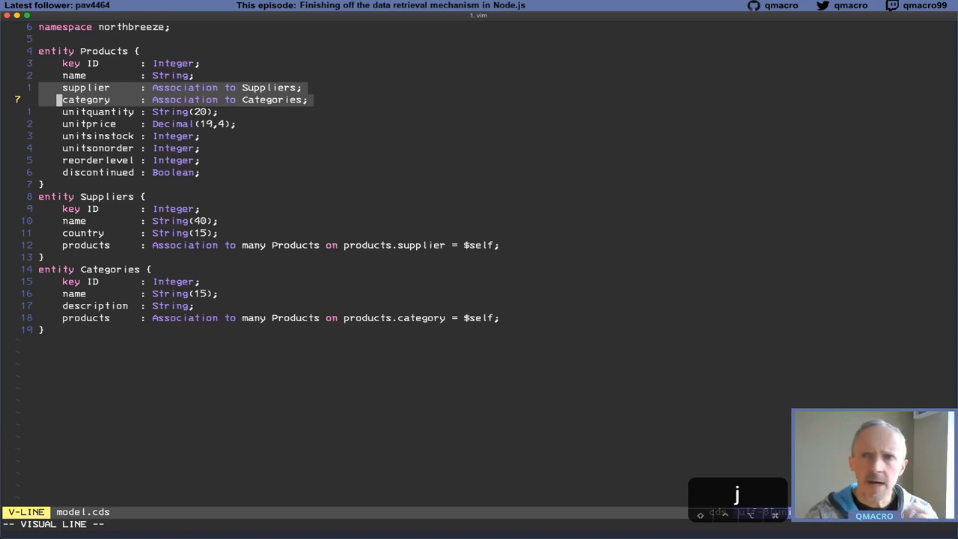
key("cmd+tab")
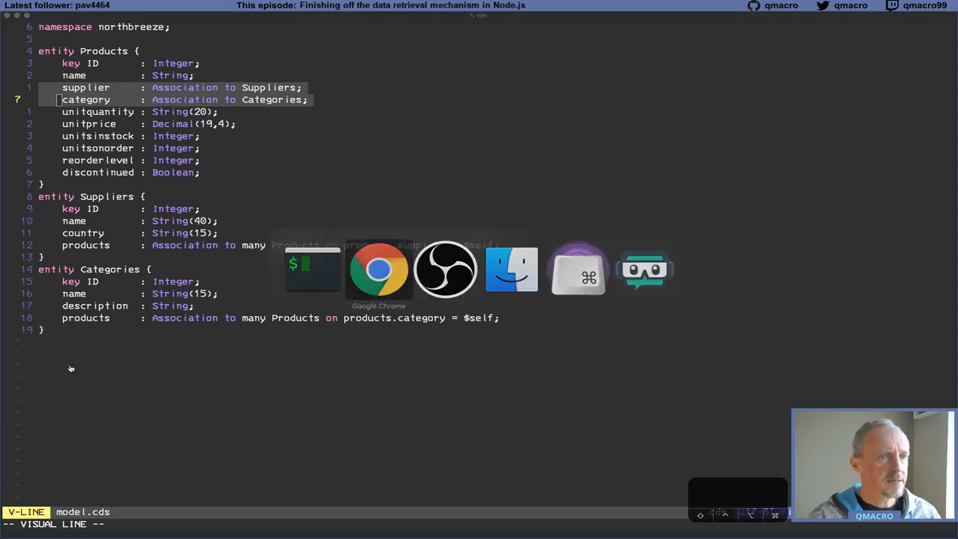
Load the Northwind OData Products JSON feed in Chrome from the prod address
left_click(379, 269)
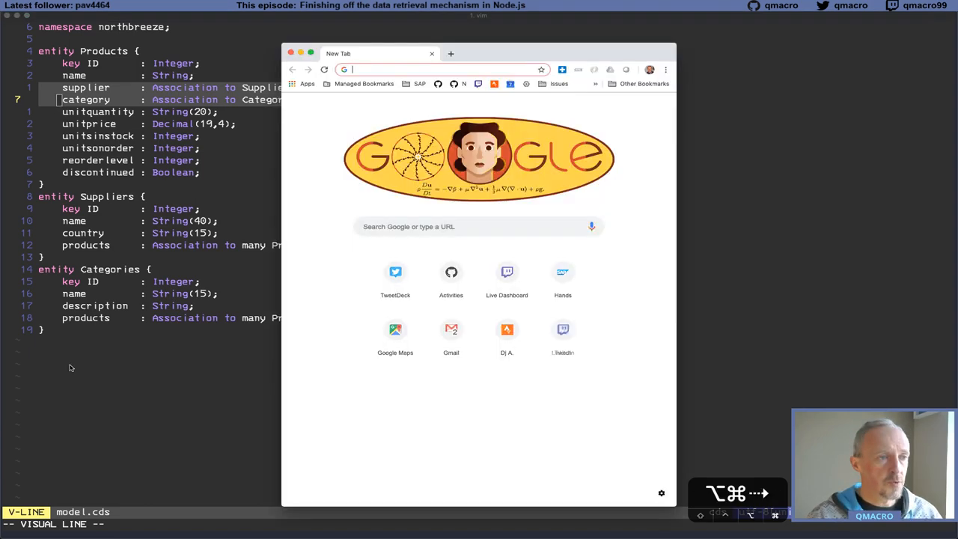
type("prod")
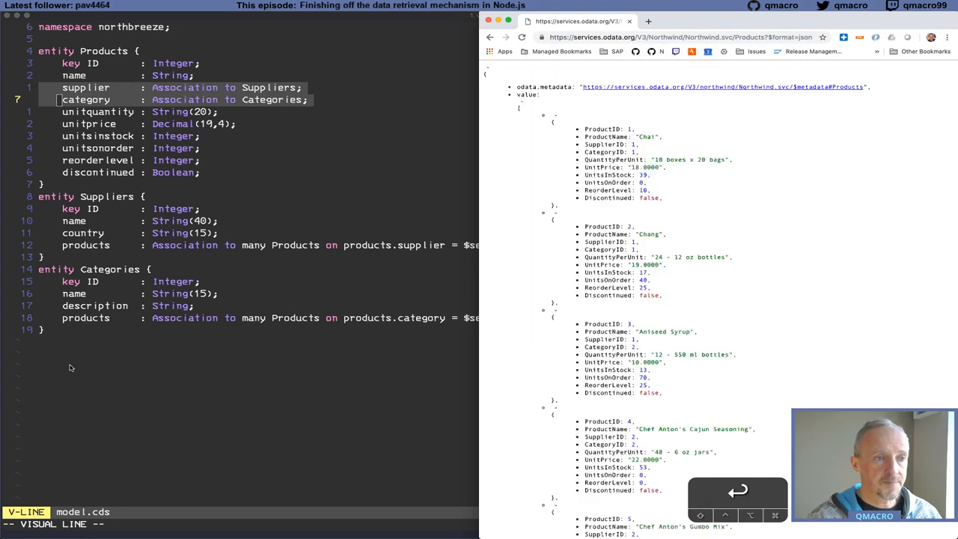
key("cmd+plus")
type("tm")
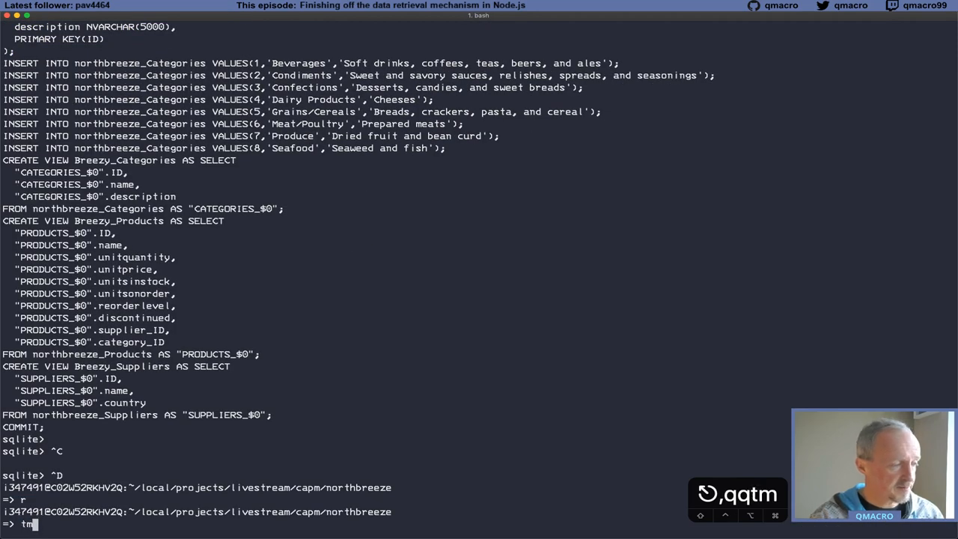
Reattach the tmux workspace with http.server, nodemon grab.js, vim and ranger panes
type("ux")
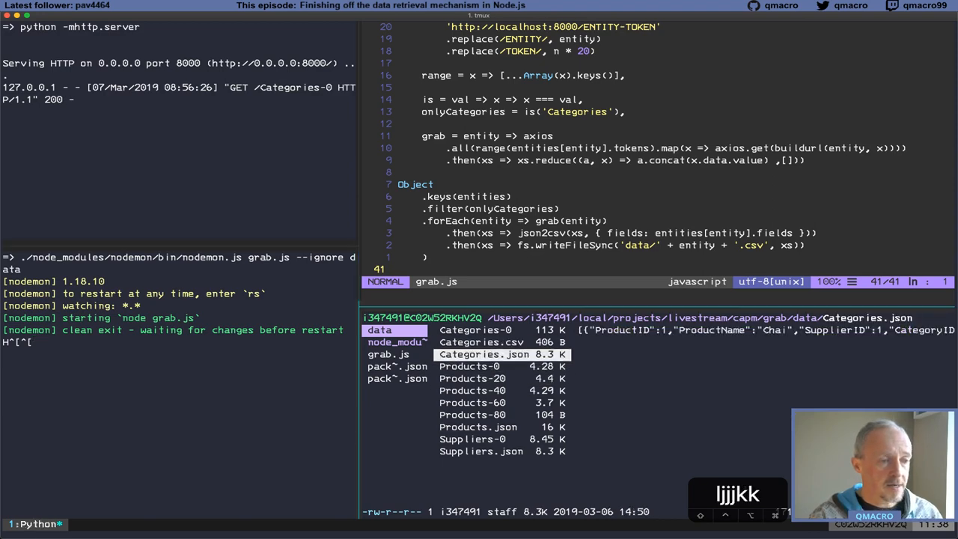
Preview Categories.csv in ranger to confirm its ID, name and description rows
left_click(480, 341)
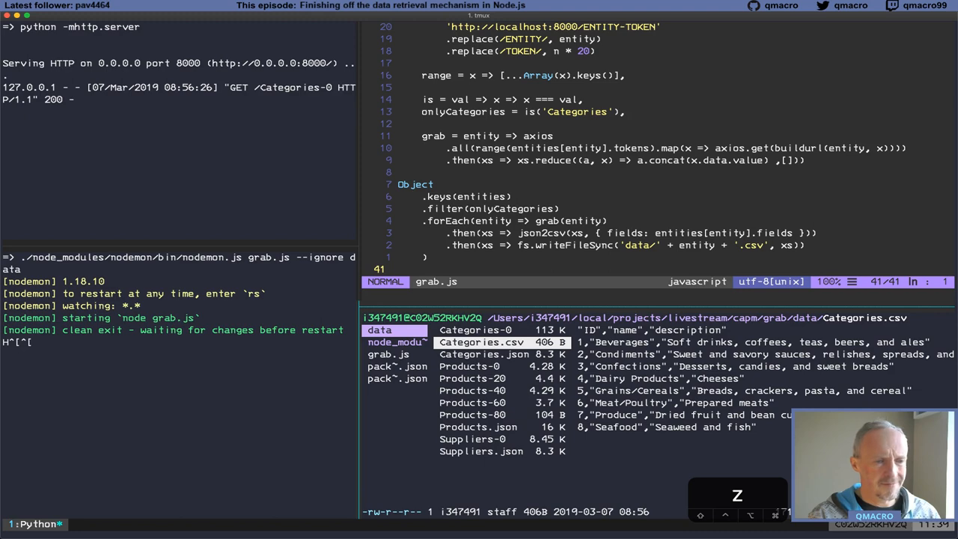
type("r")
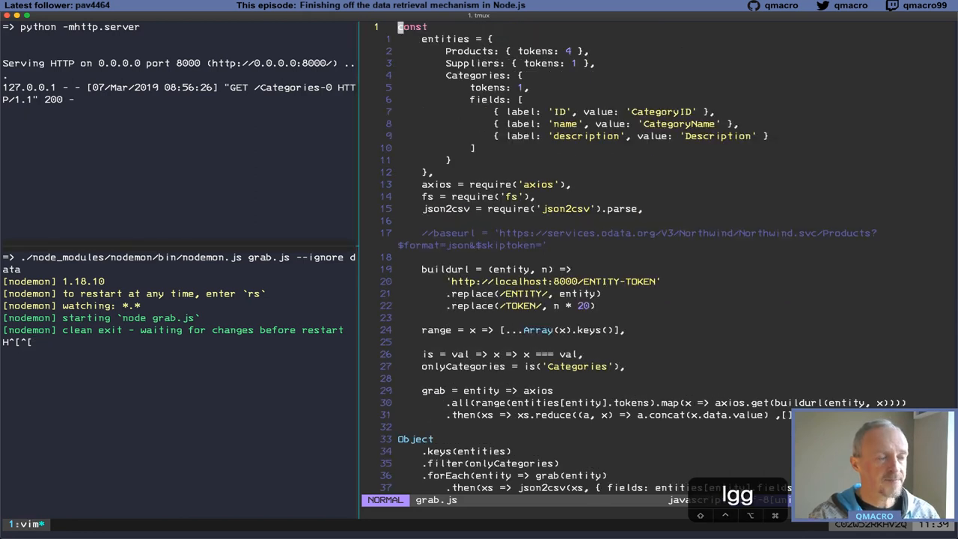
Jump to the entities definition at the top of grab.js in the zoomed vim pane
key("j")
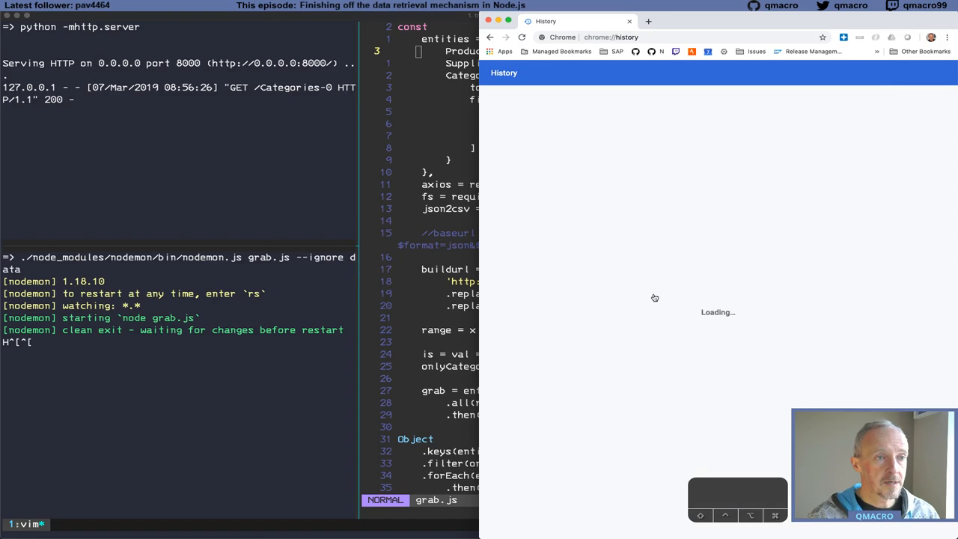
Find the services.odata.org Northwind Products entry in today's Chrome history
left_click(697, 137)
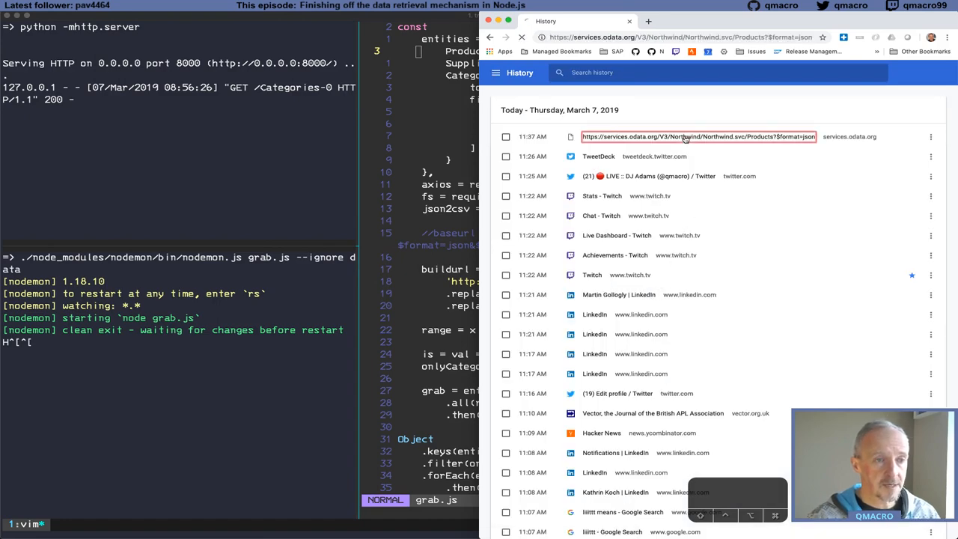
left_click(694, 137)
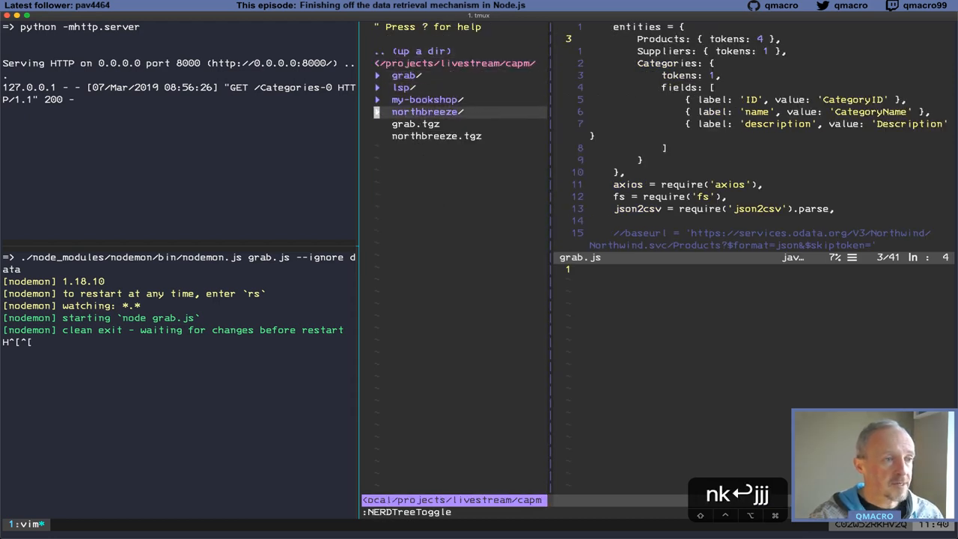
Expand northbreeze/db in NERDTree to reach model.cds for comparison with grab.js
left_click(426, 110)
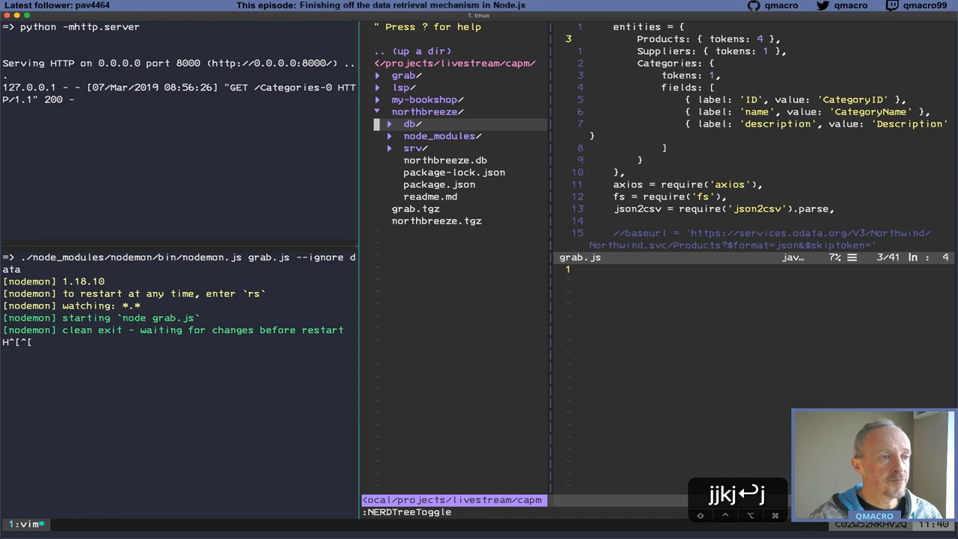
left_click(412, 122)
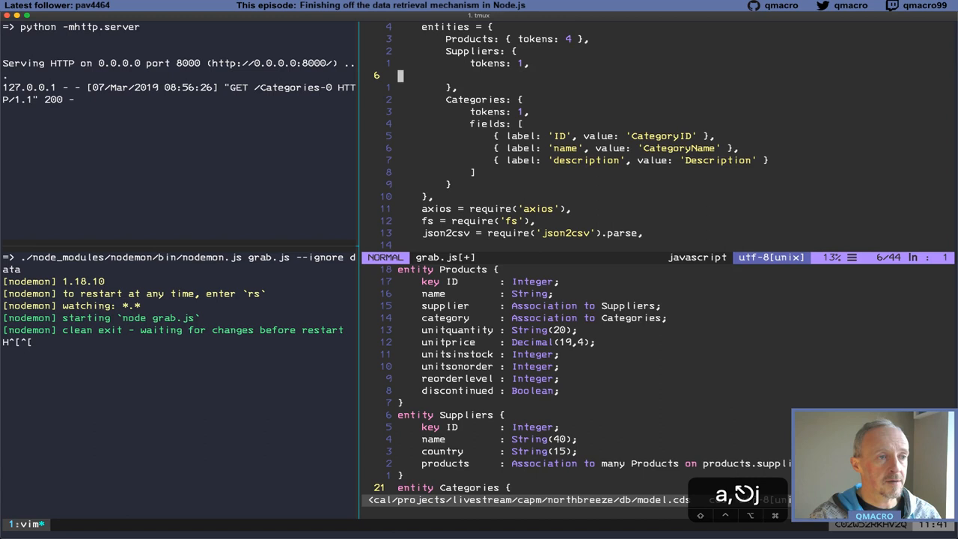
Add an empty fields list to the Suppliers entity with ID mapped to SupplierID
type("fields: [")
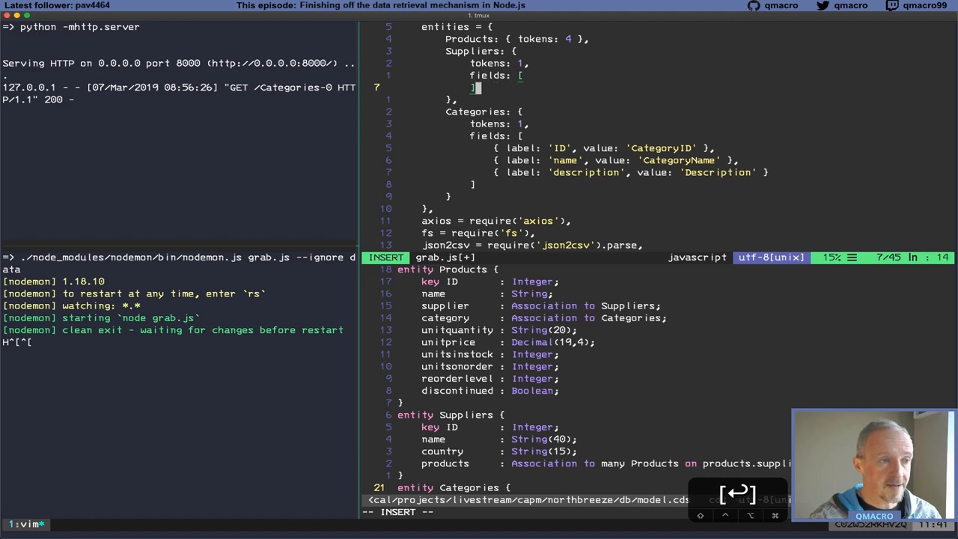
key("Escape")
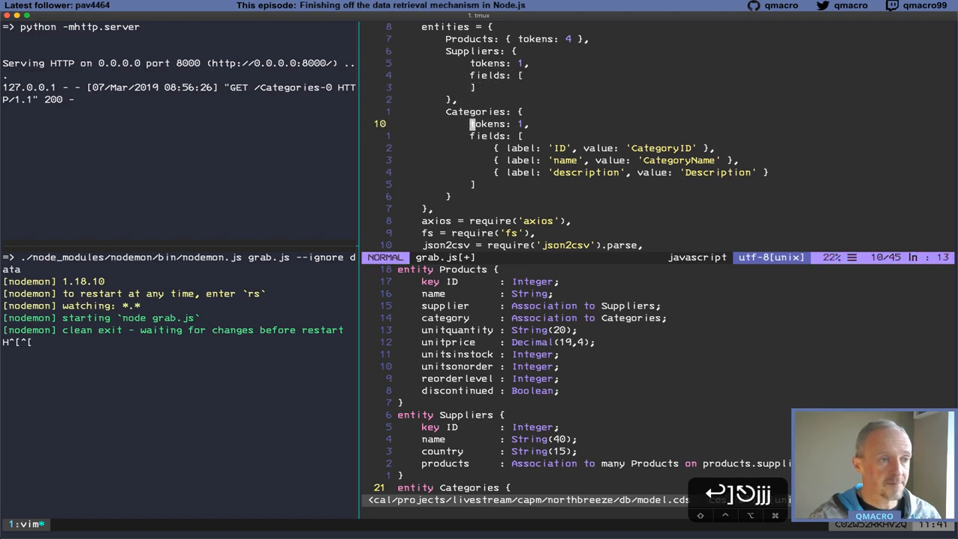
key("k")
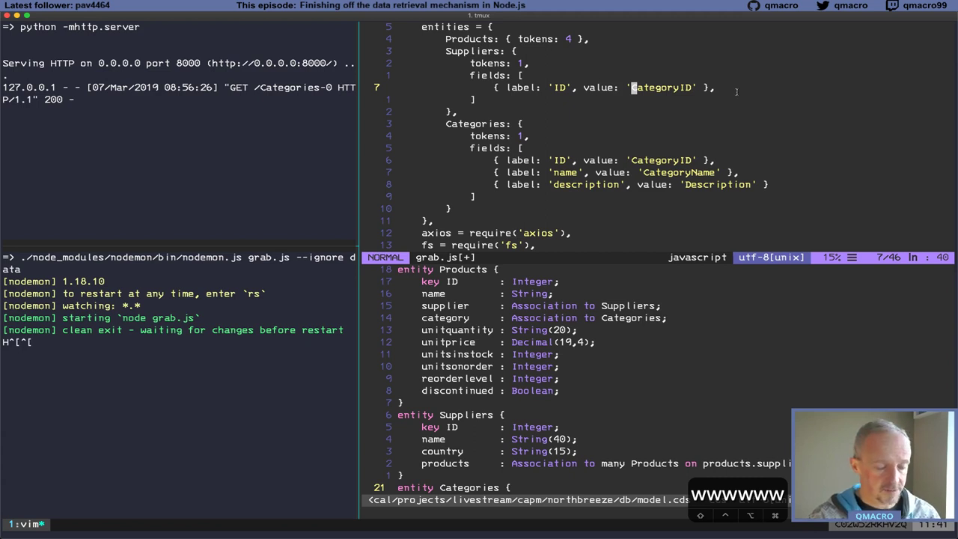
type("Supplier")
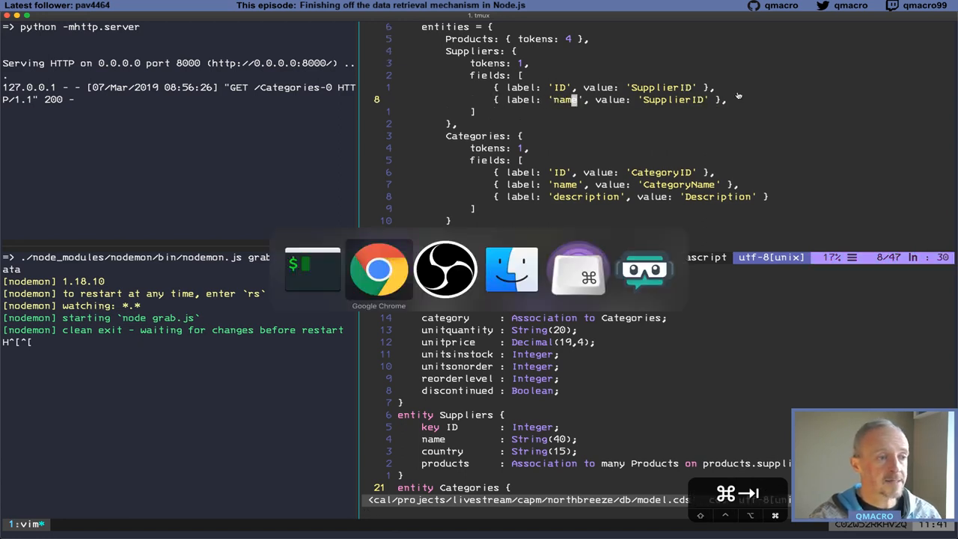
Map the Suppliers name field to CompanyName and add a country field mapped to Country
left_click(378, 270)
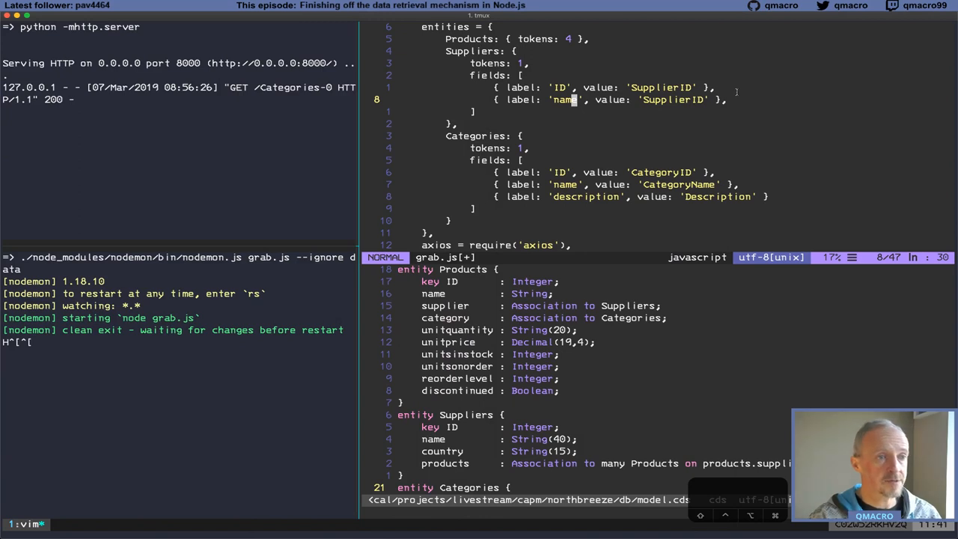
type("Compa")
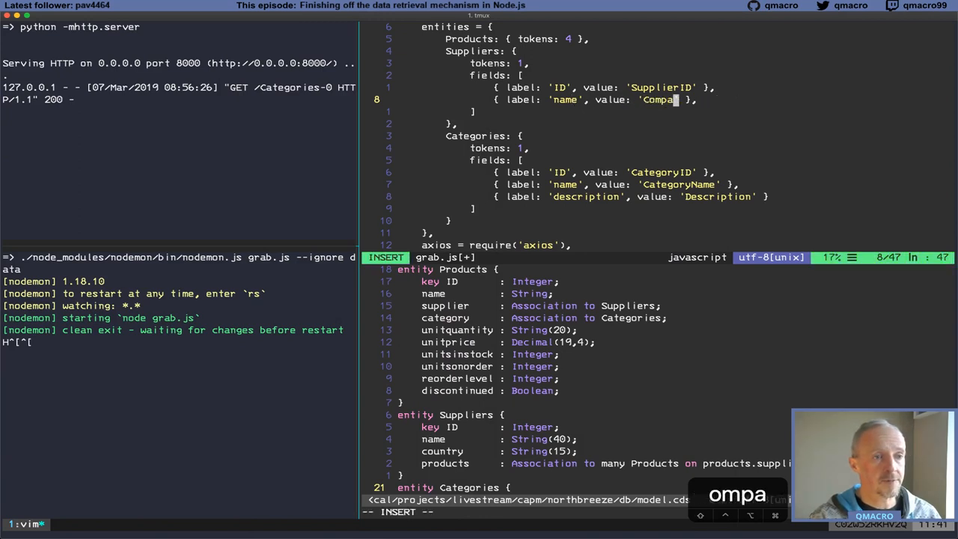
type("Name")
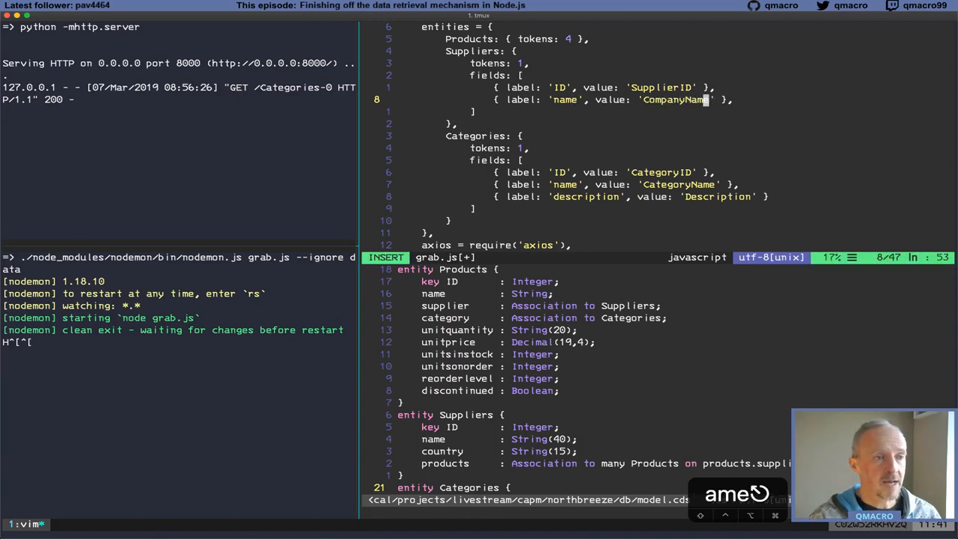
key("Escape")
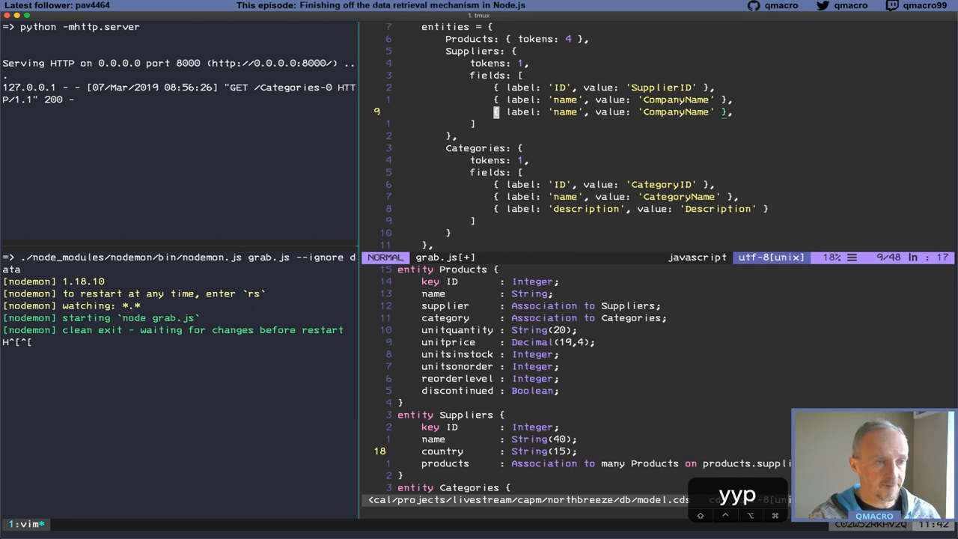
type("country")
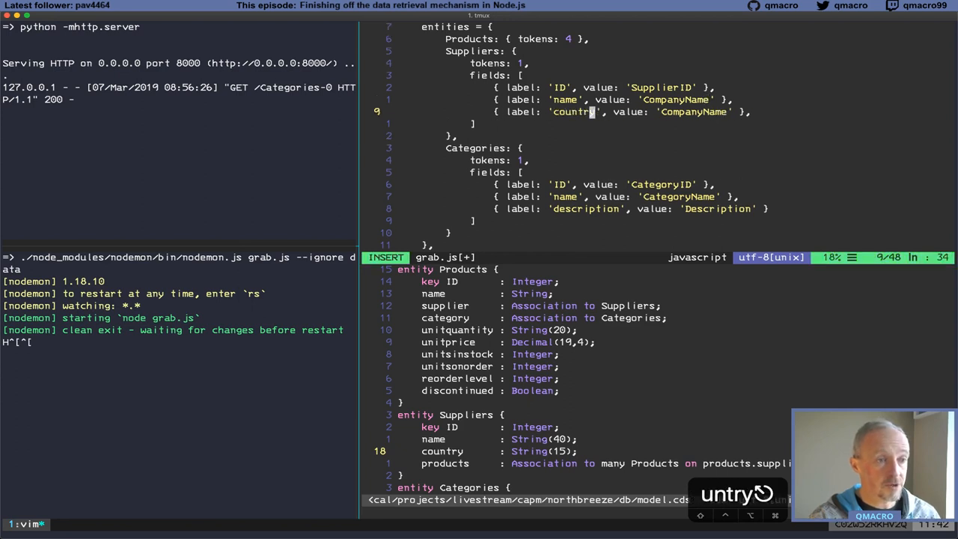
key("Escape")
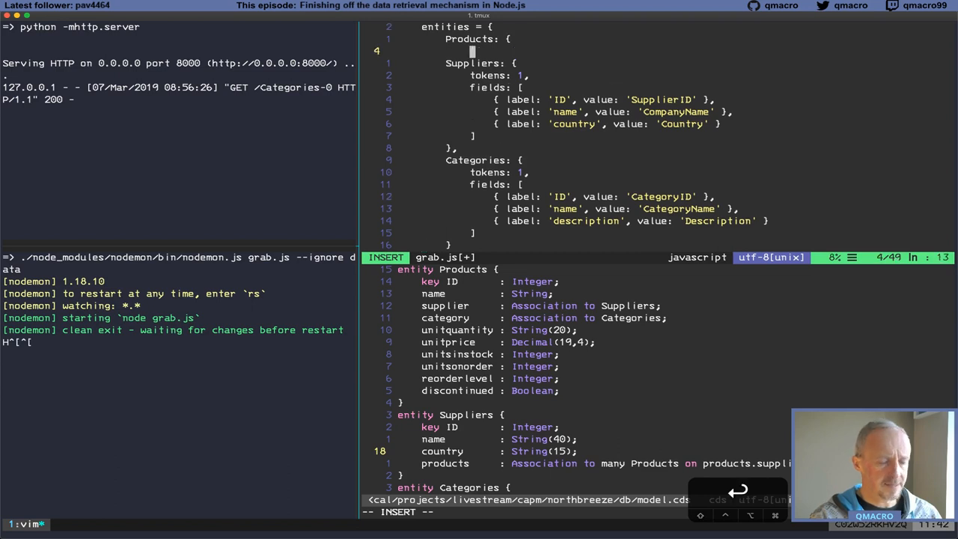
Give Products tokens: 4 and a fields list with ID mapped to ProductID
type("tokens:")
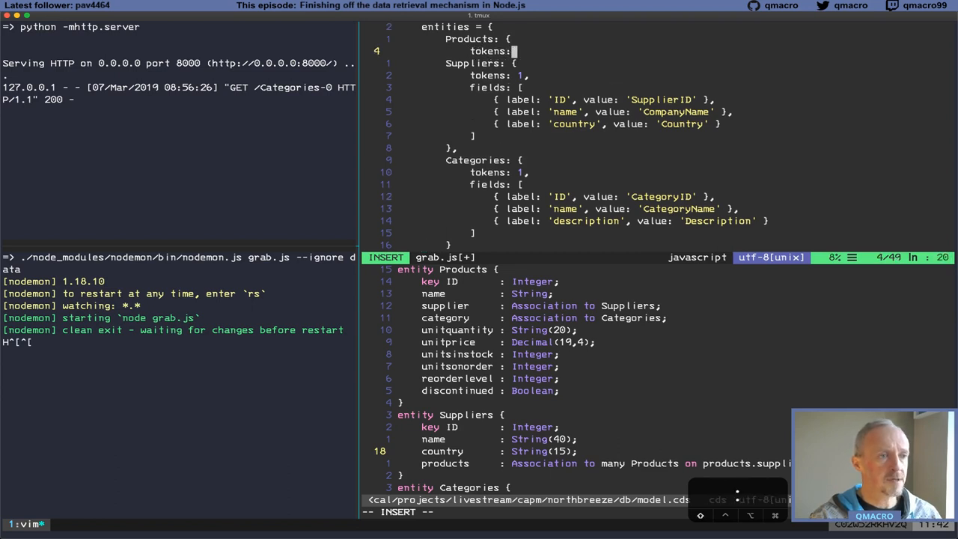
type("4,")
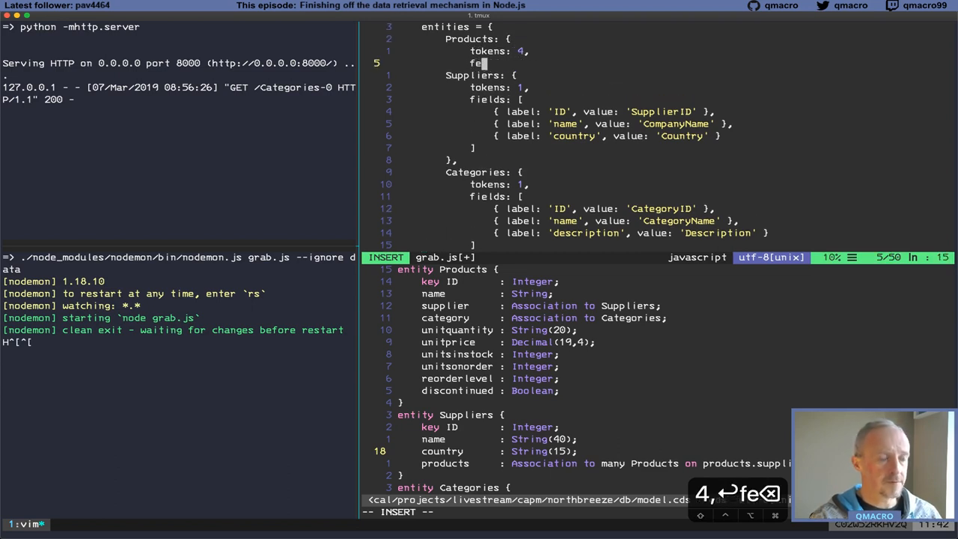
type("ields: [")
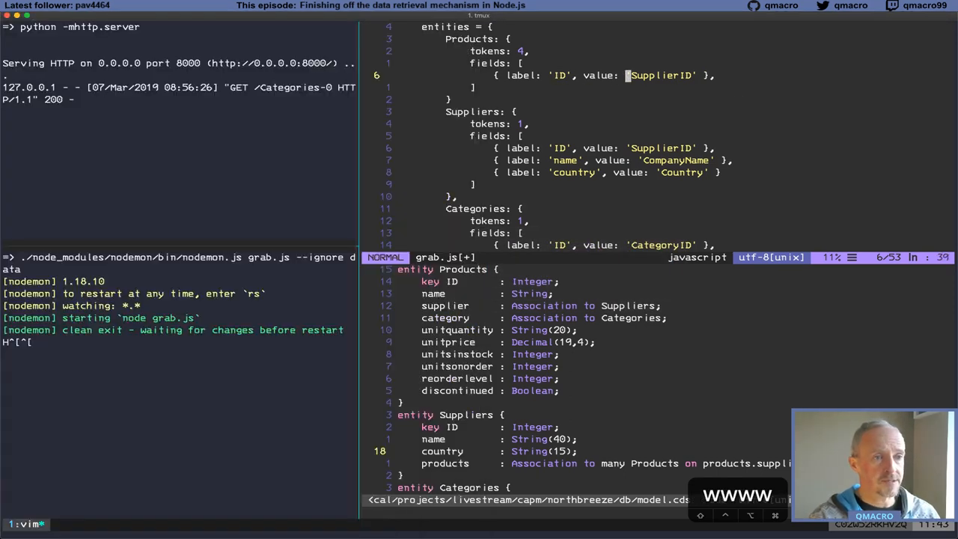
type("ProductID")
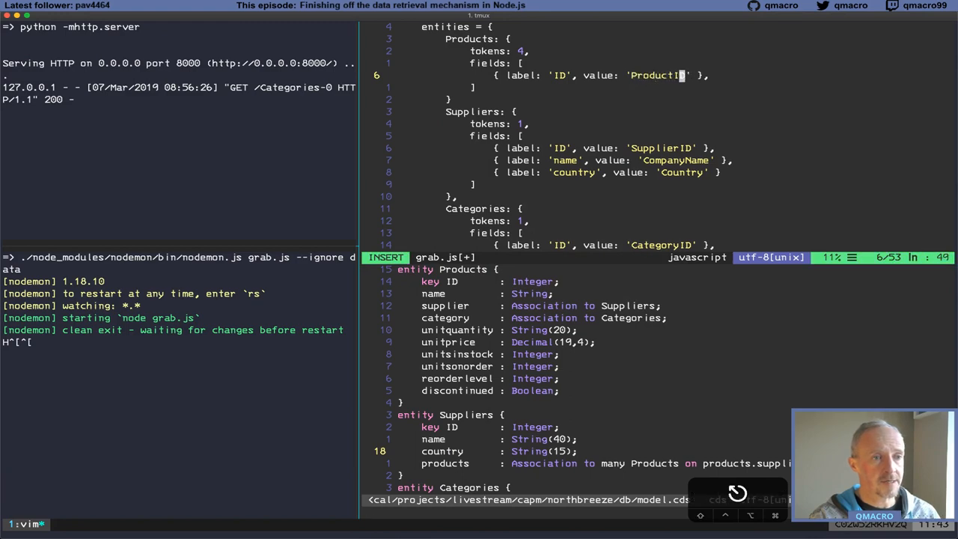
key("Escape")
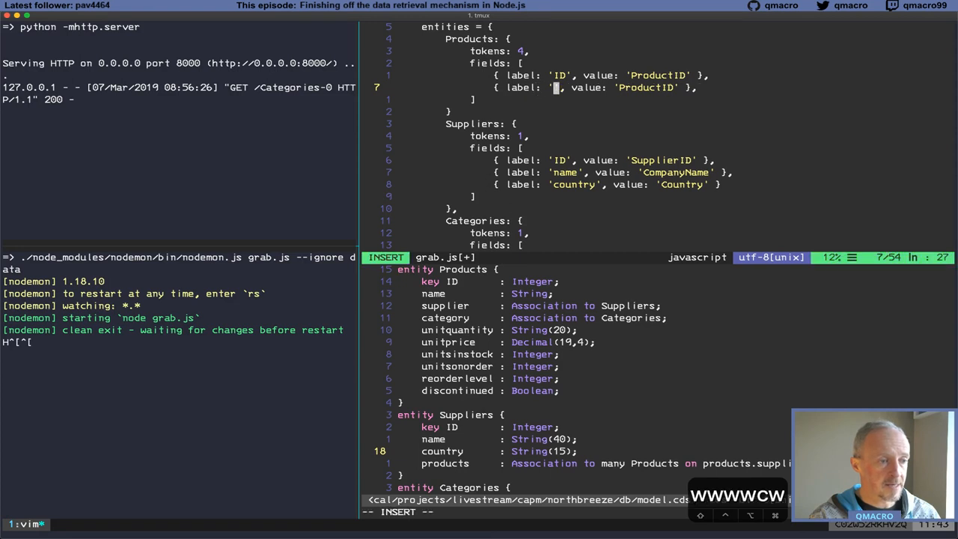
Add the Products name field mapped to ProductName
type("supplier")
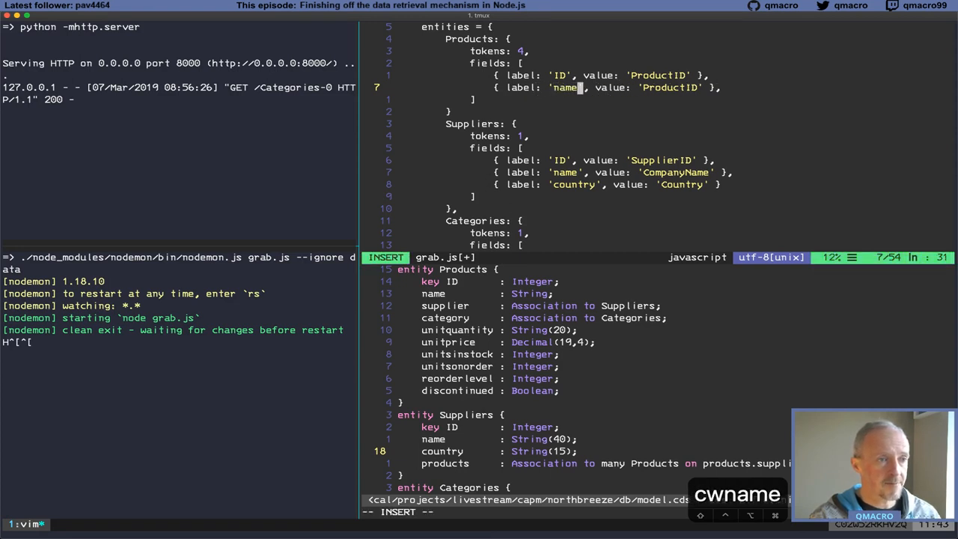
type("P")
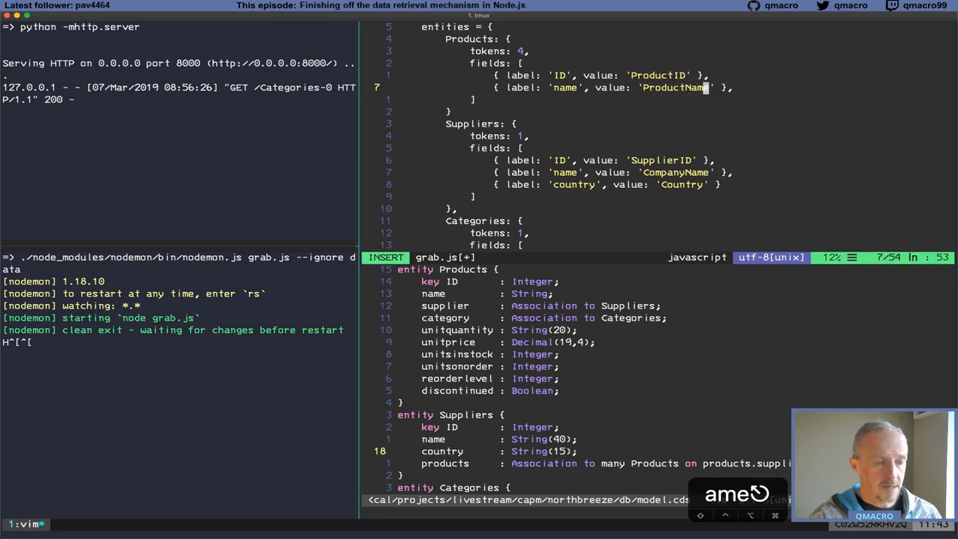
key("Escape")
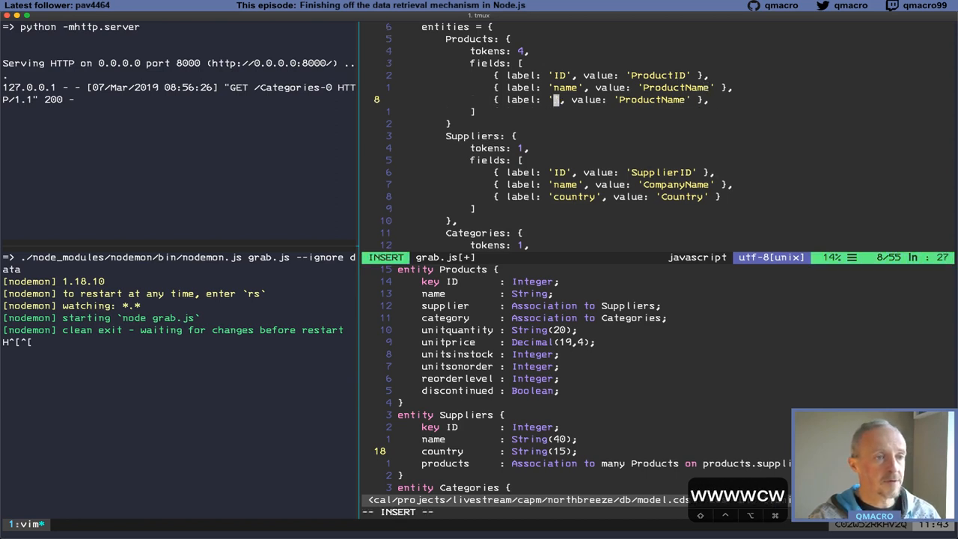
Add Products fields unitquantity, unitprice and unitsinstock mapped to QuantityPerUnit, UnitPrice, UnitsInStock
type("unitquantity")
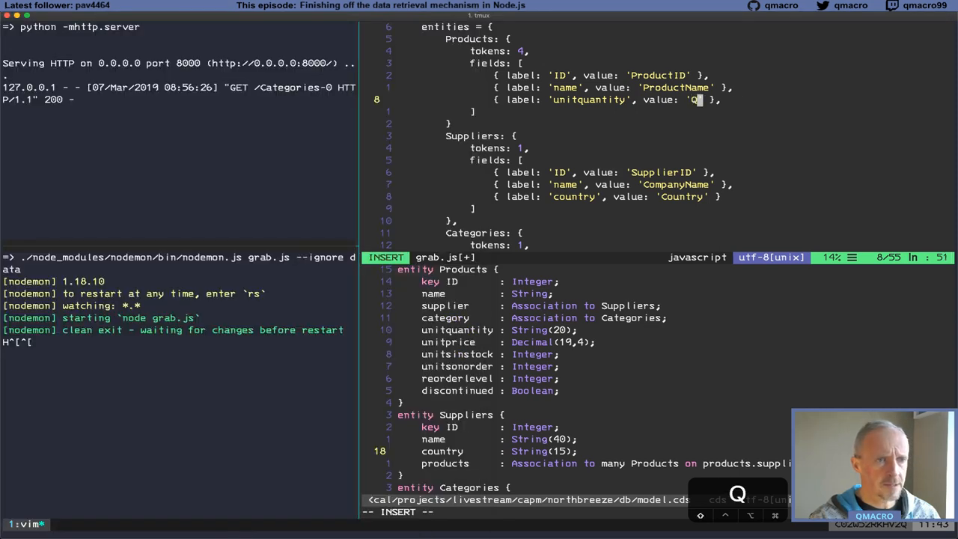
type("uantityP")
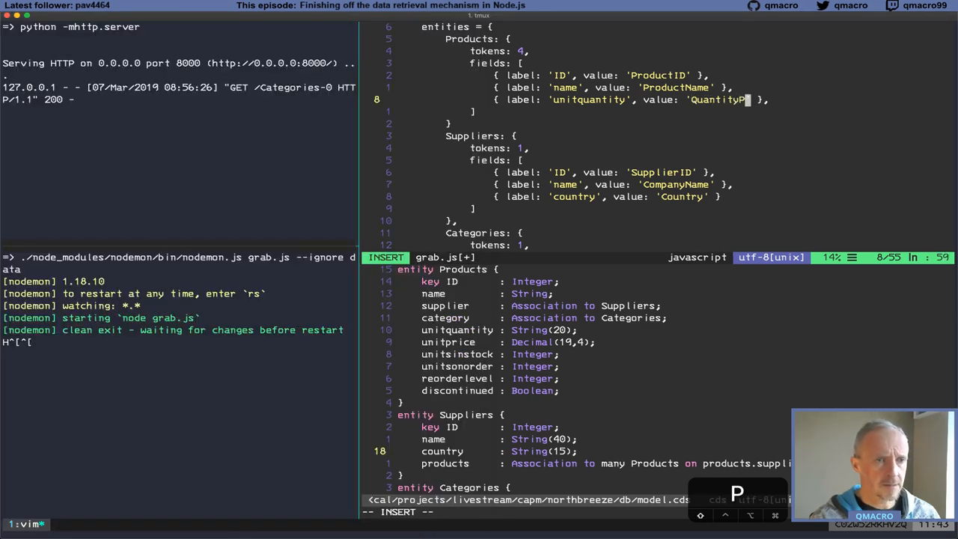
type("erUnit")
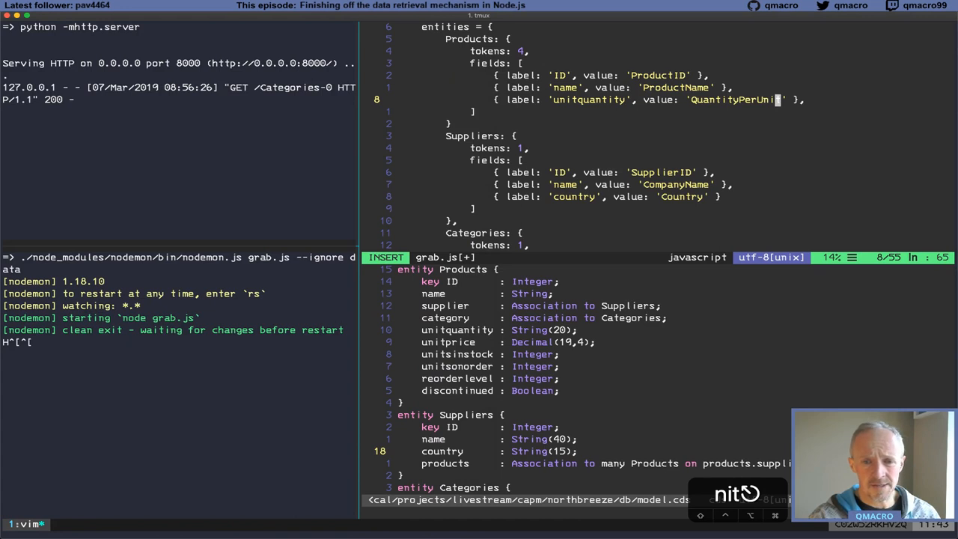
key("Escape")
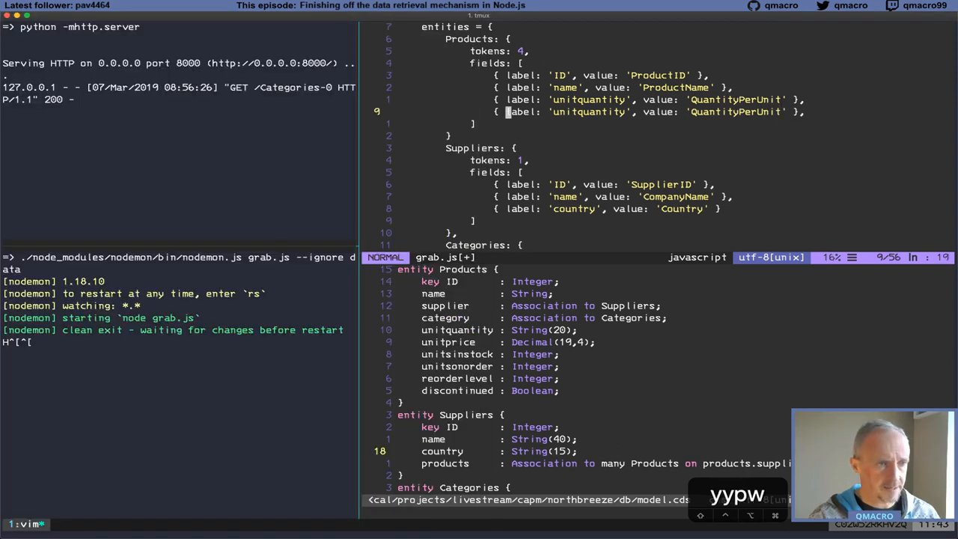
type("unitpro")
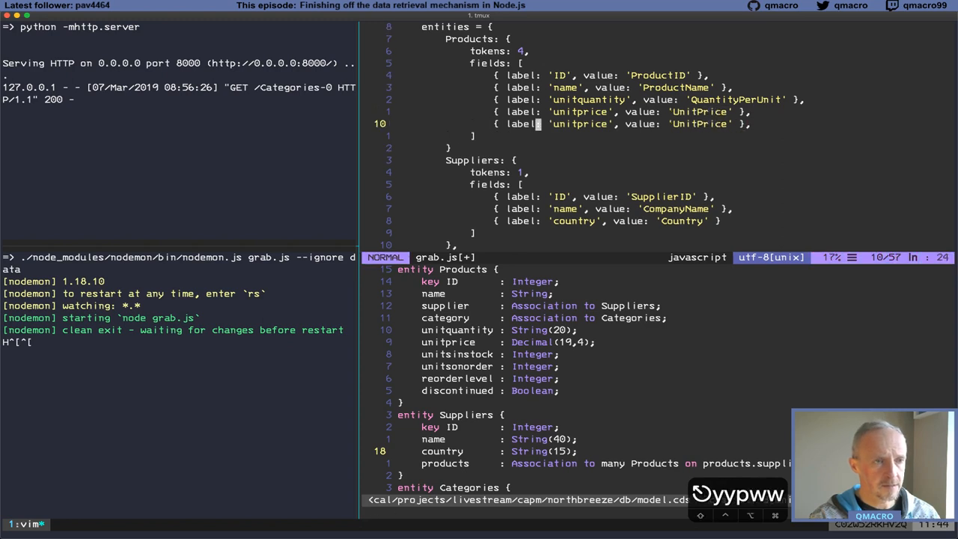
type("nitsinstock")
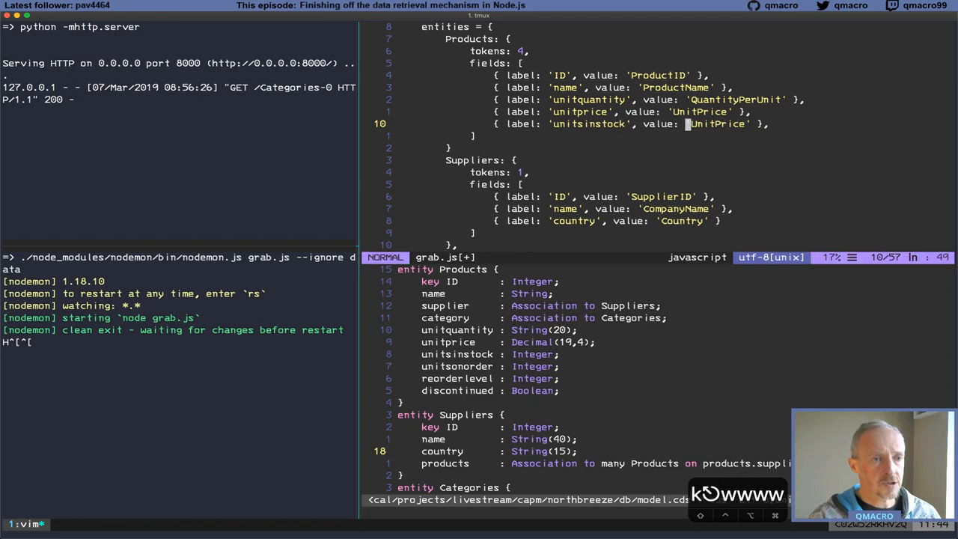
type("UnitsInStock")
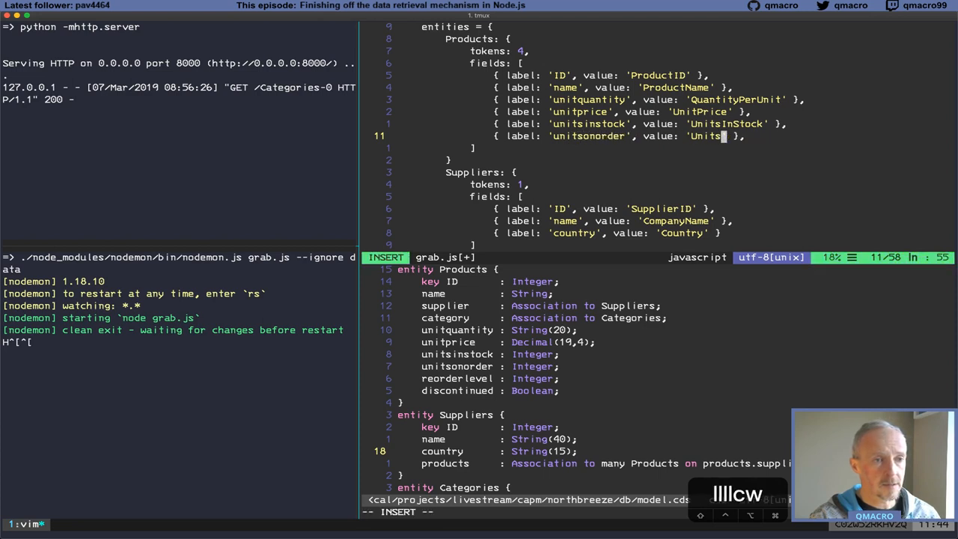
Add Products fields for UnitsOnOrder, ReorderLevel and a discontinued field mapped to Discontinued
type("OnOrderInStoc")
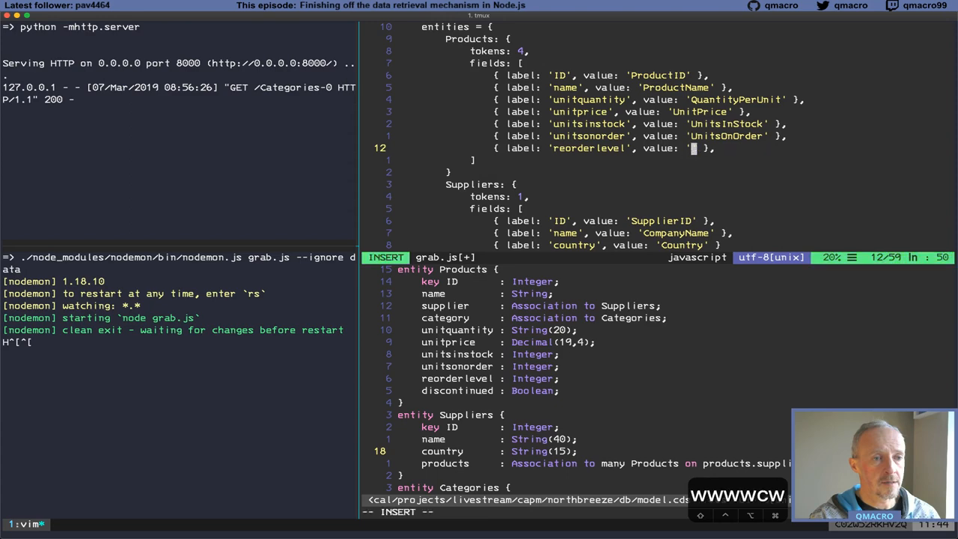
type("ReorderLevel")
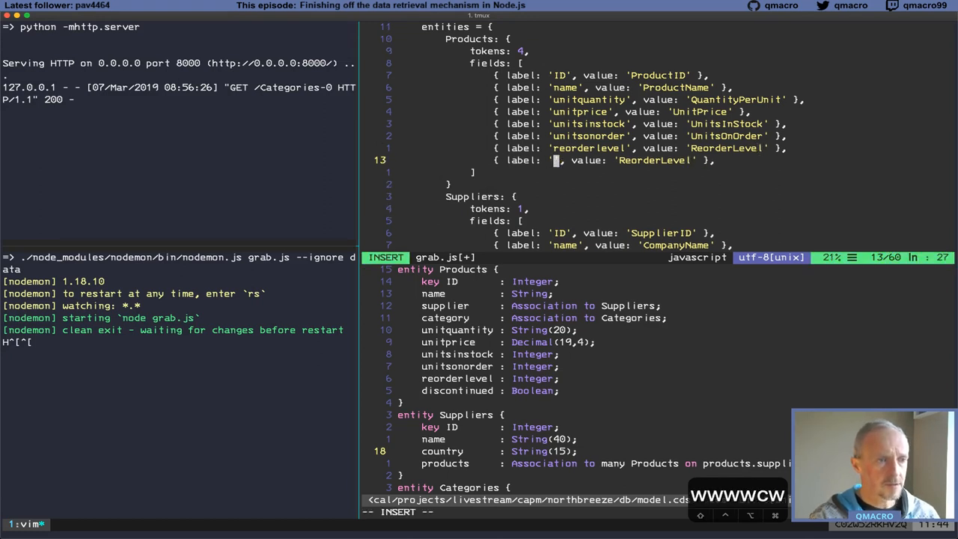
type("discontinued")
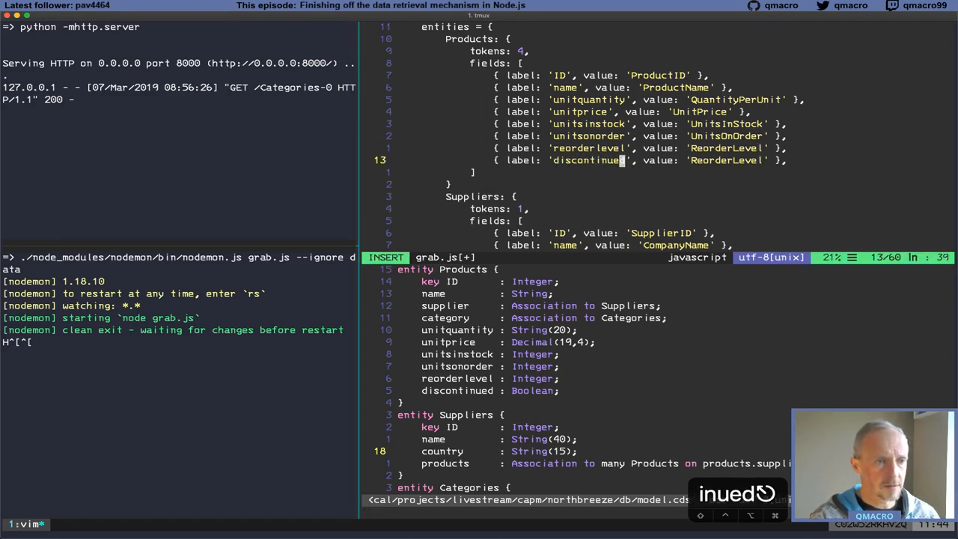
key("Escape")
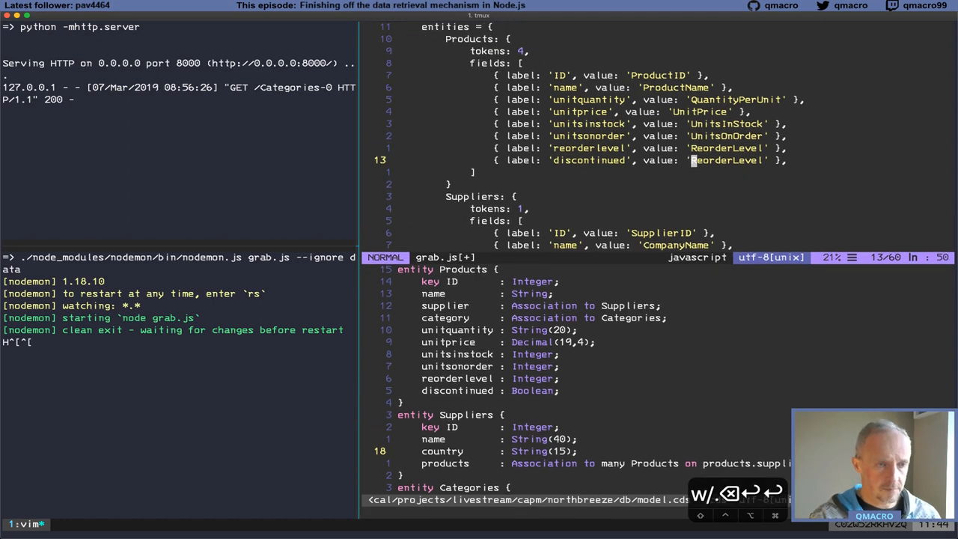
type("discontinued")
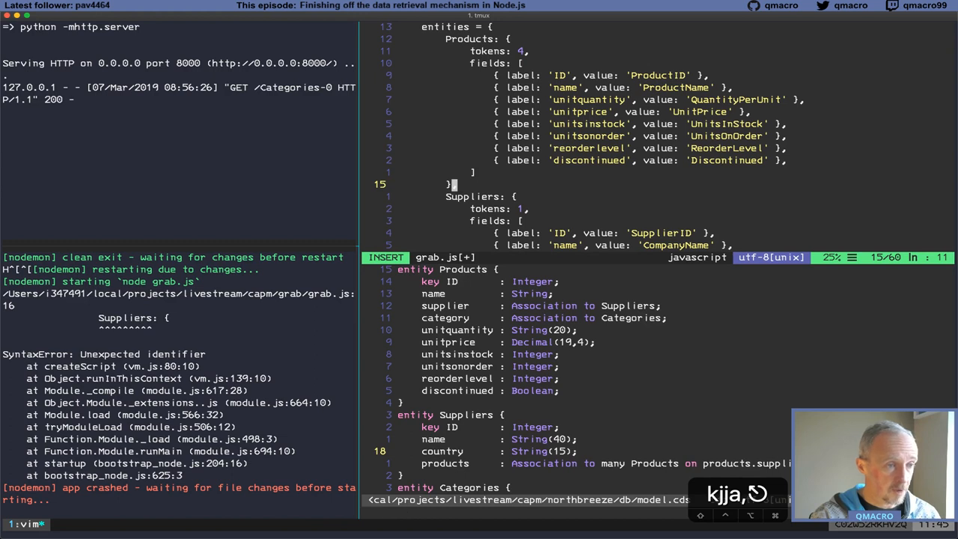
Finish the grab.js field mappings, fixing the missing comma after Products, and save the file
key("Escape")
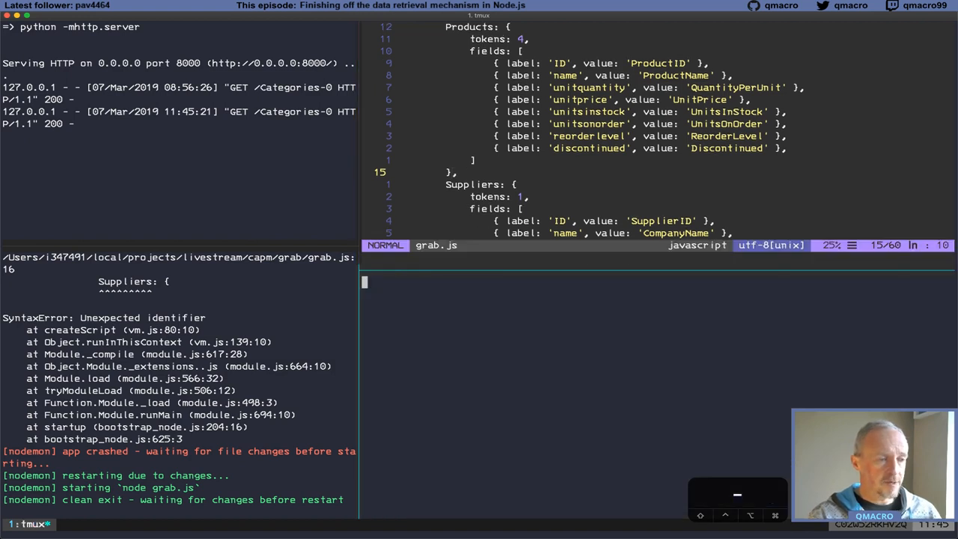
Move into the northbreeze folder and show the cds command usage help
type("cd ../")
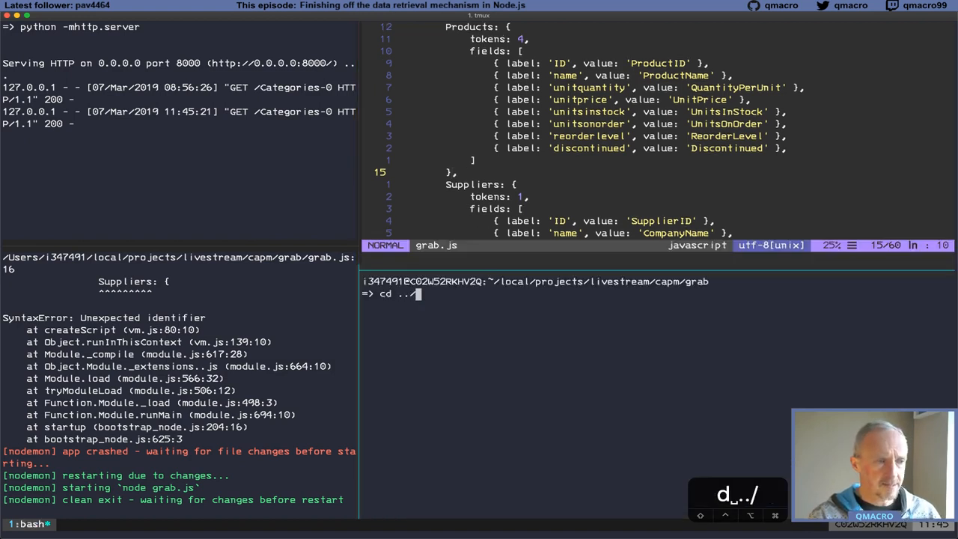
type("/northbreeze")
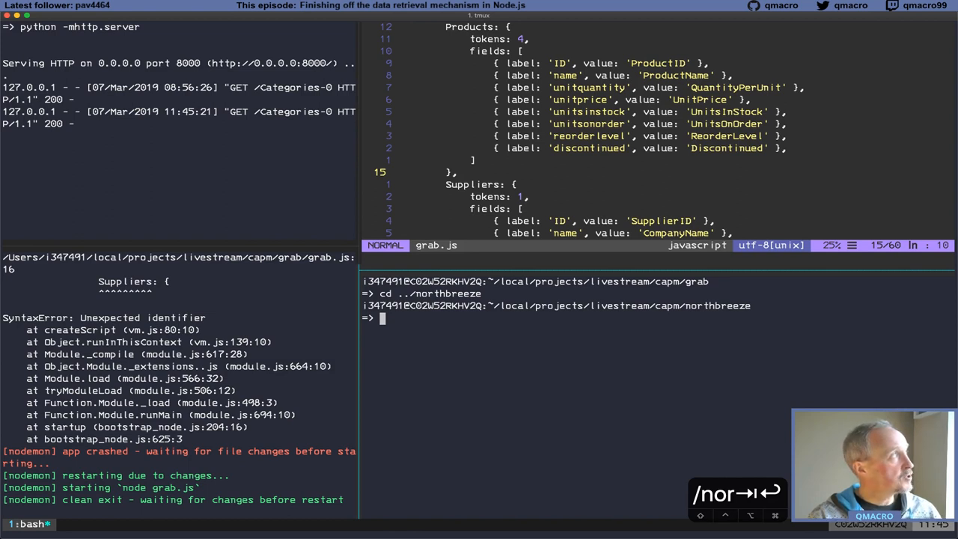
type("cds com")
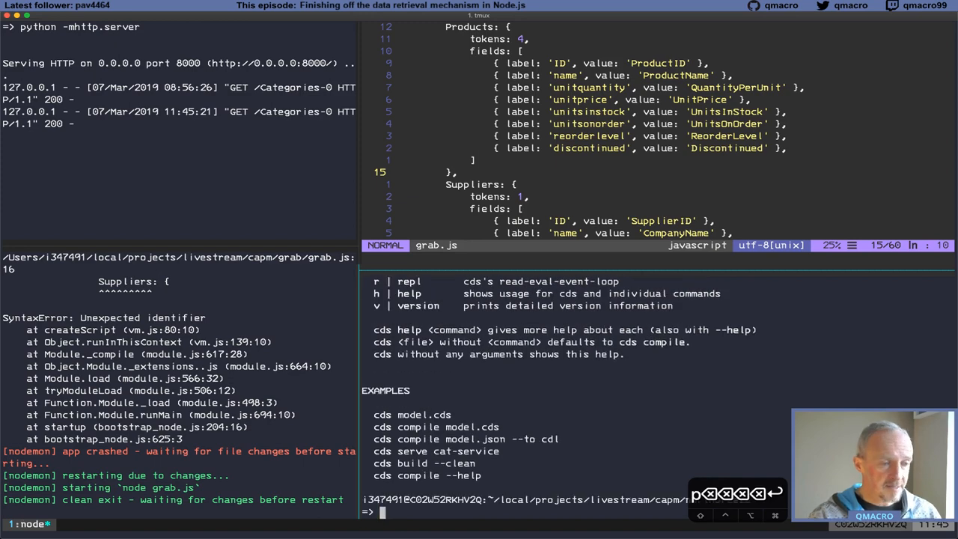
type("cds")
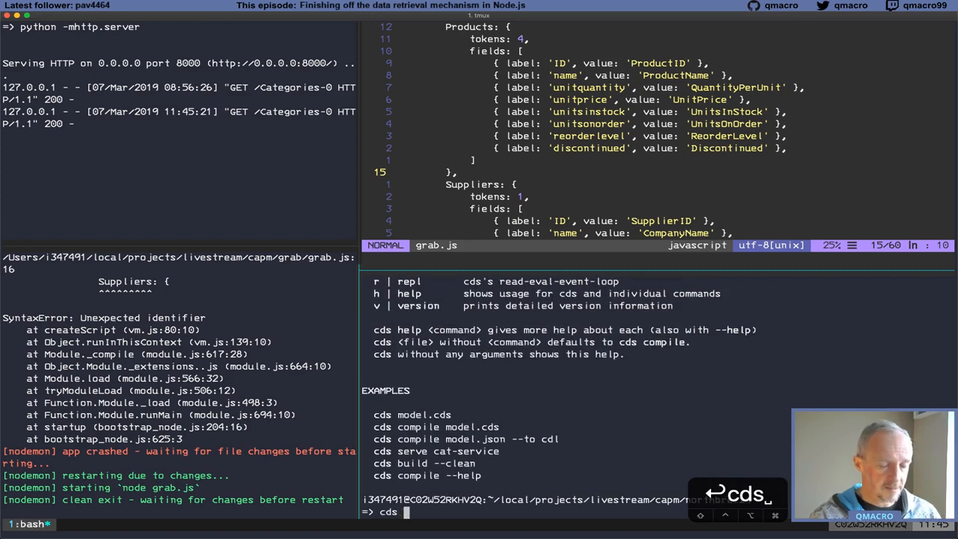
key("Enter")
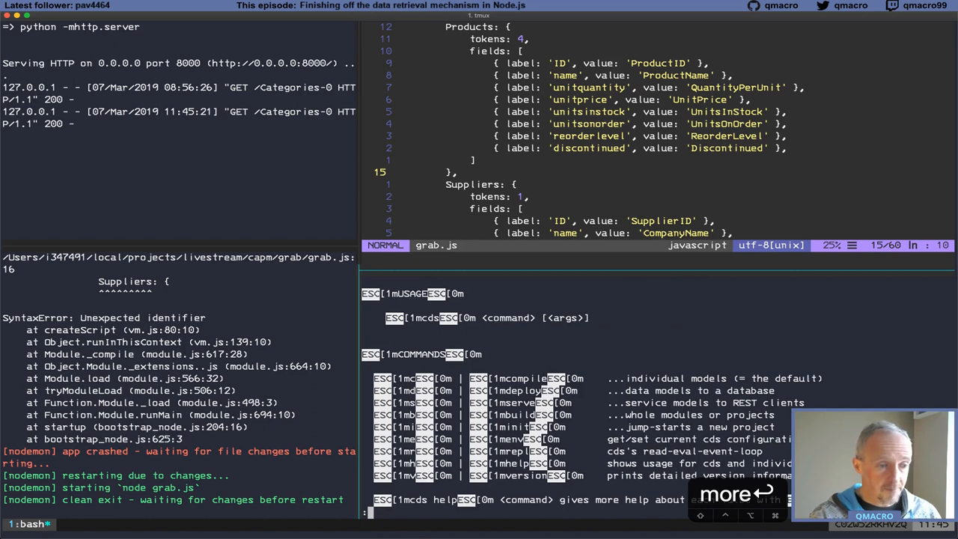
Run cds compile srv/service.cds --to sql to output the SQL table definitions
type("cds comp")
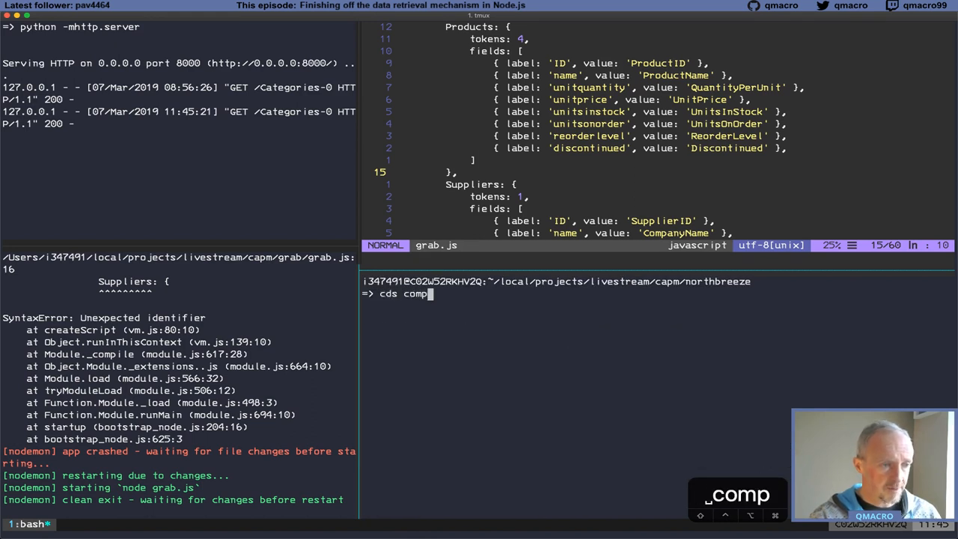
type("ile")
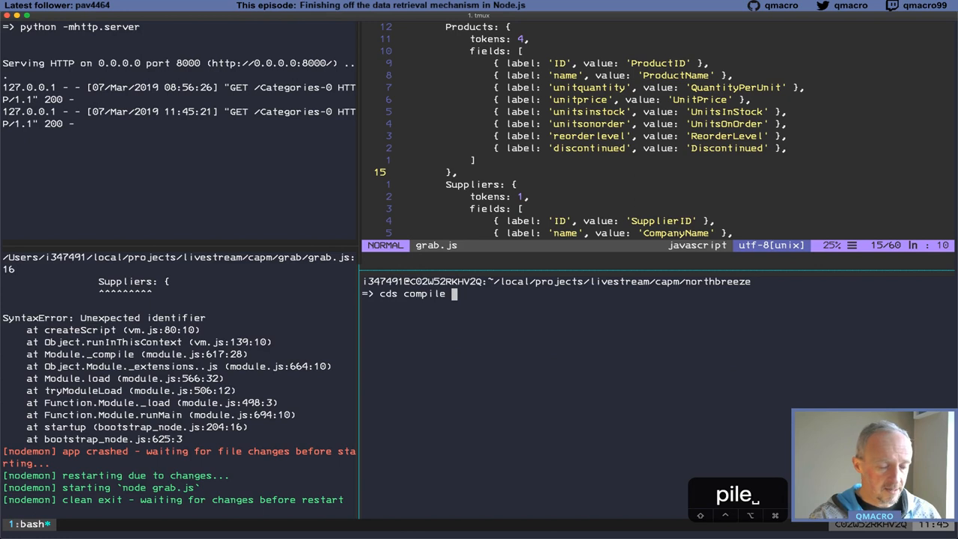
type("srv/service.cds")
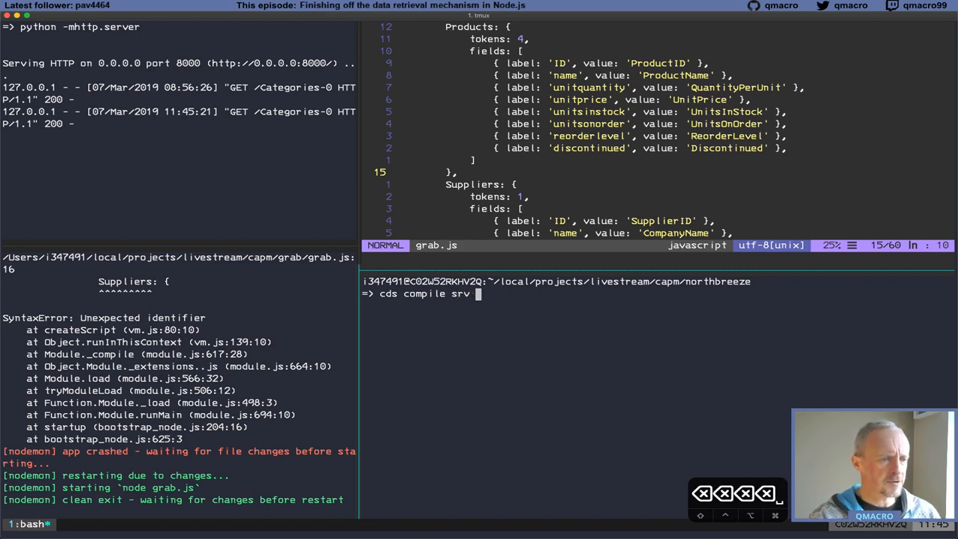
type("--to sql")
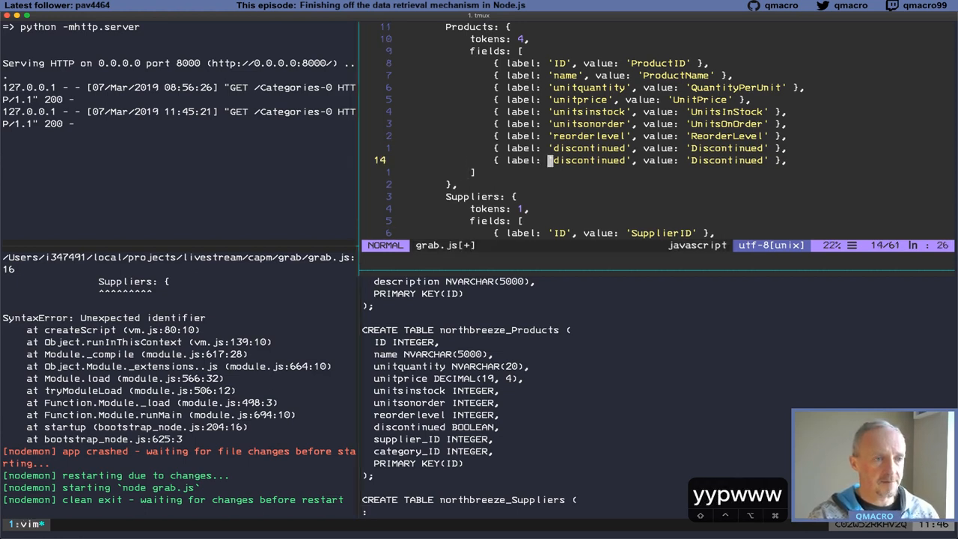
Map supplier_ID to SupplierID and category_ID to CategoryID in Products and save grab.js
type("supplierI")
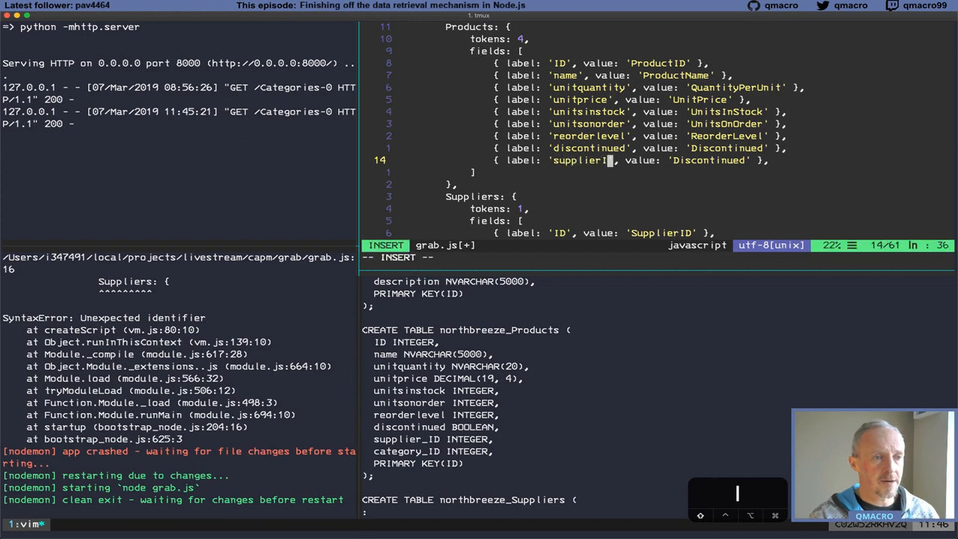
type("_ID")
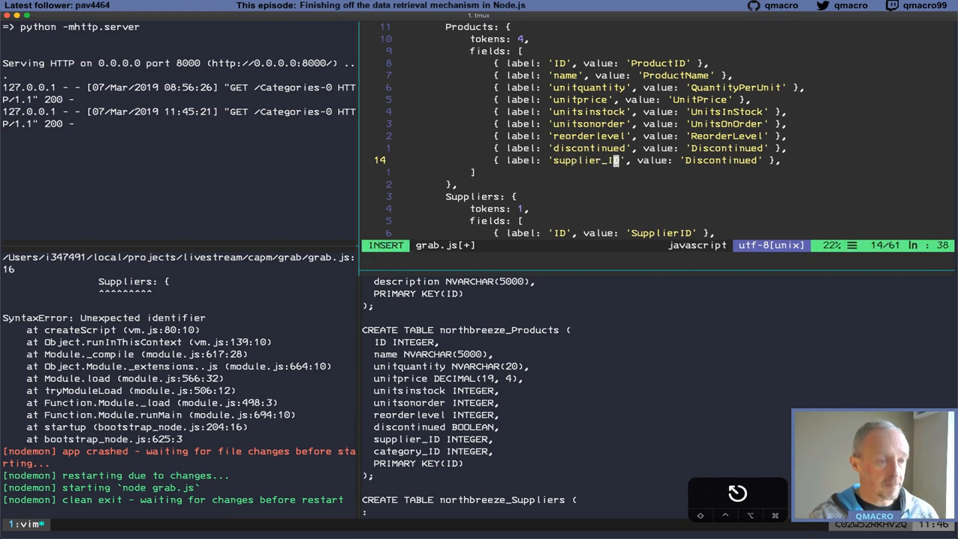
key("Escape")
type("SupplierI")
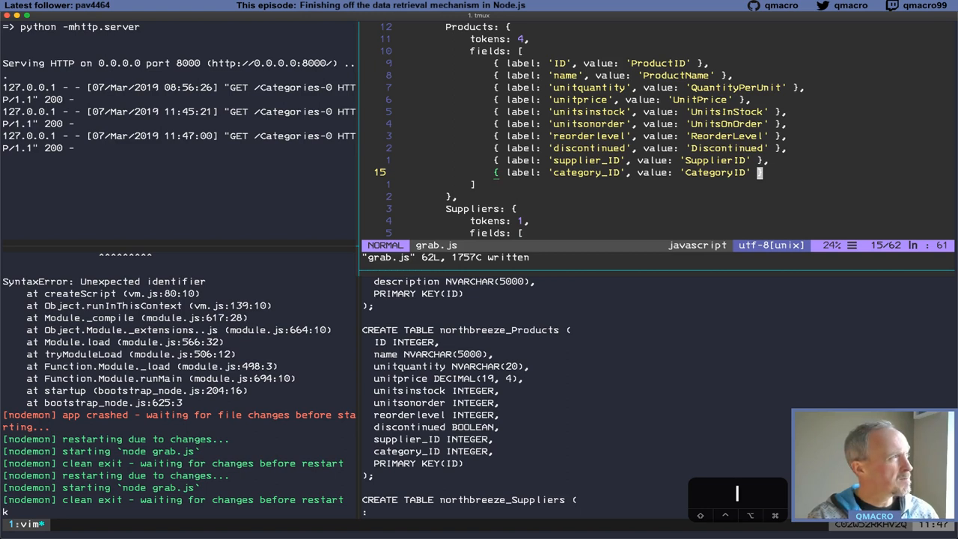
type("pref")
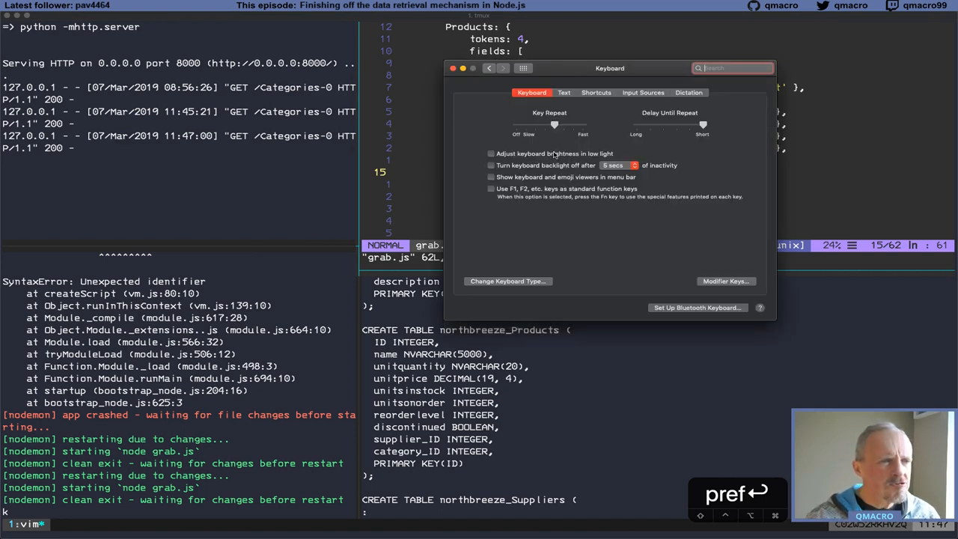
Set the USB-HID keyboard's Control key to No Action in Modifier Keys and confirm
left_click(726, 281)
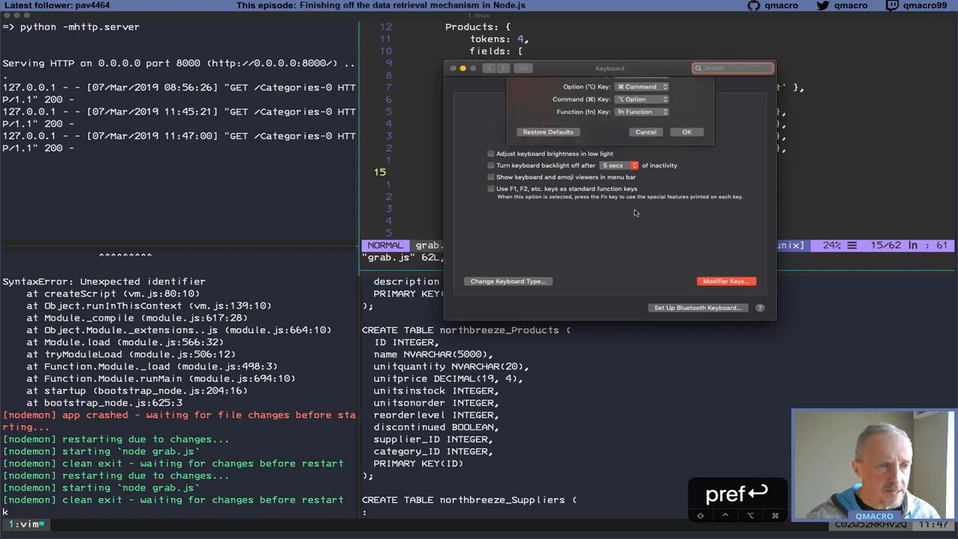
left_click(726, 282)
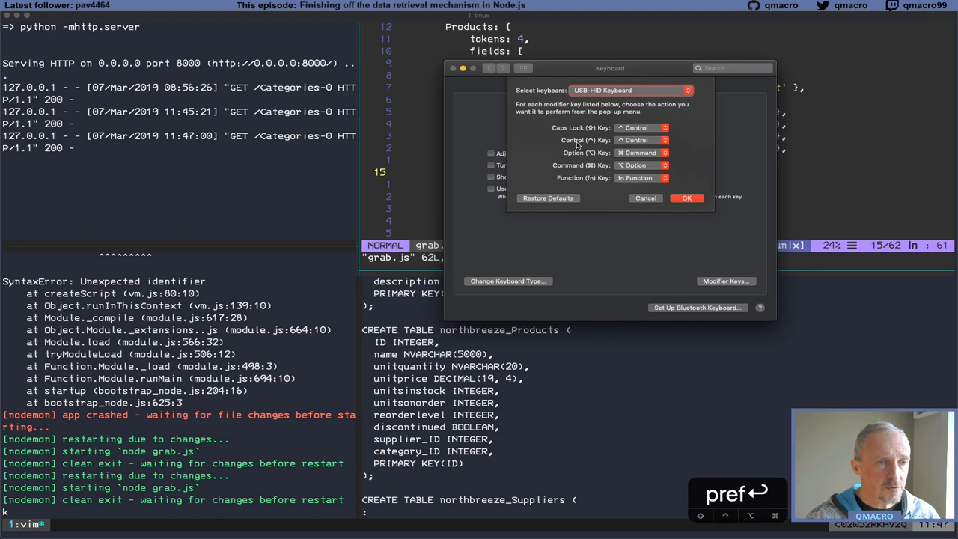
left_click(640, 141)
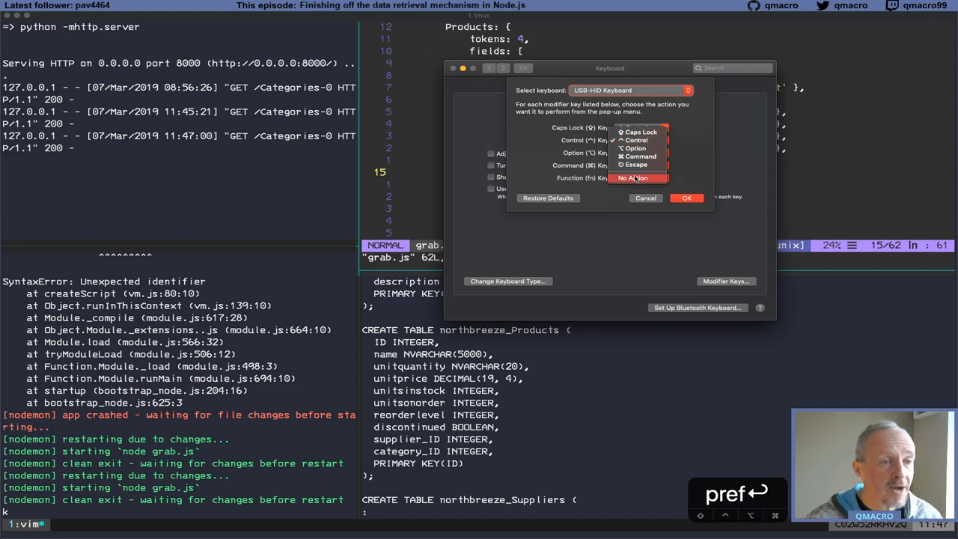
left_click(634, 178)
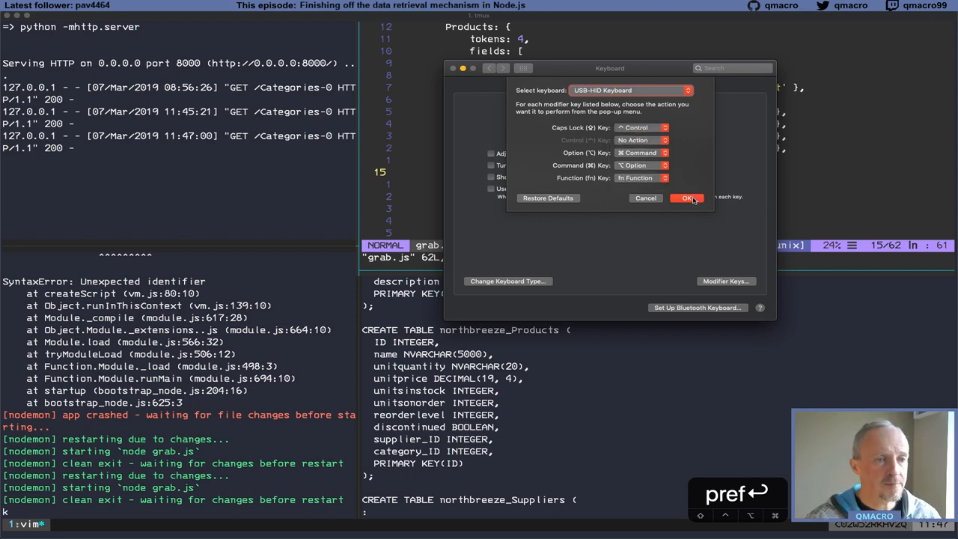
left_click(685, 197)
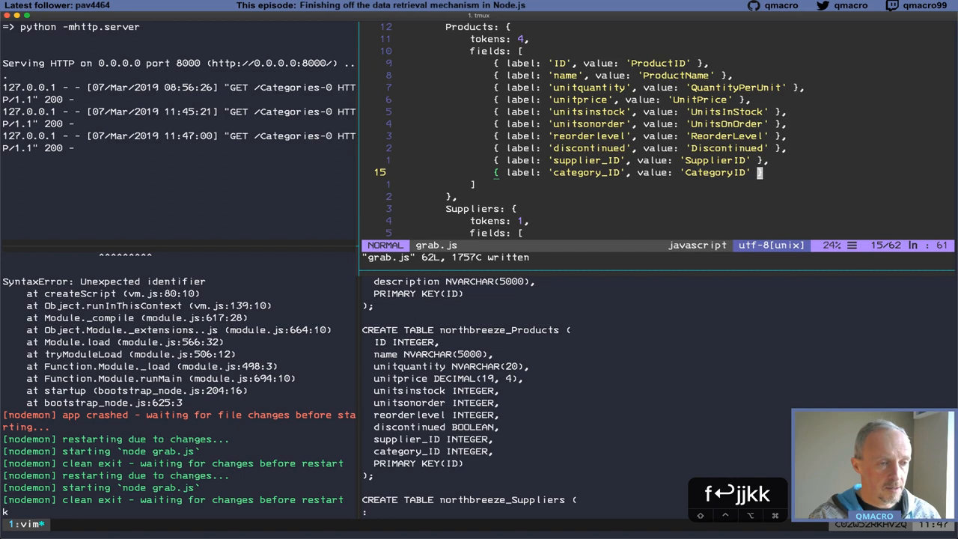
Rework the entity loop so grab.js fetches every entity, then save so nodemon reruns it
type("cc")
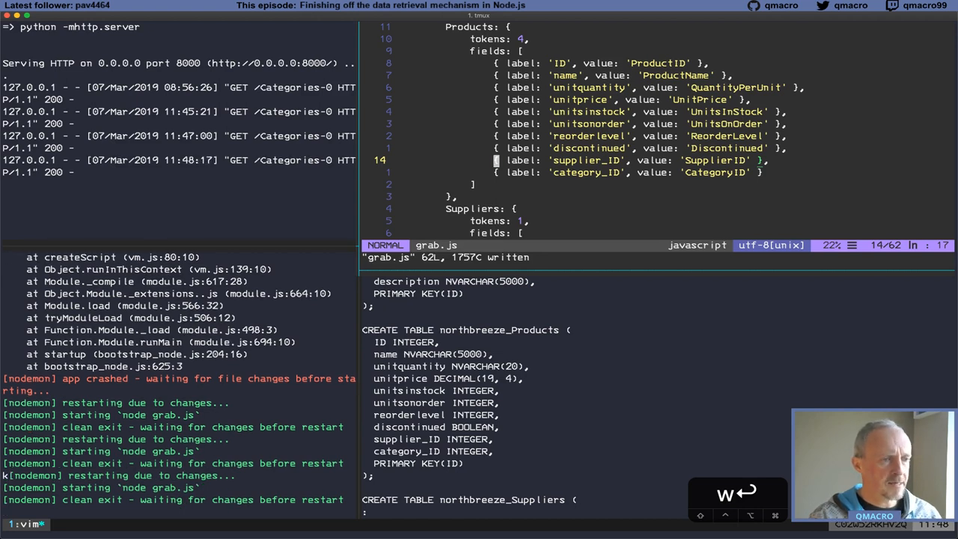
key("k")
type("r")
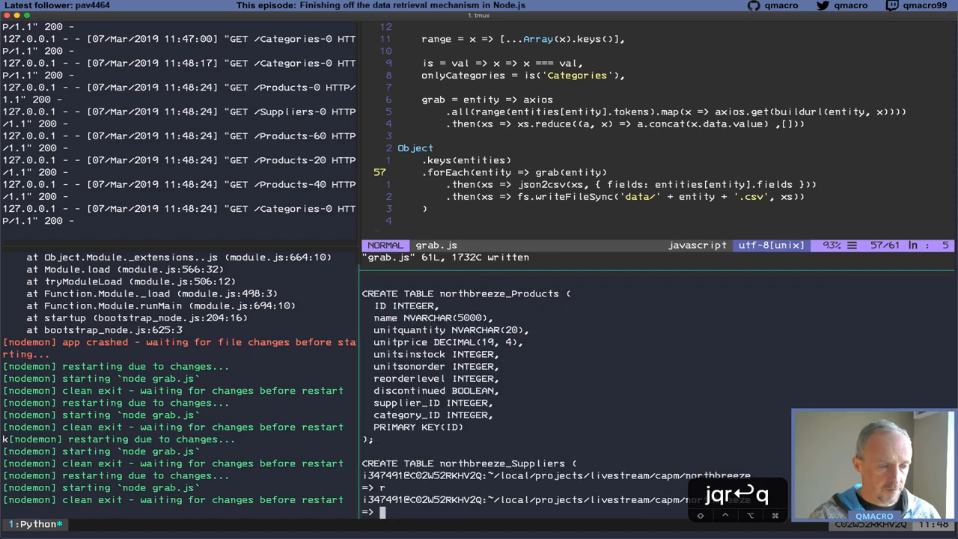
Browse the data folder in ranger, previewing Categories.csv, Products.csv and Suppliers.csv
type("cd ../")
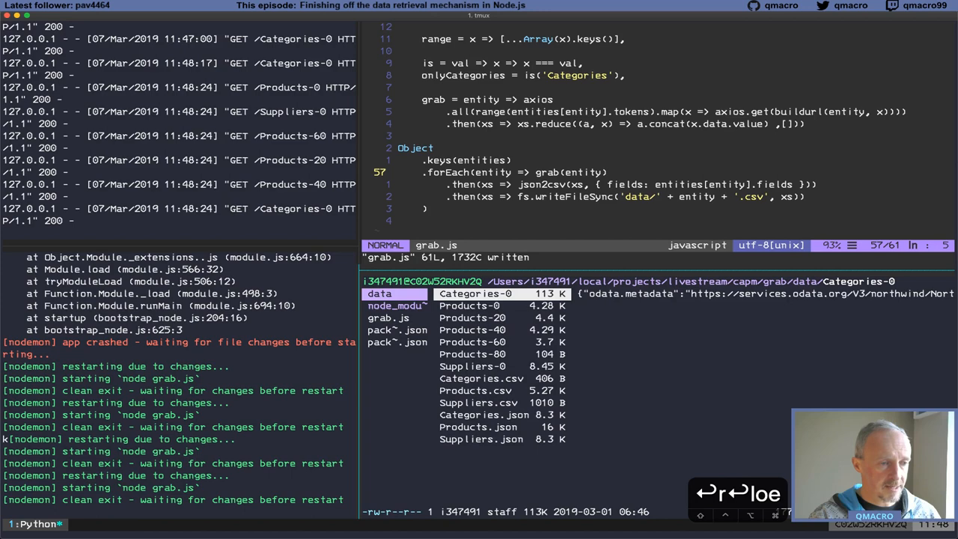
left_click(482, 377)
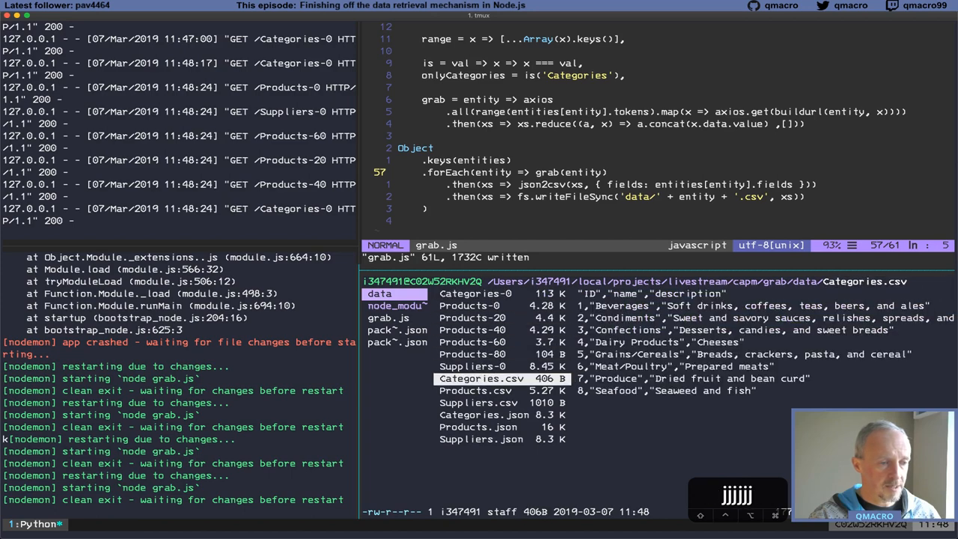
left_click(479, 414)
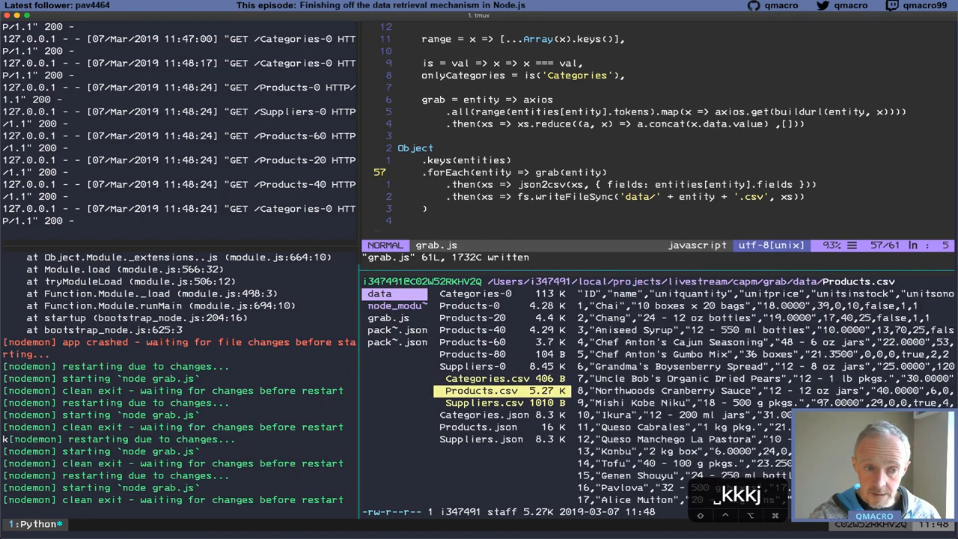
left_click(488, 401)
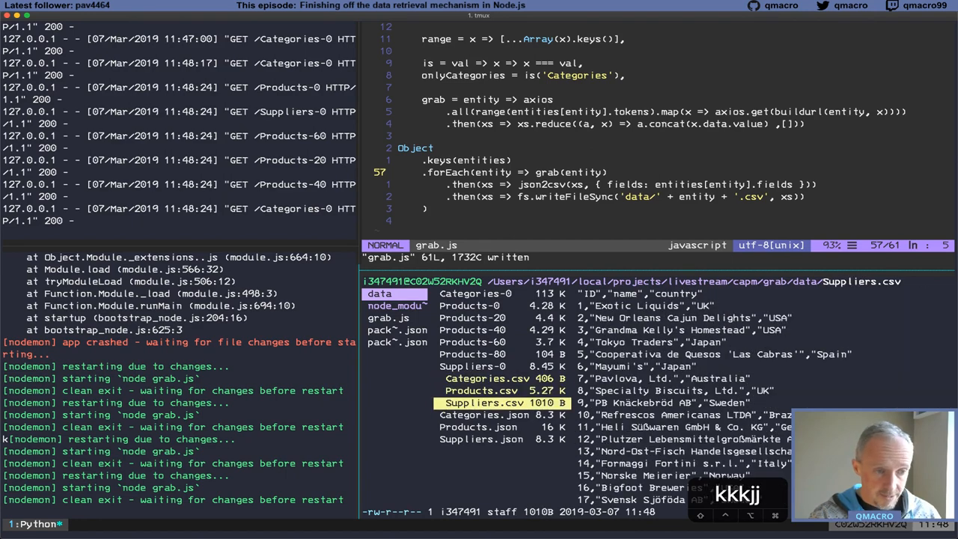
left_click(480, 389)
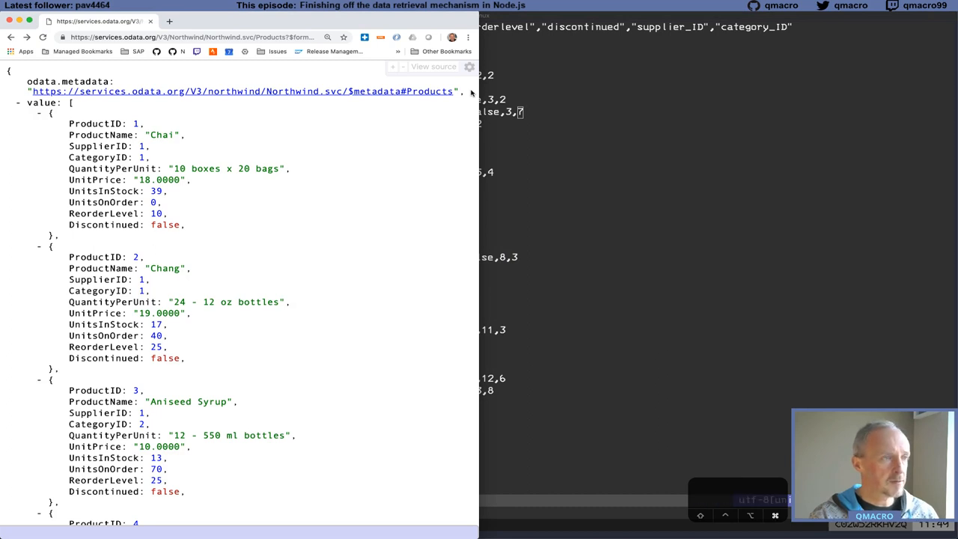
Load the Northwind Products feed as JSON from services.odata.org in Chrome
type("pears")
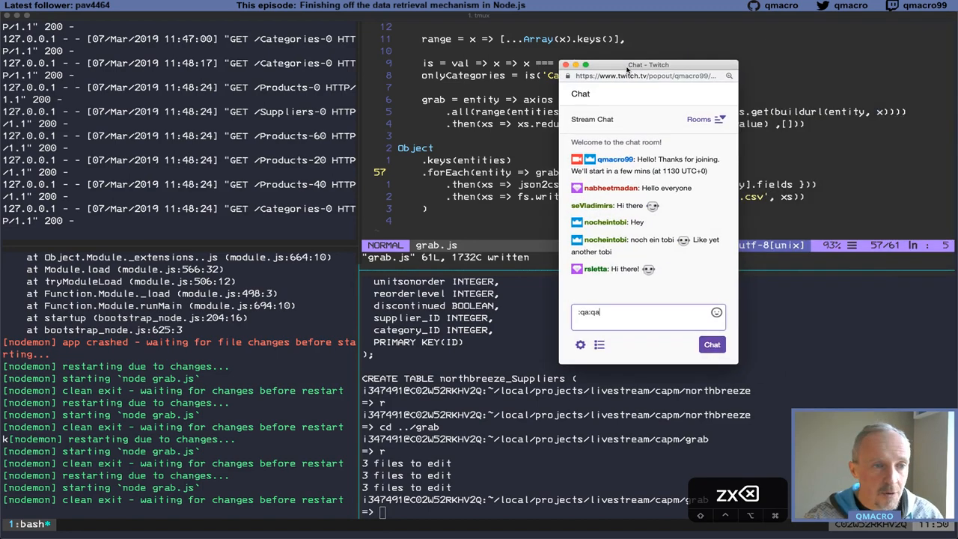
Close the Twitch stream chat window and reopen grab.js in vim at the buildurl section
left_click(570, 66)
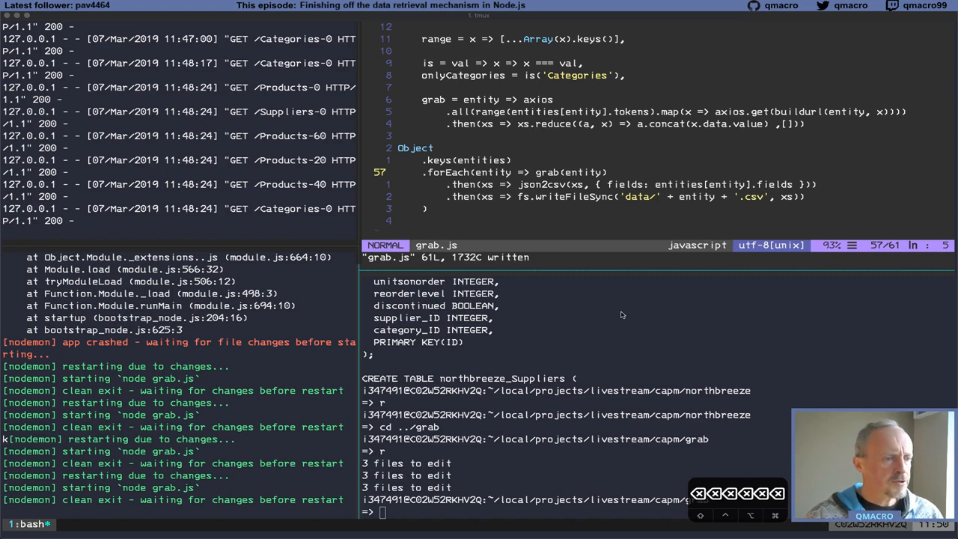
mouse_move(600, 220)
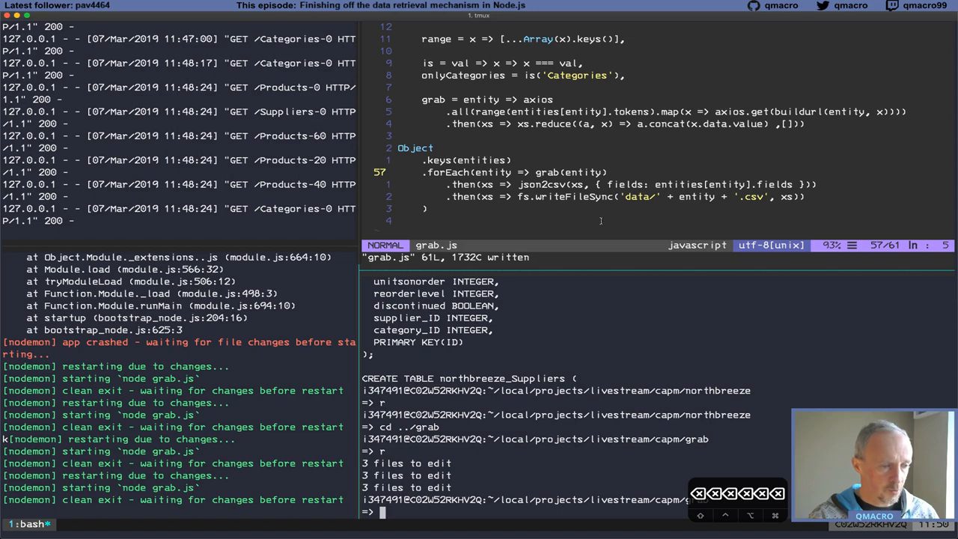
type("d")
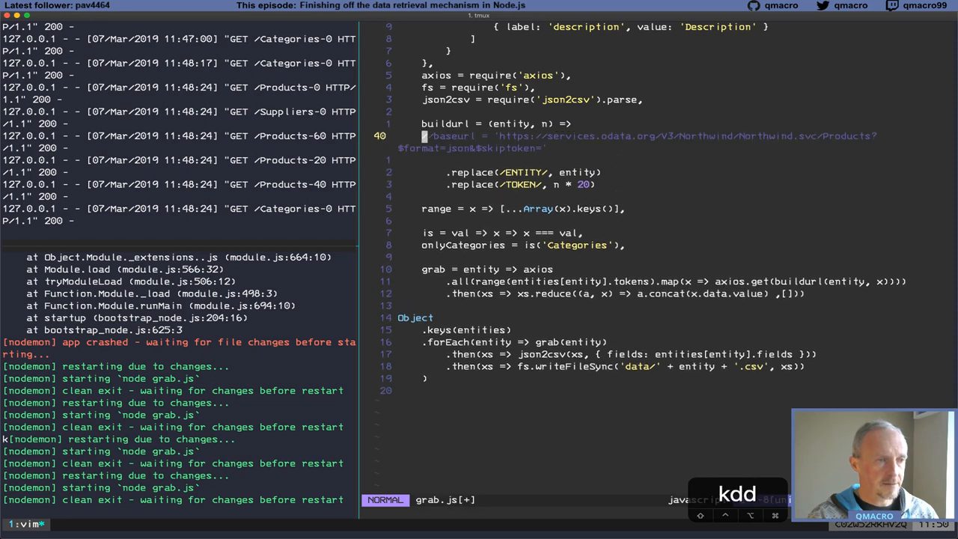
Tidy the start of the buildurl URL and add a TOKEN placeholder after $skiptoken=
key("i")
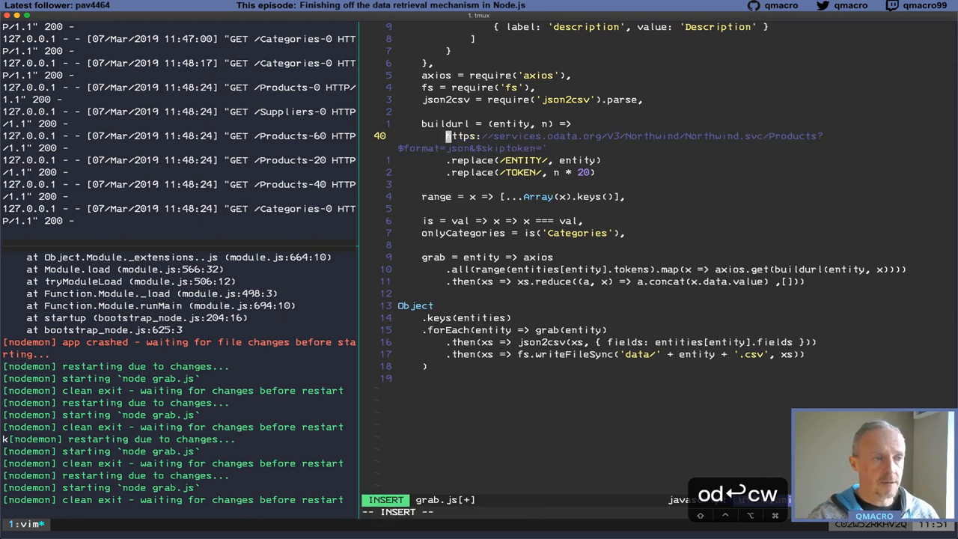
key("Escape")
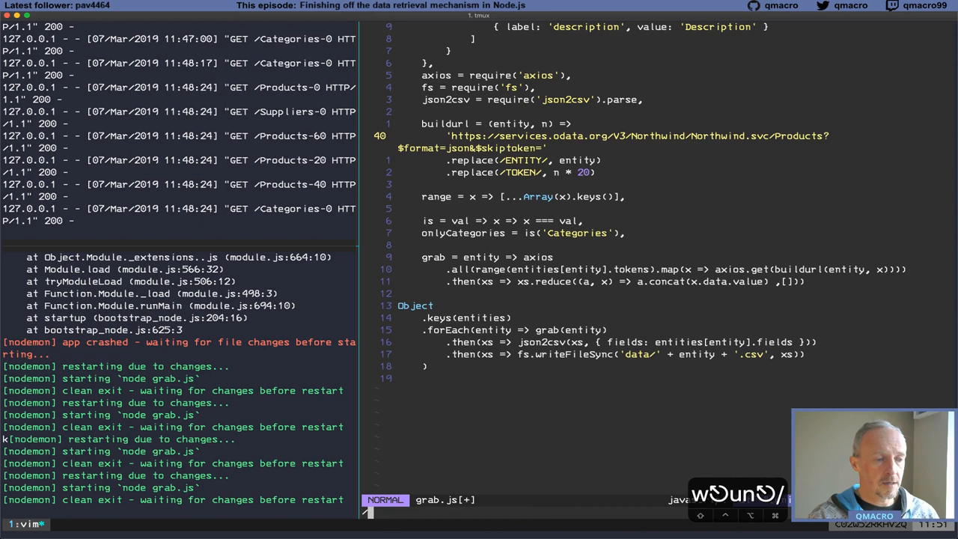
type("/Prod")
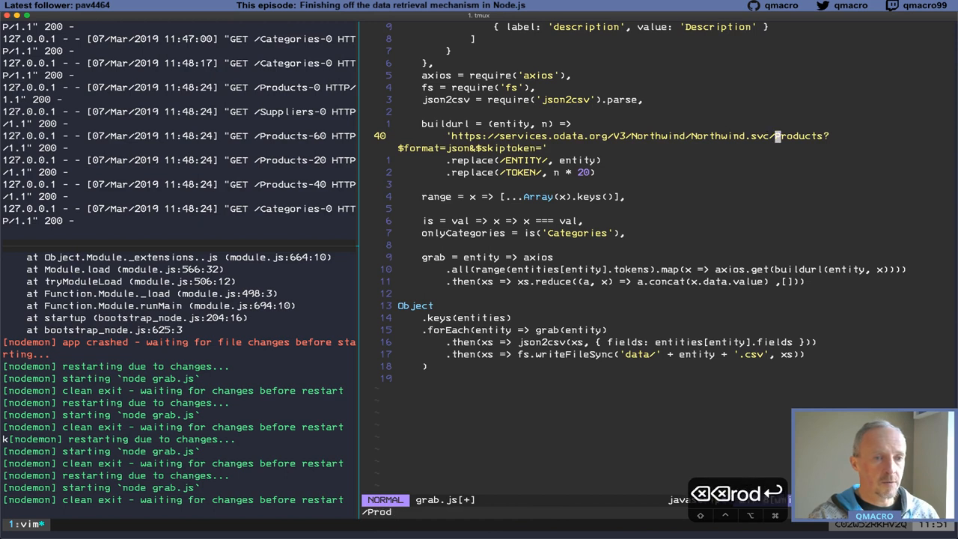
type("TOEK")
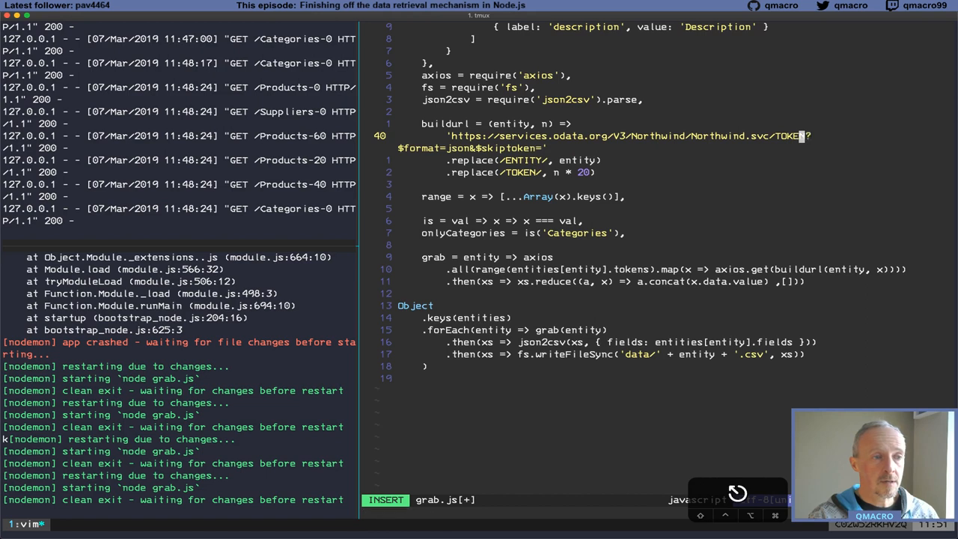
type("TO")
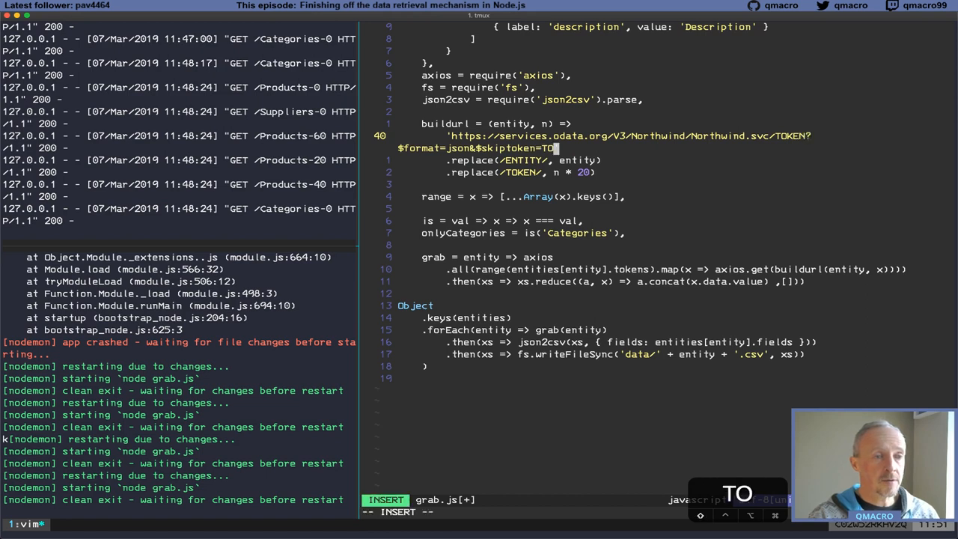
key("Escape")
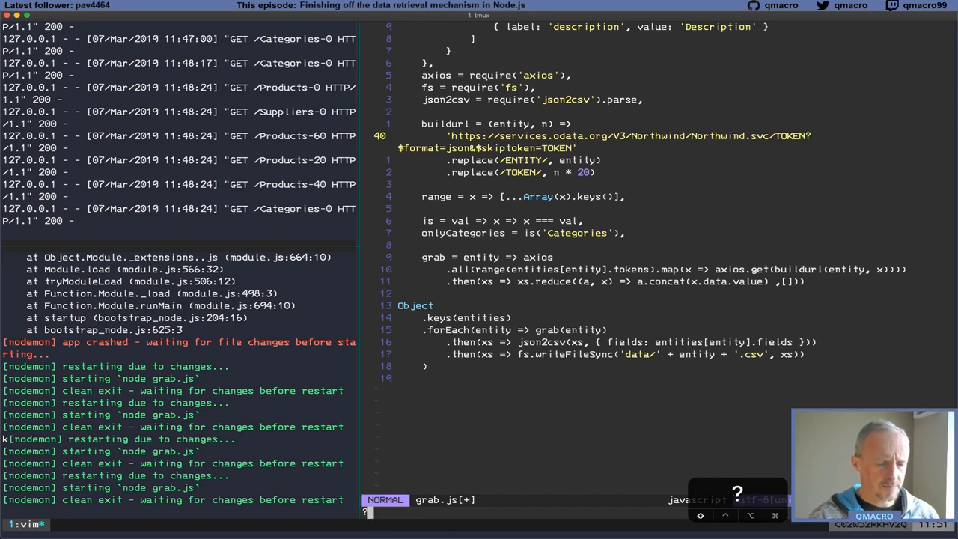
type("TOKEN")
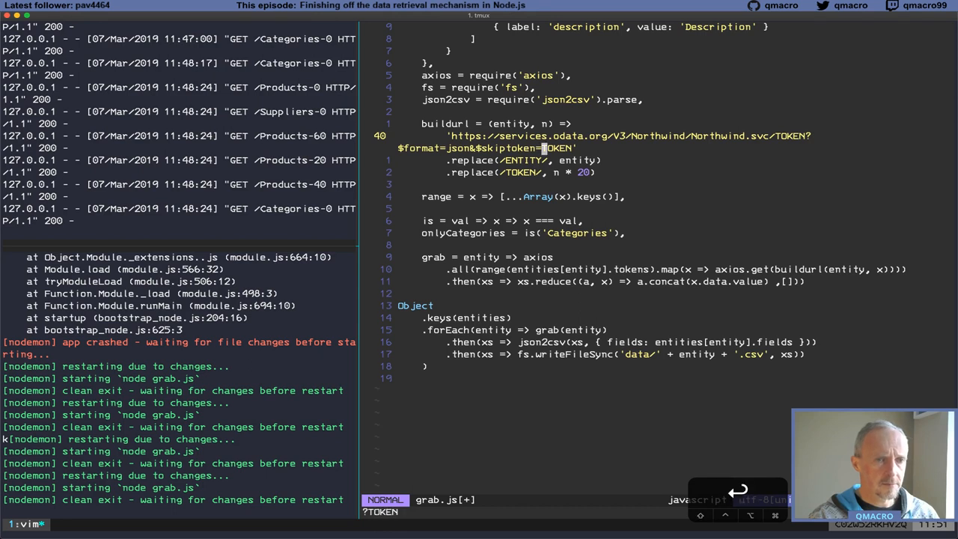
Replace Products with an ENTITY placeholder in the URL and select the onlyCategories lines
type("ENTIT")
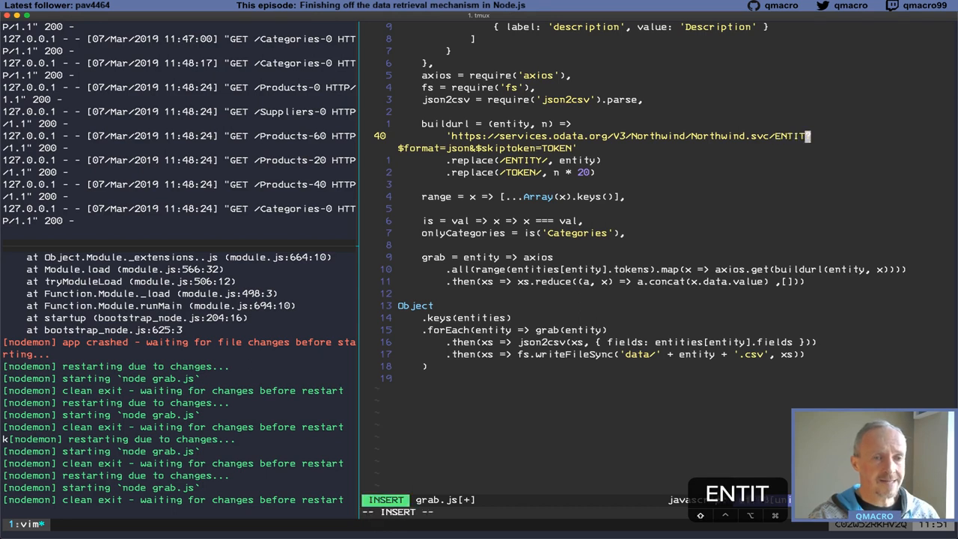
key("Escape")
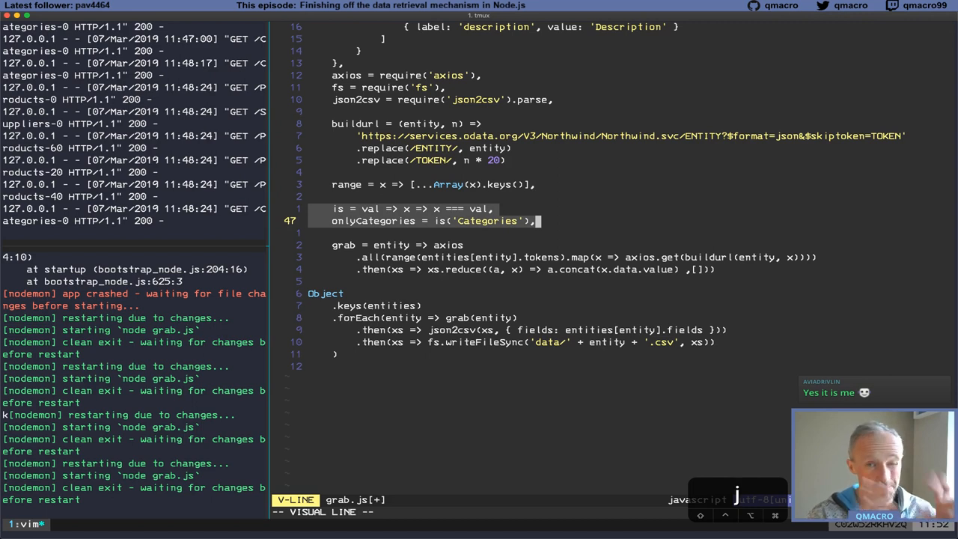
key("Escape")
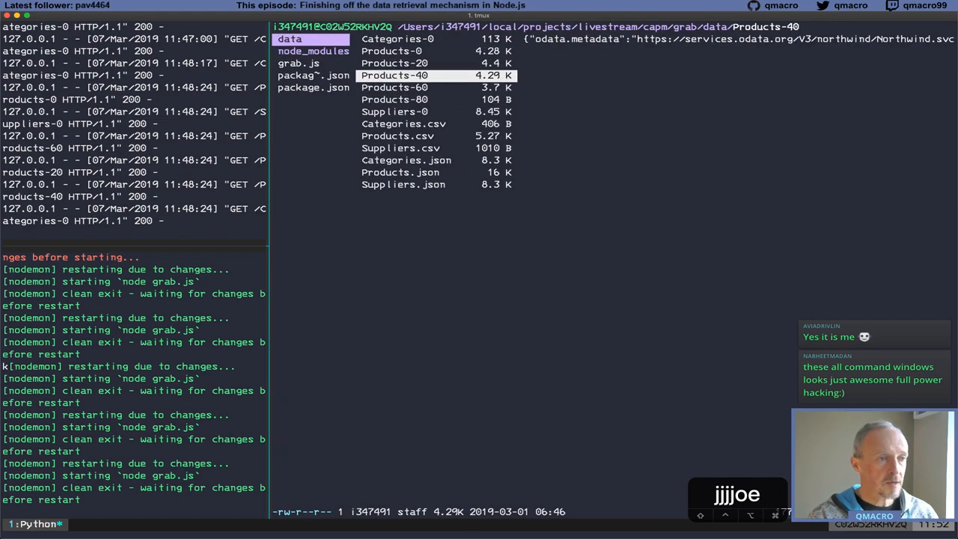
Preview then delete Categories.csv, Products.csv and Suppliers.csv from the data folder in ranger
left_click(395, 135)
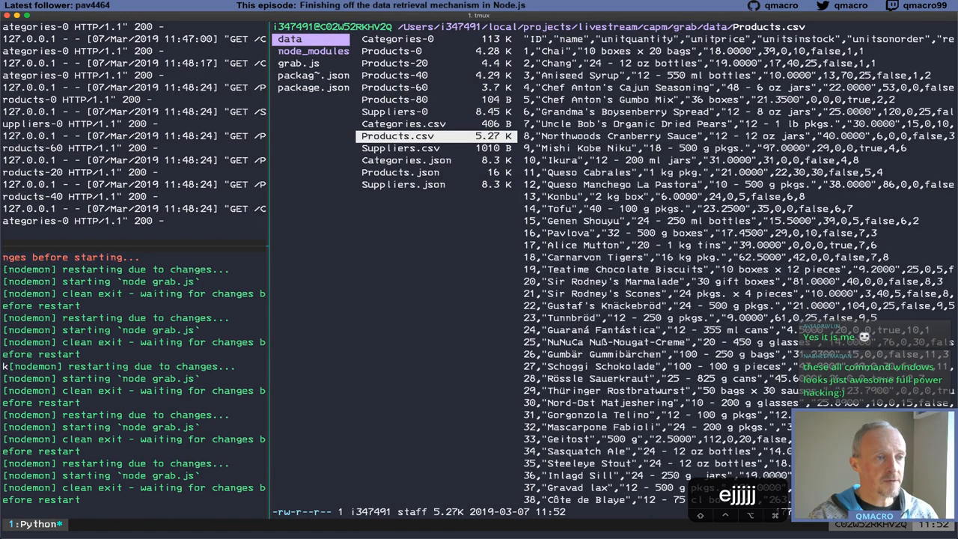
left_click(400, 123)
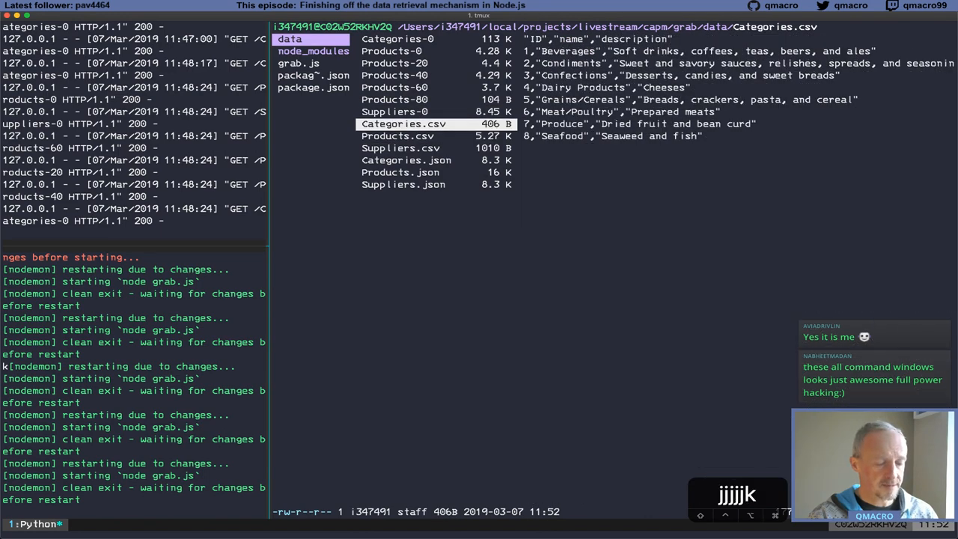
left_click(395, 135)
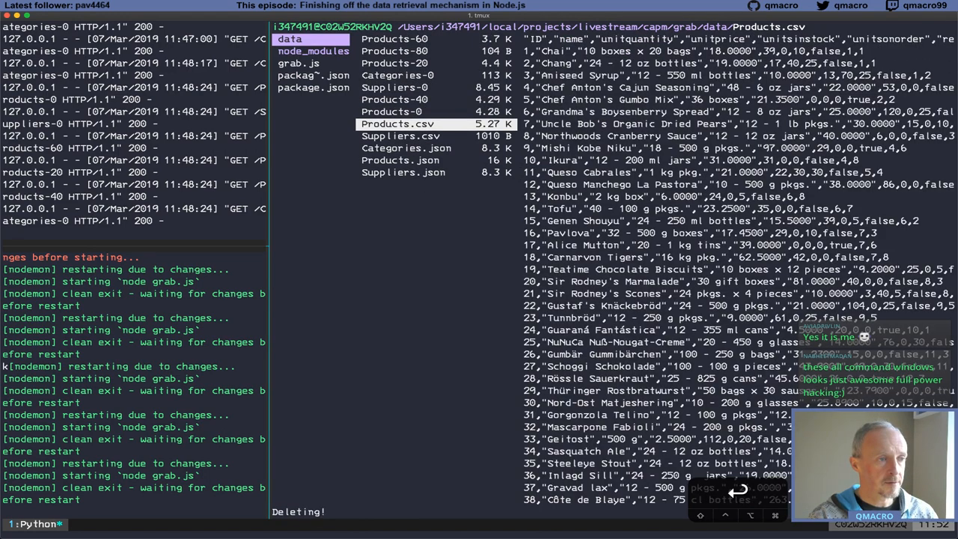
left_click(403, 123)
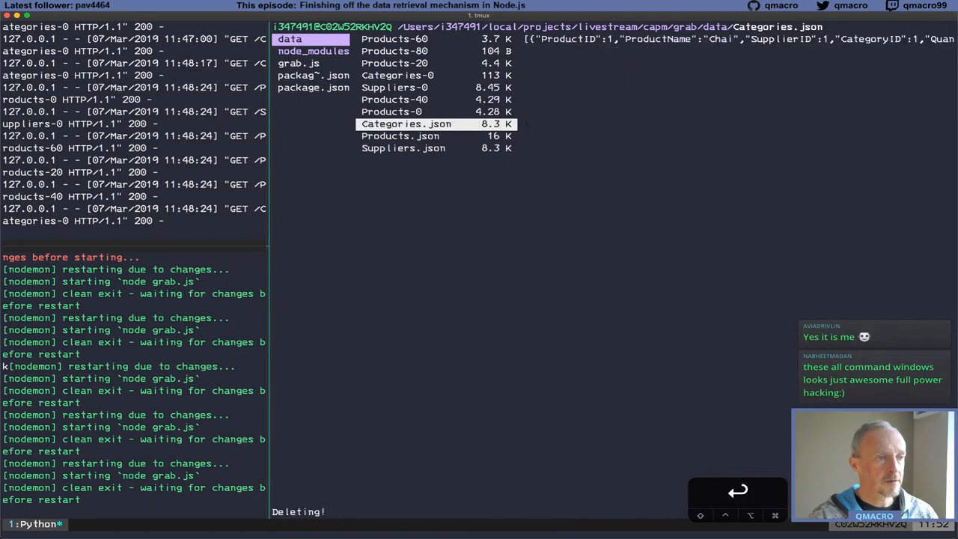
Run node grab.js, then check the regenerated Products.csv and raw Products-0 download in ranger
type("node")
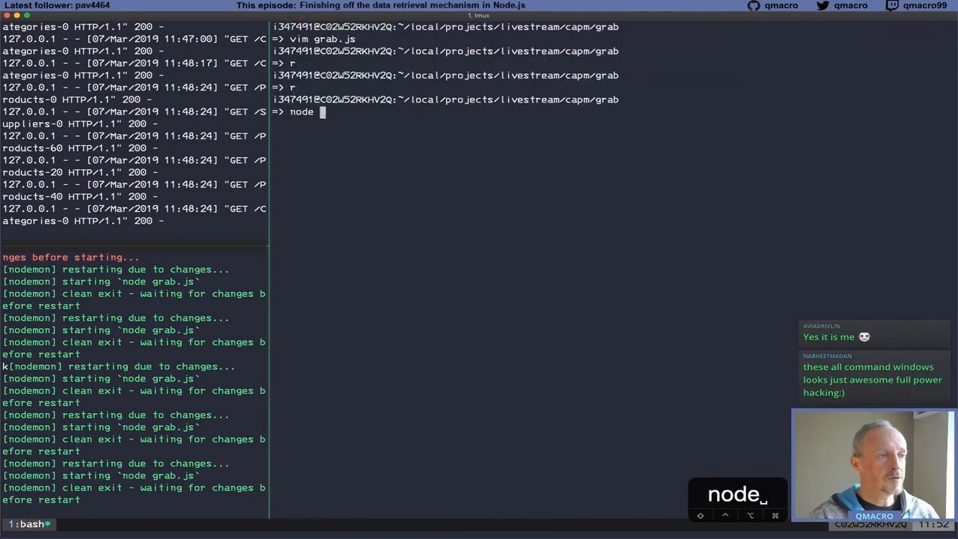
type("grab.js")
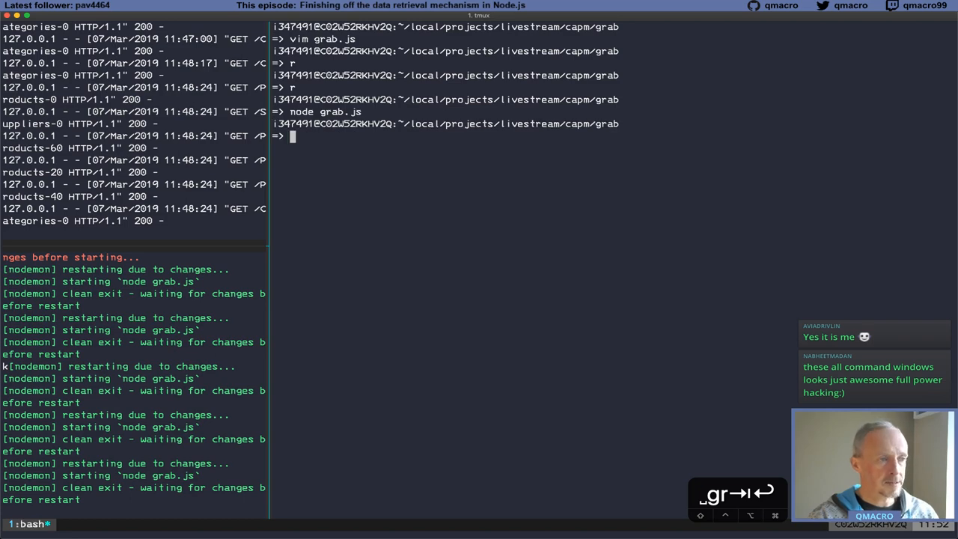
type("ranger")
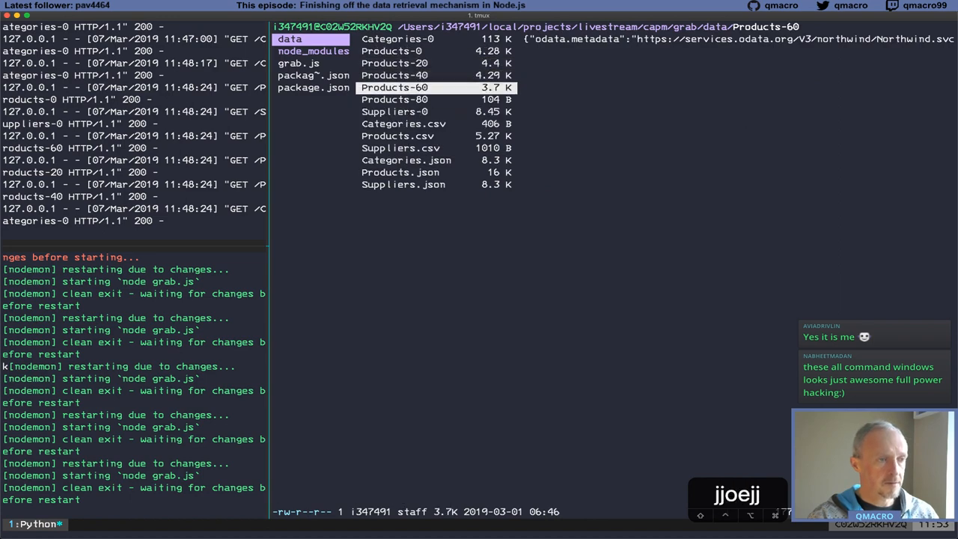
left_click(398, 134)
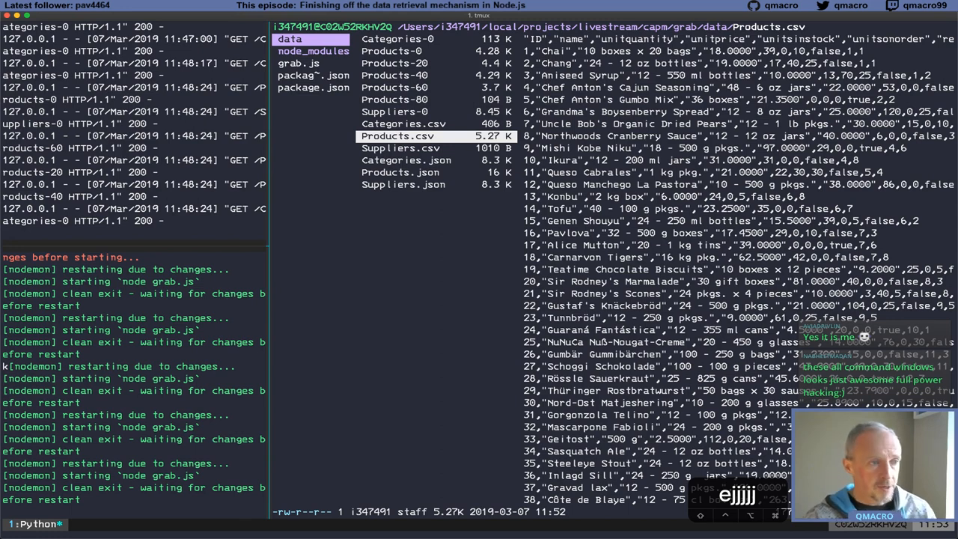
left_click(401, 75)
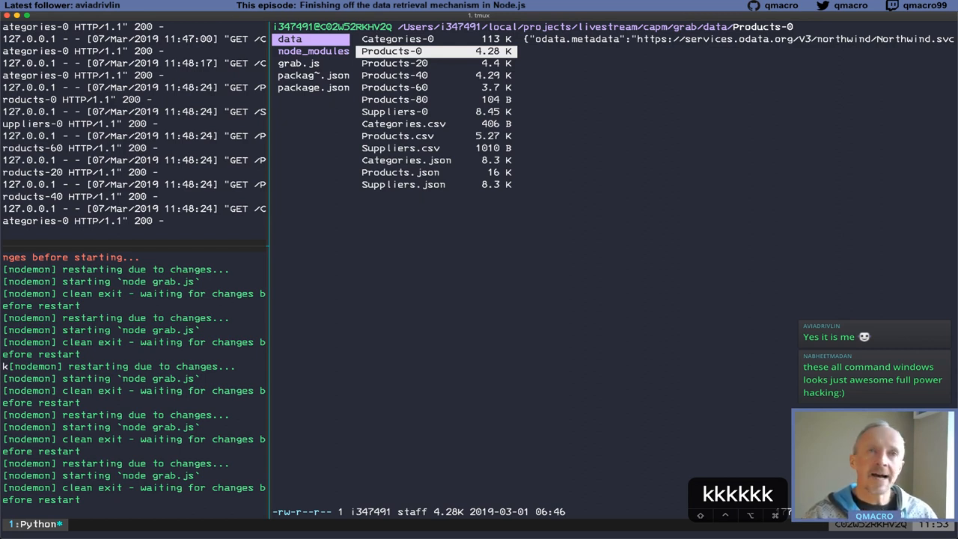
key("cmd+tab")
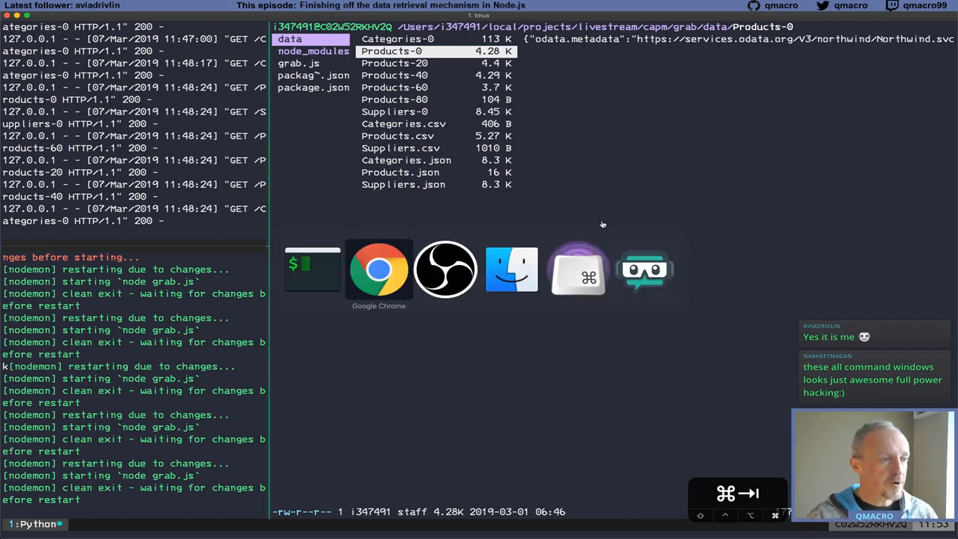
Read through the TweetDeck notification and search columns in the browser
left_click(379, 269)
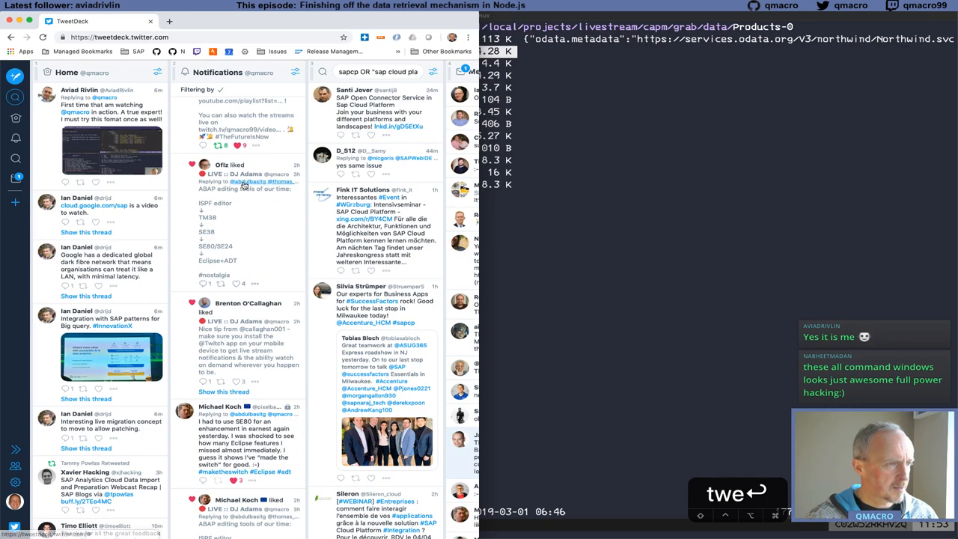
left_click(243, 181)
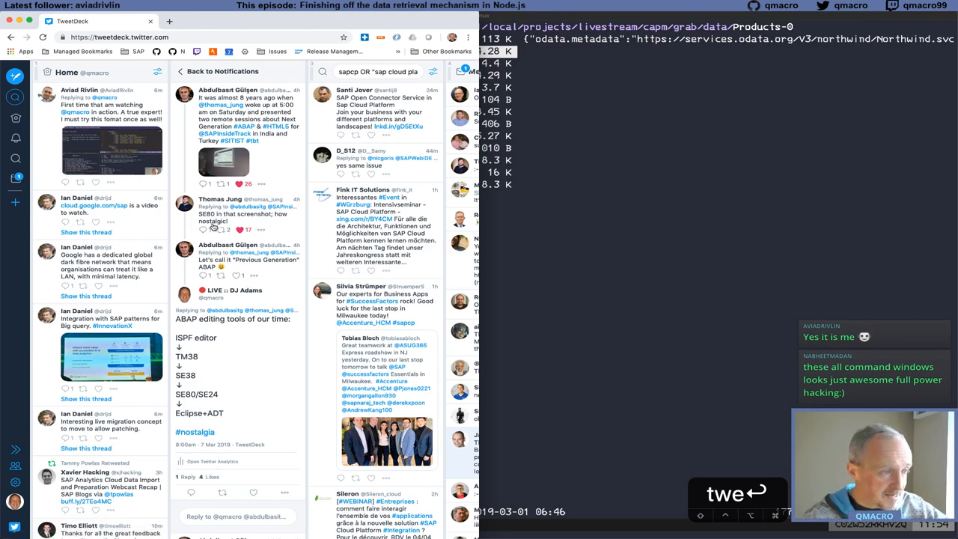
scroll("down", 3)
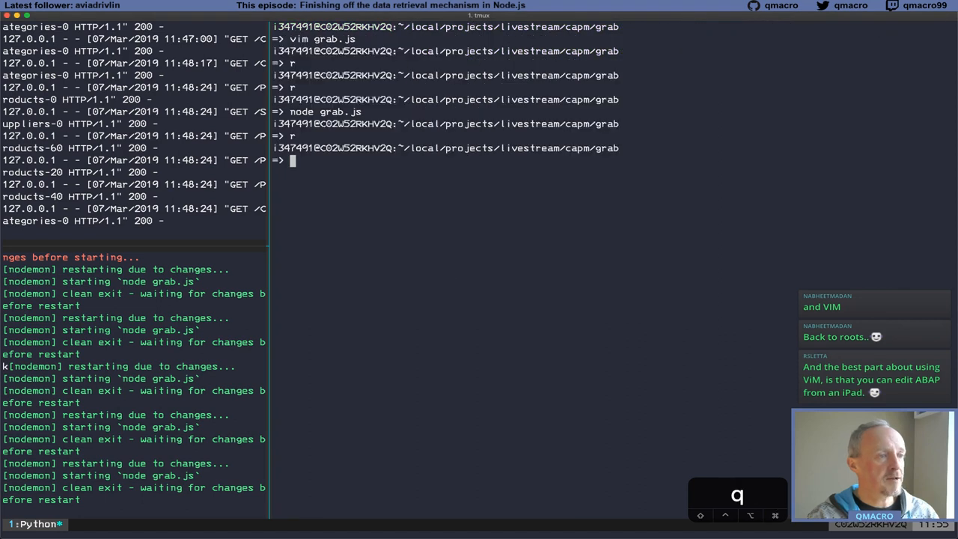
Change into the northbreeze db/csv folder and abandon a mistyped copy command
type("cd ../")
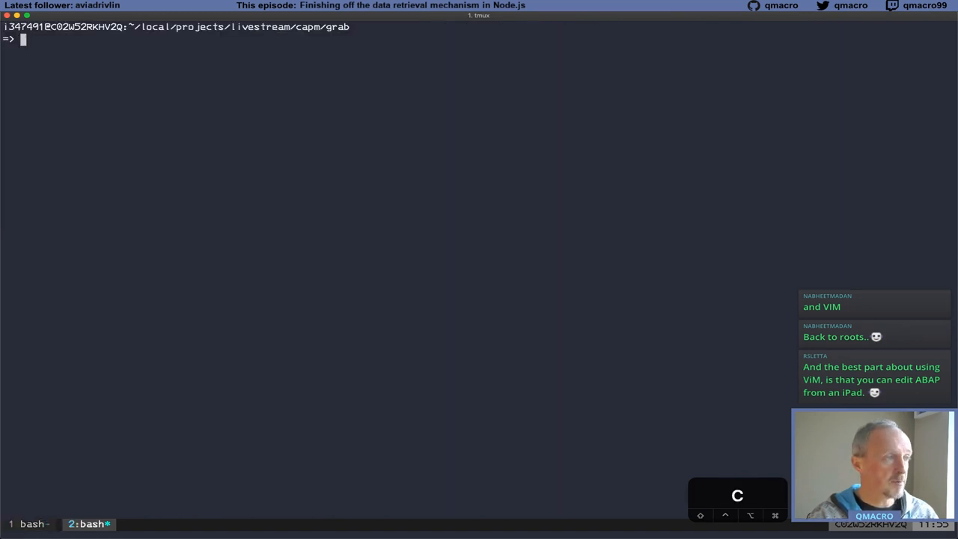
type("cd ../northbreeze")
type("cd db/csv/")
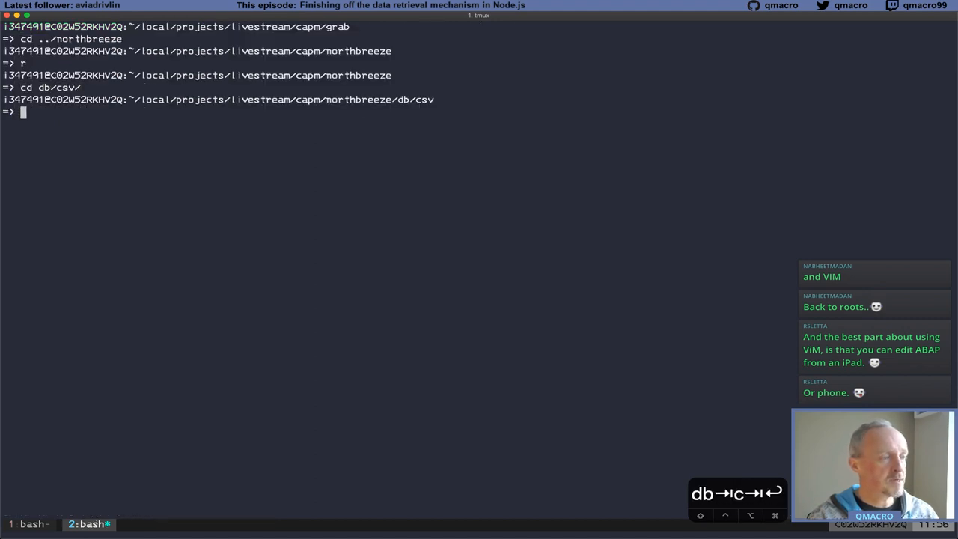
type("cp ../")
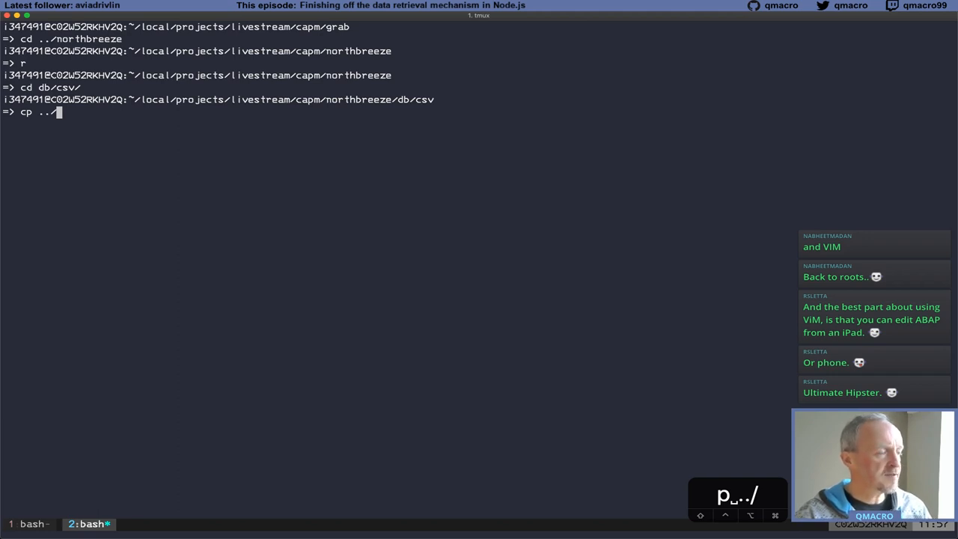
key("BackSpace")
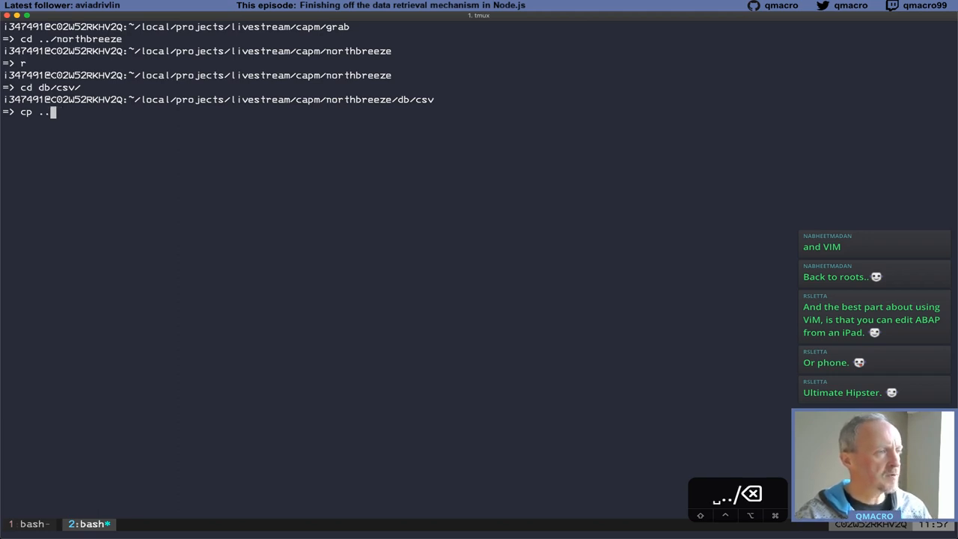
type("ls")
key("enter")
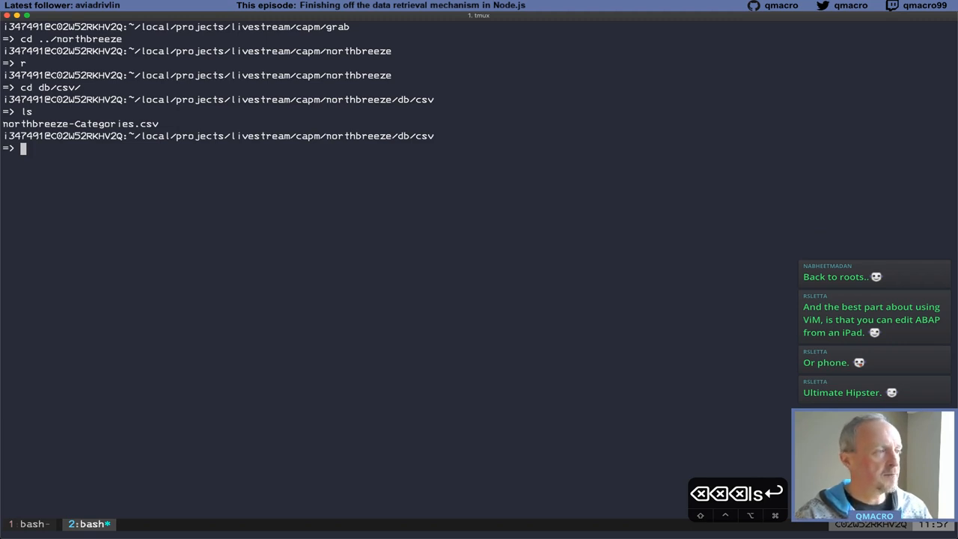
Copy ../../../grab/data/*.csv into the current db/csv folder
type("cp ../gr")
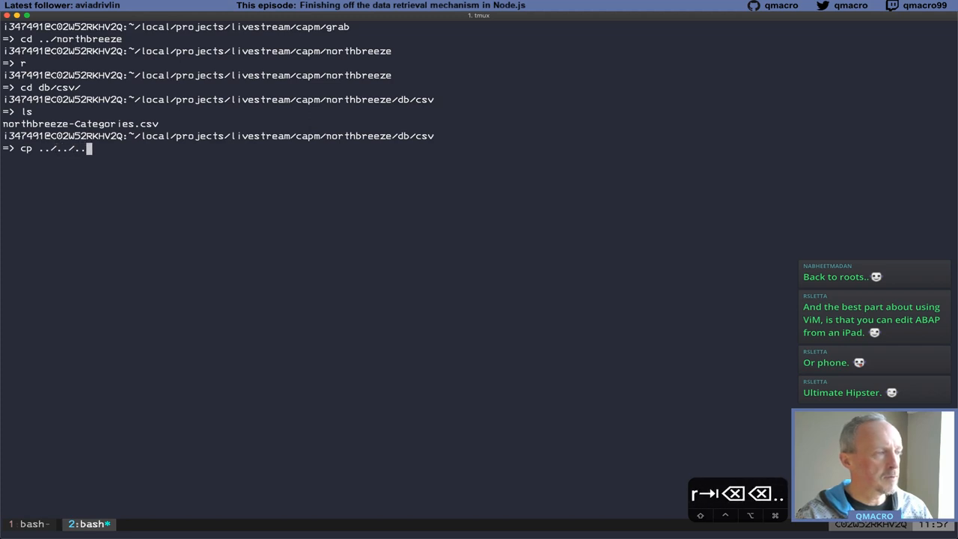
type("/grab")
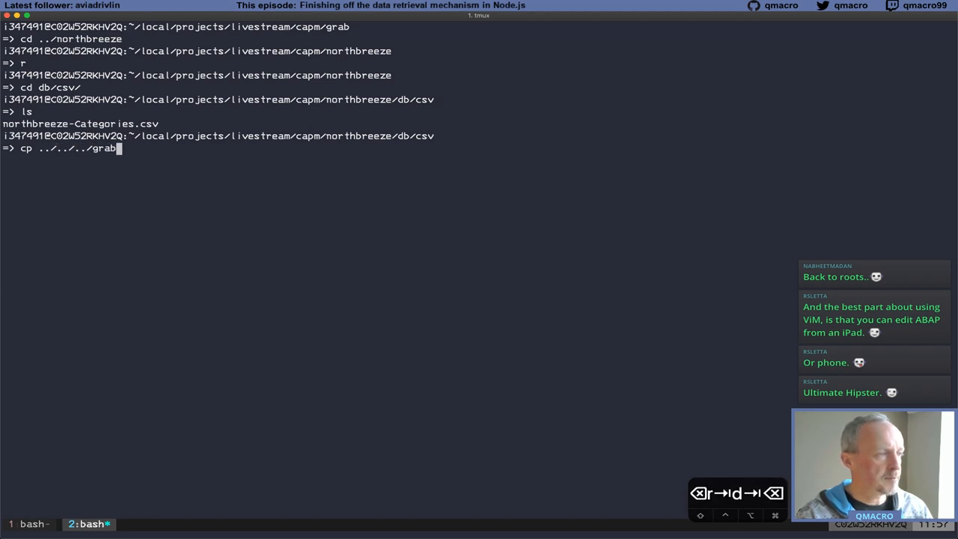
type("/data/*.csv .")
type("ls")
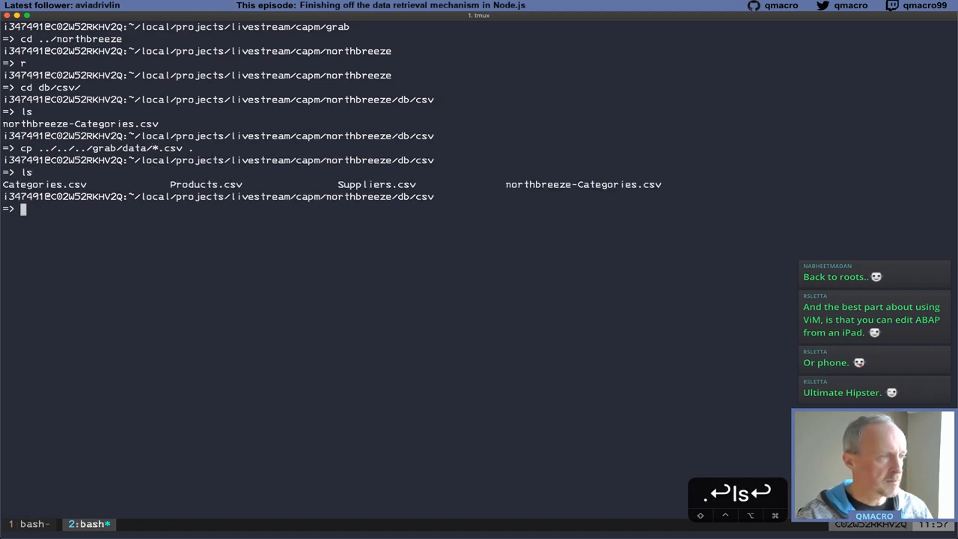
type("mv")
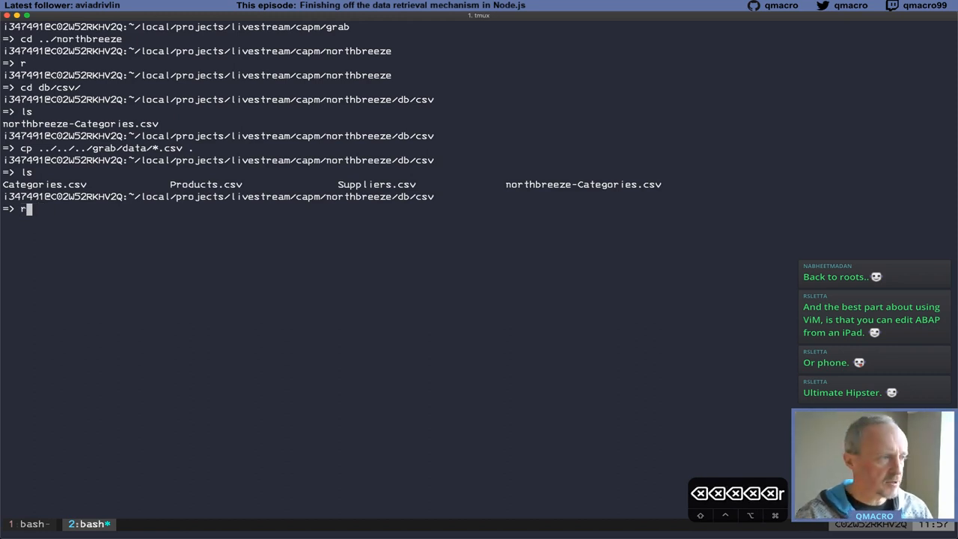
In ranger, try renaming Categories.csv to northbreeze-Categories.csv and move on to preview Suppliers.csv
type("m,")
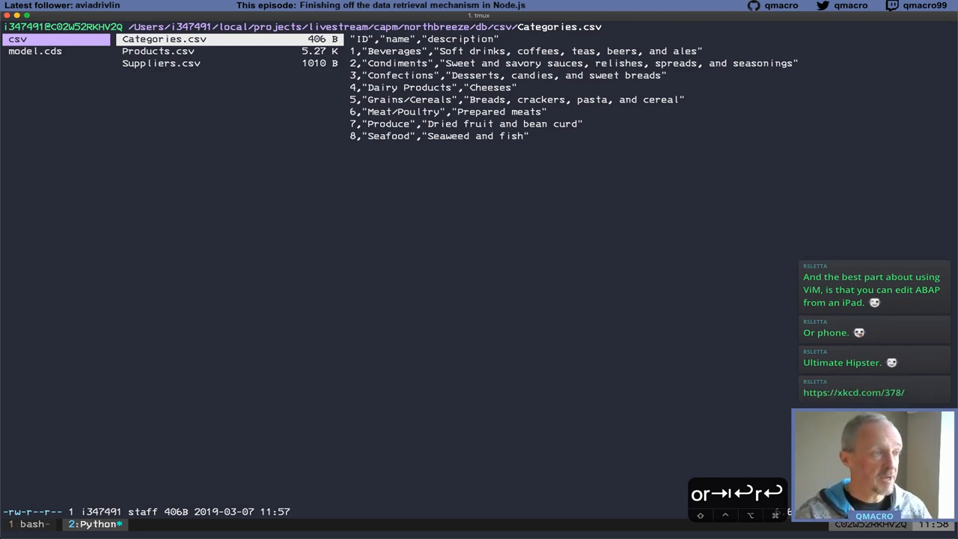
type(":rename")
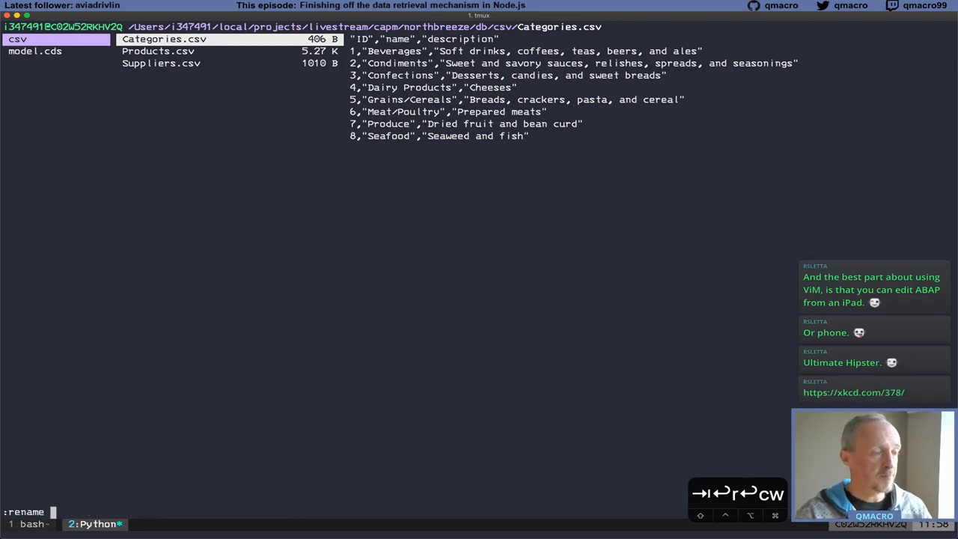
type("northbreeze")
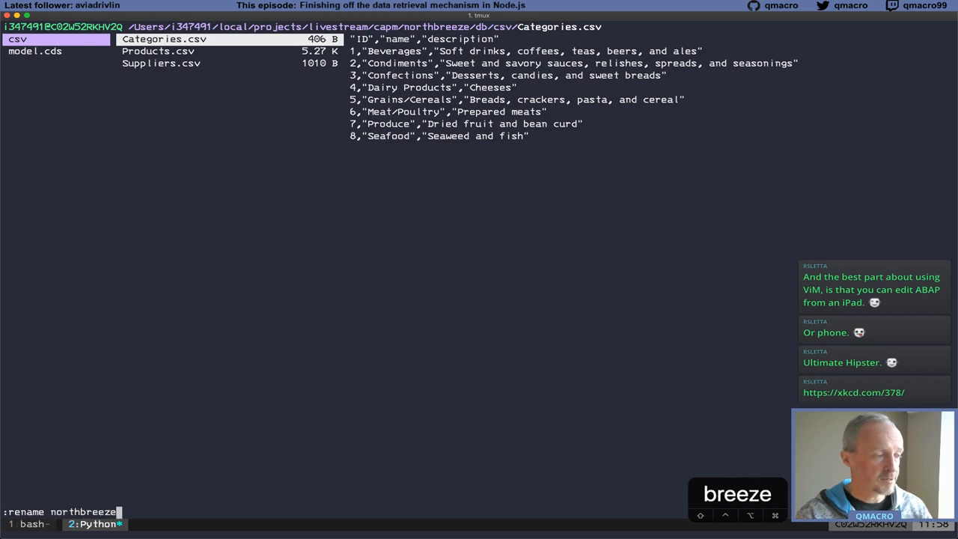
type("-Categor")
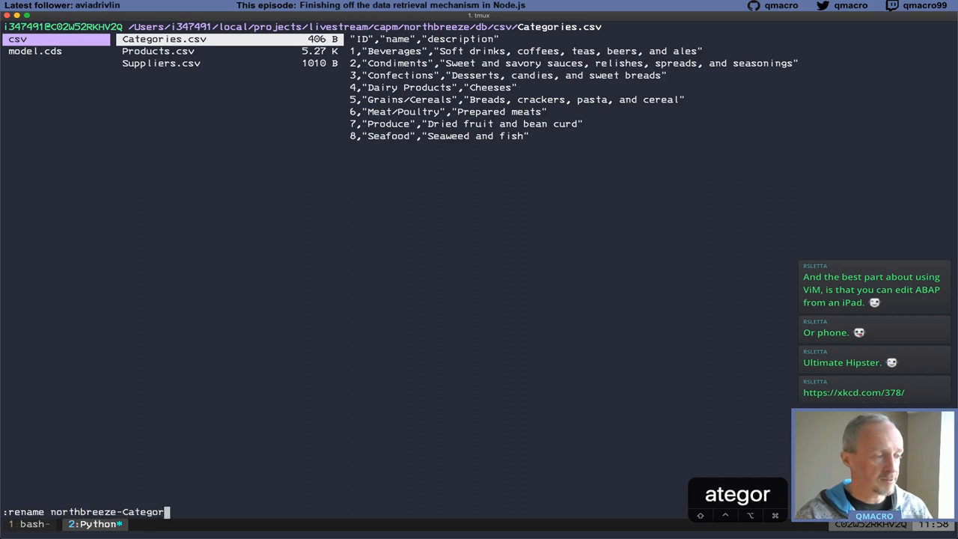
type("ies.csv")
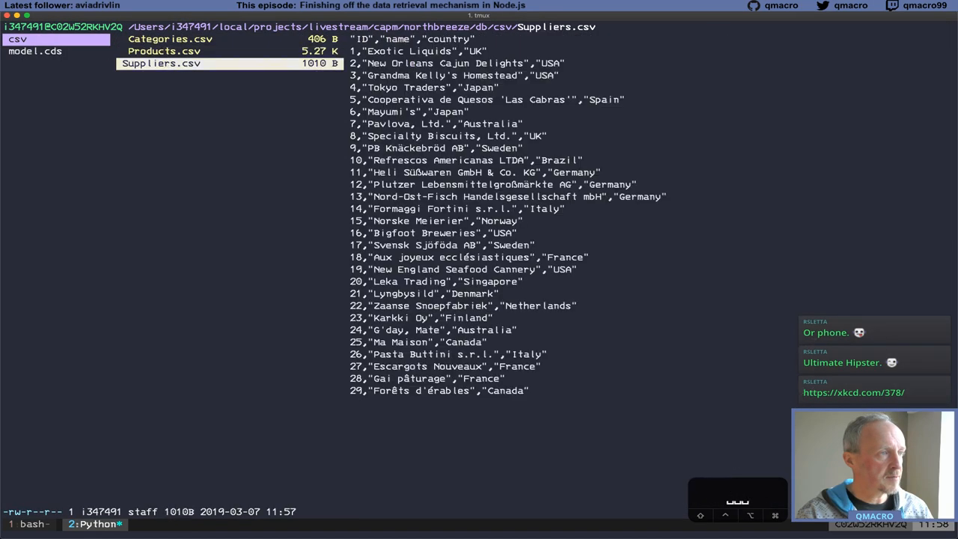
type(":open_with")
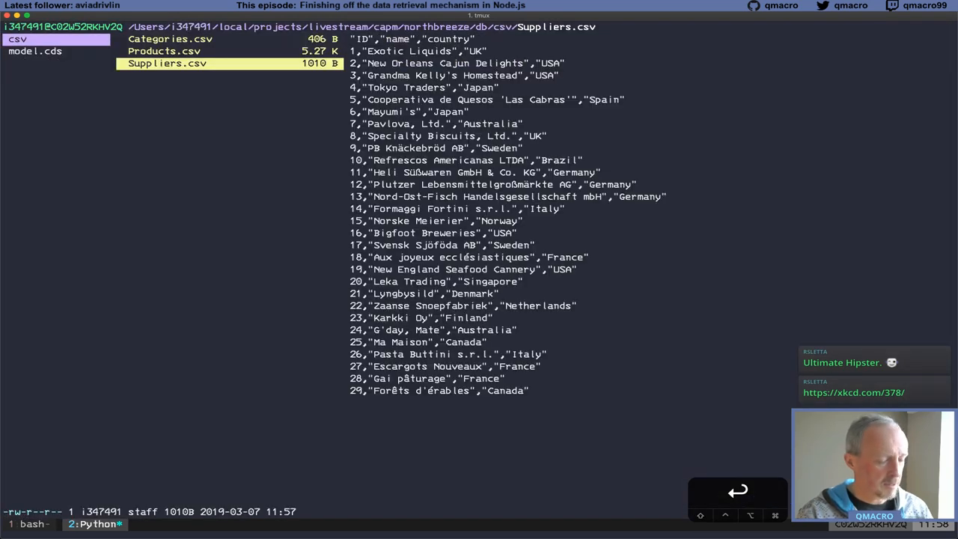
type(":rename")
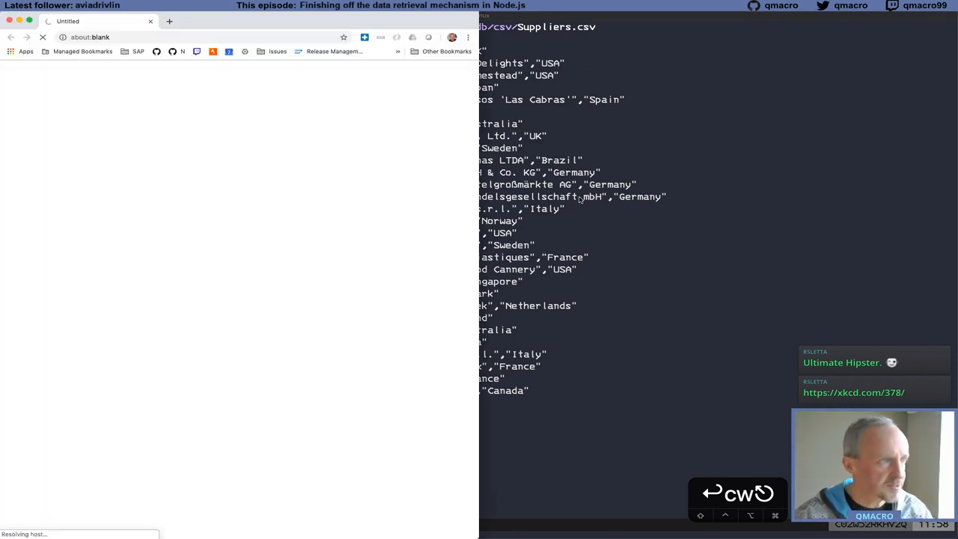
View the xkcd Real Programmers comic and Google 'here kid nickel get yourself' in Chrome
left_click(853, 391)
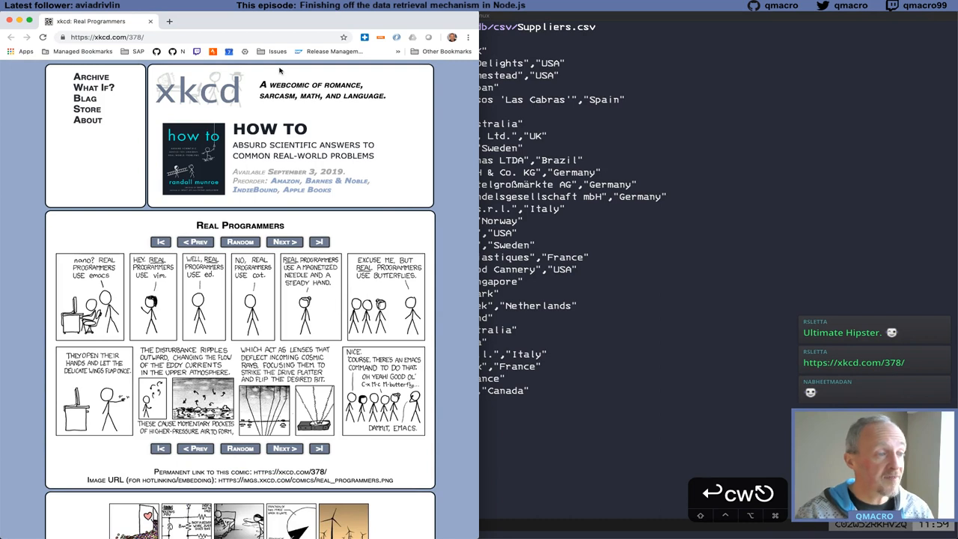
mouse_move(163, 34)
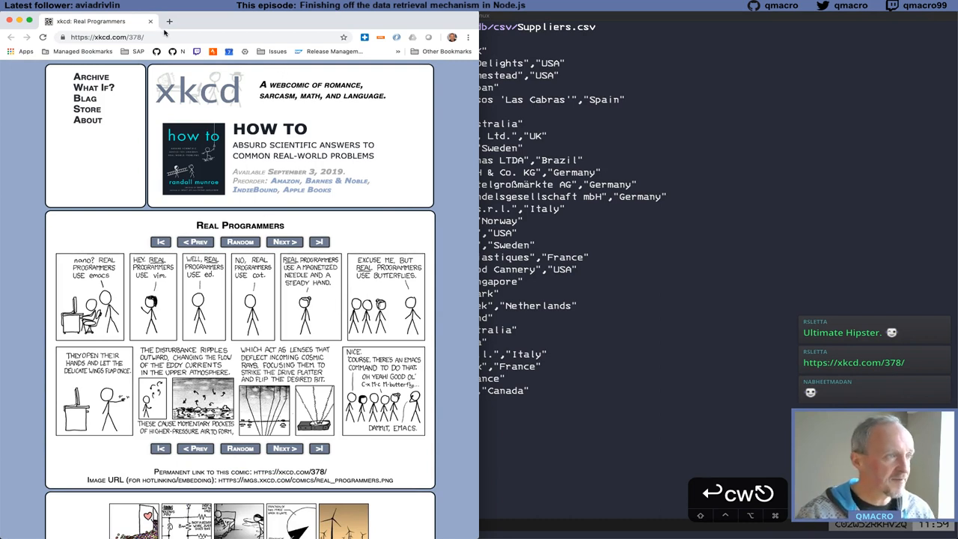
type("here kid nickel get yourself")
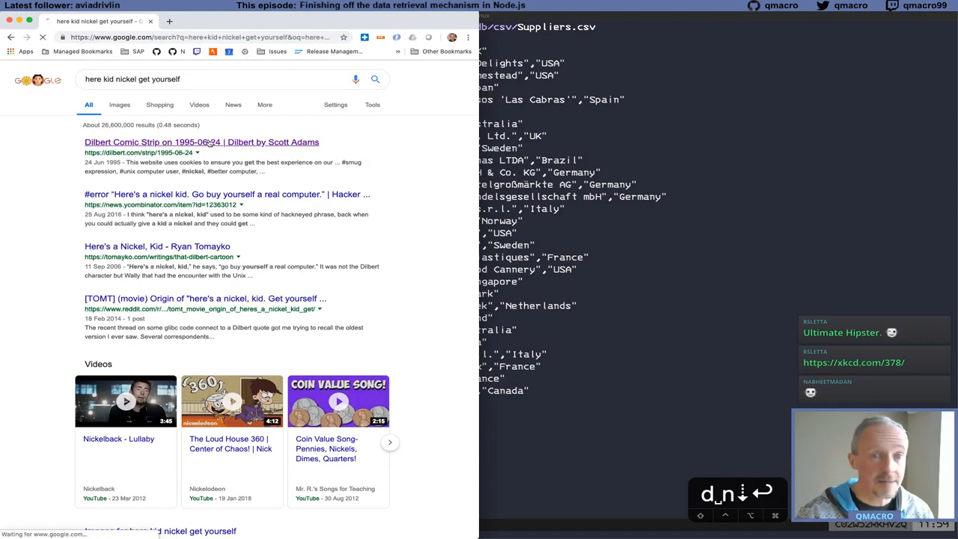
mouse_move(423, 347)
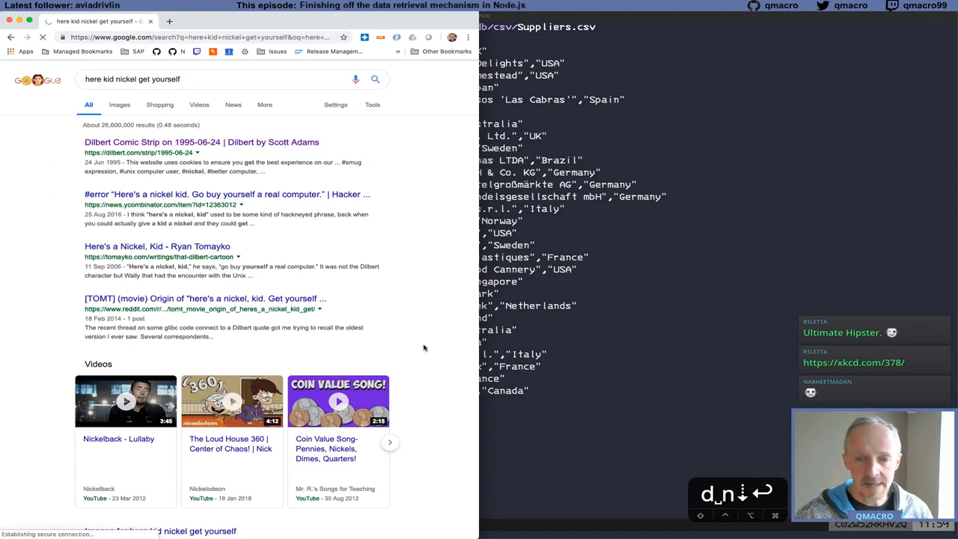
left_click(198, 142)
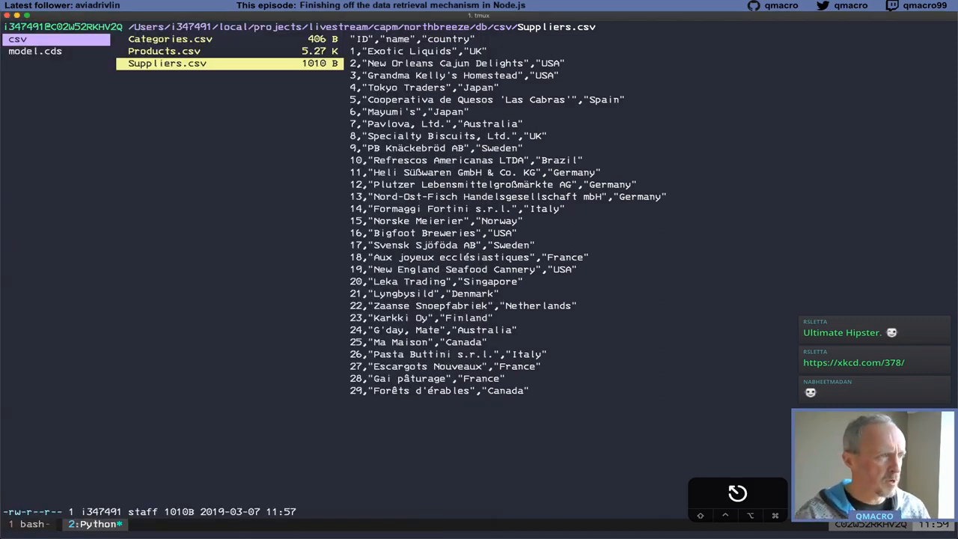
In ranger, finish the northbreeze-Categories rename and rename Suppliers.csv to northbreeze-Suppliers.csv
left_click(161, 51)
type("rename n")
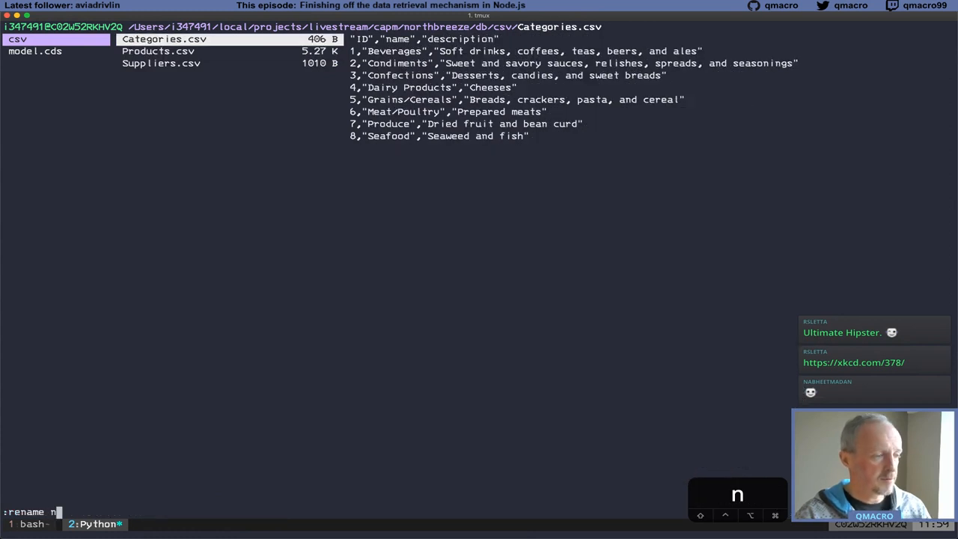
type("orthbr")
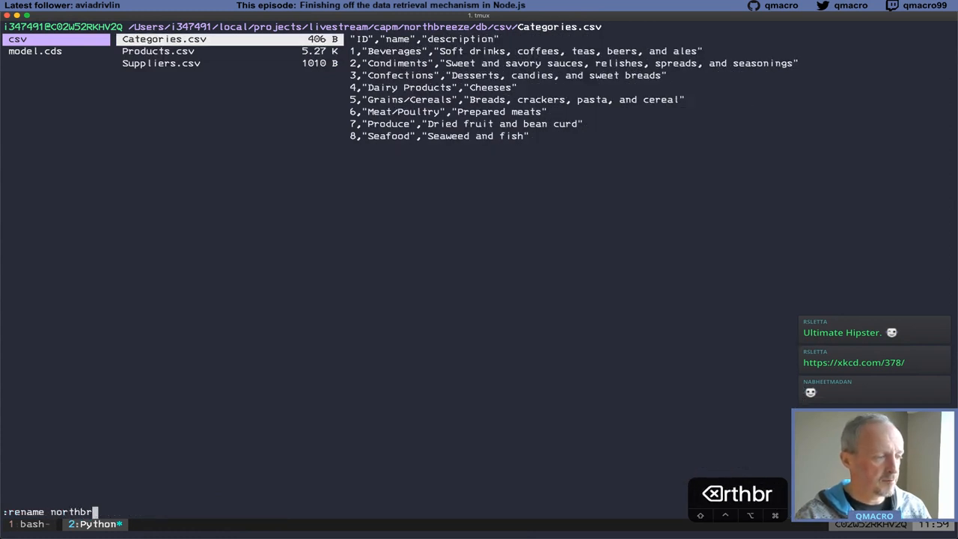
type("eeze-Categor")
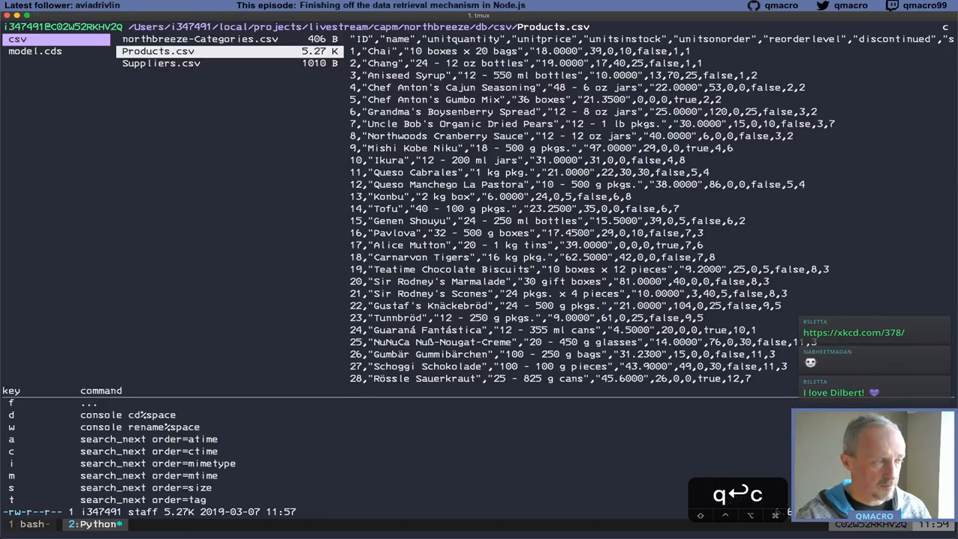
type("wnorth")
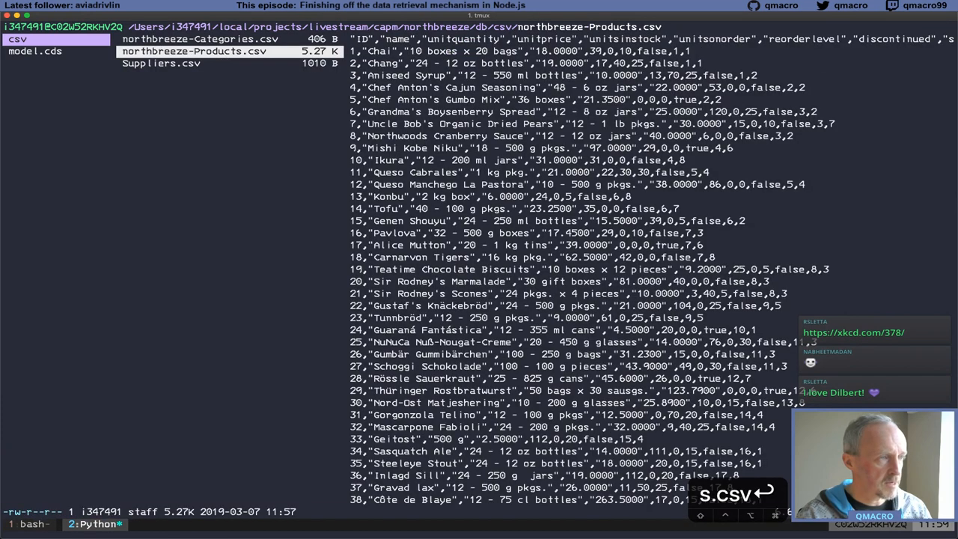
left_click(159, 72)
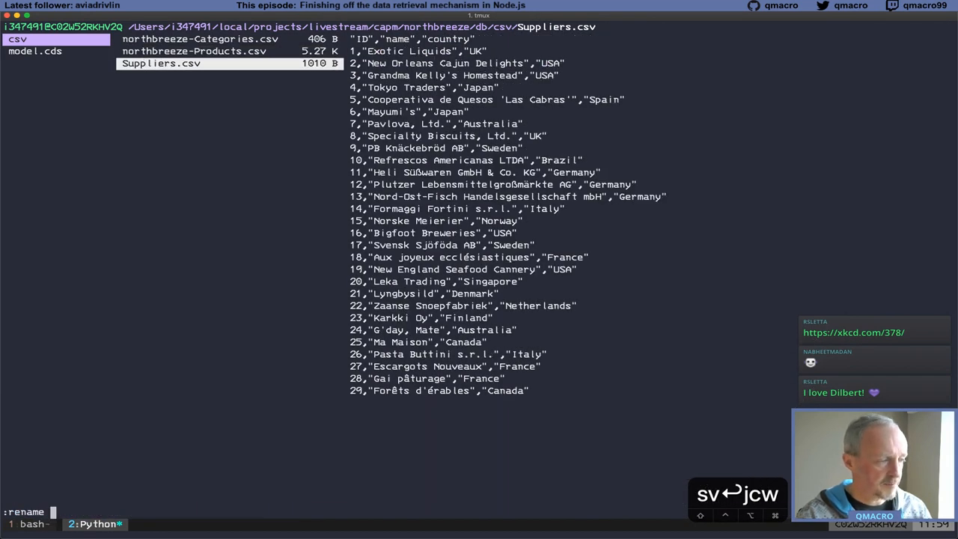
type("northbr")
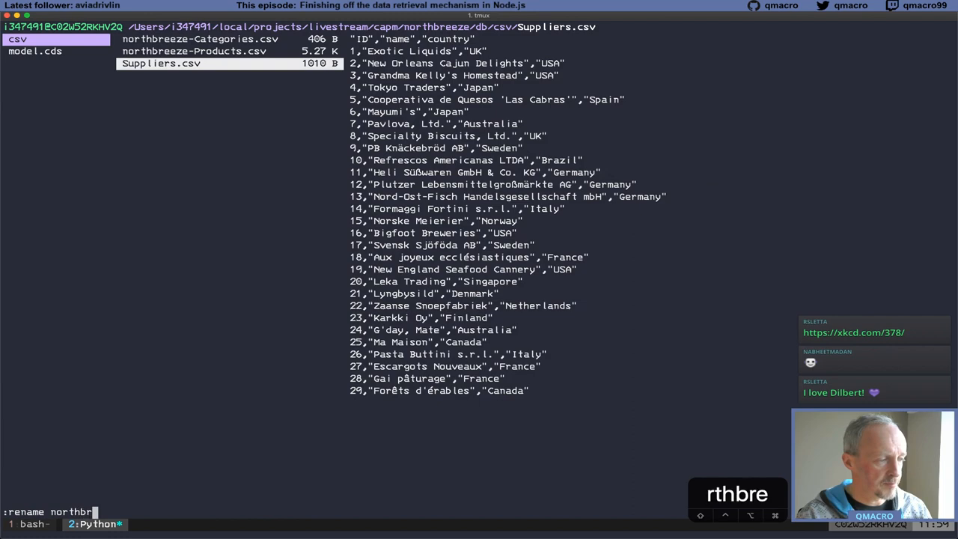
type("eeze-Suppl")
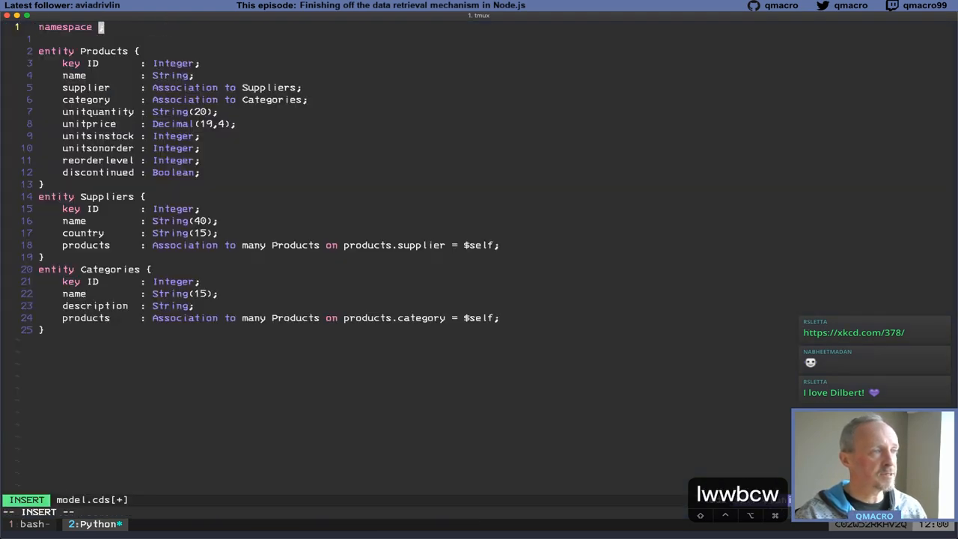
Add 'namespace northbreeze;' to model.cds above the entity definitions
type("northbreeze;")
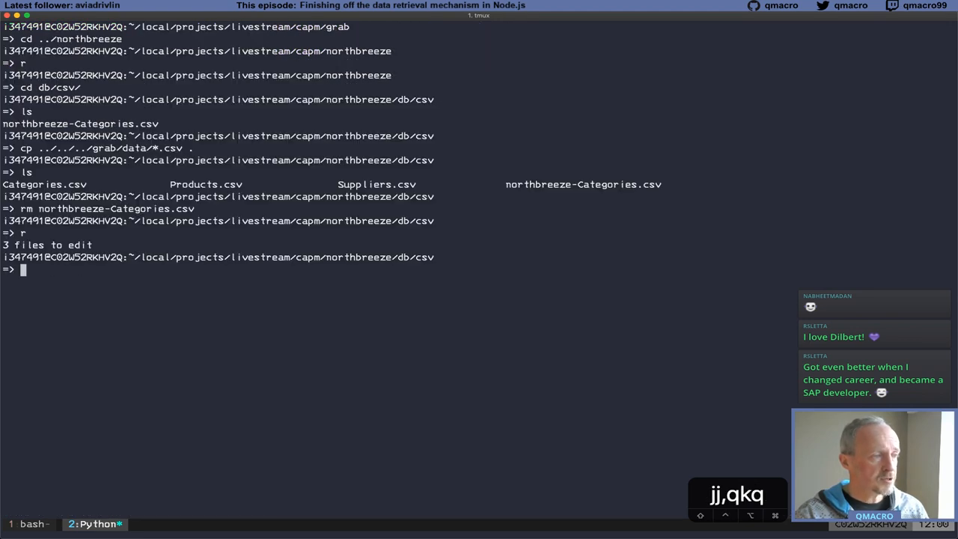
Return to the northbreeze folder and remove the old northbreeze.db file
type("cd ../../")
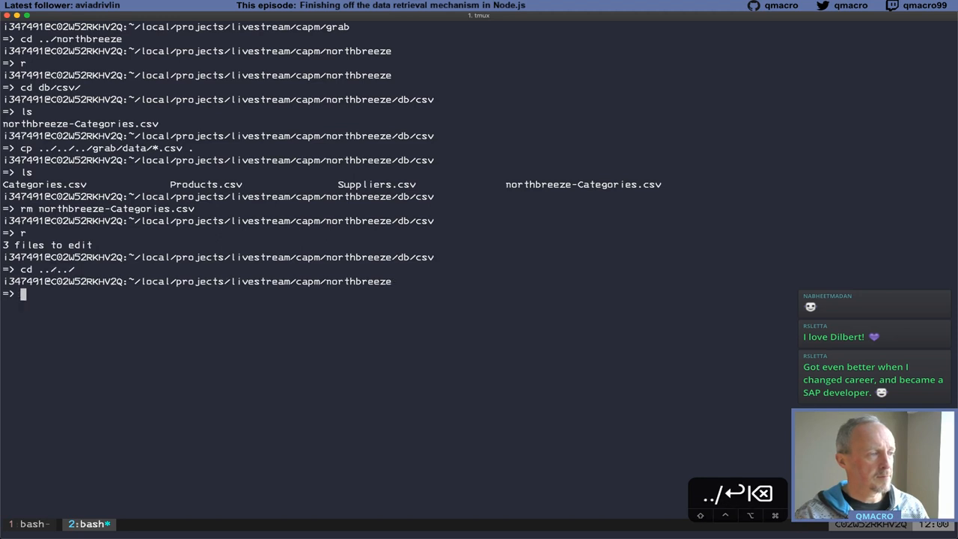
type("cle")
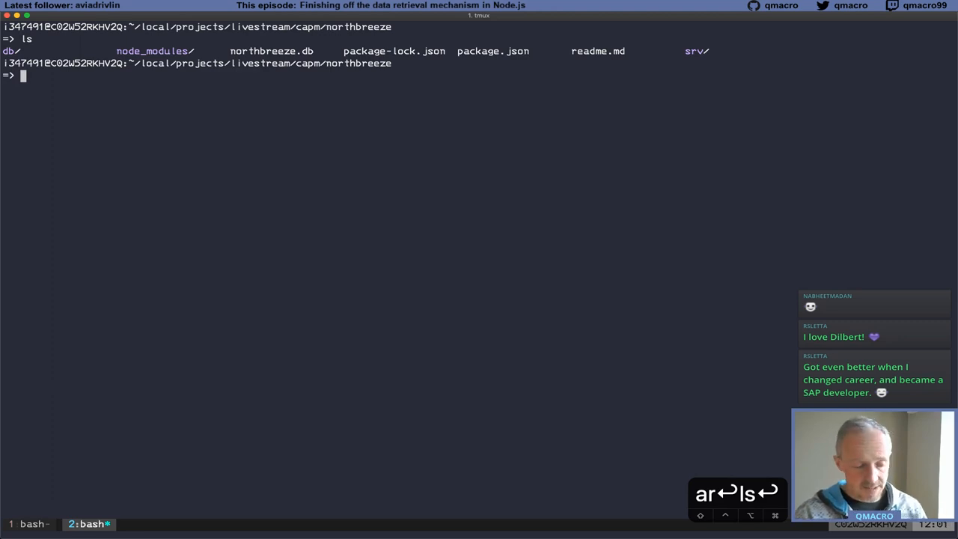
type("rm northbreeze.db")
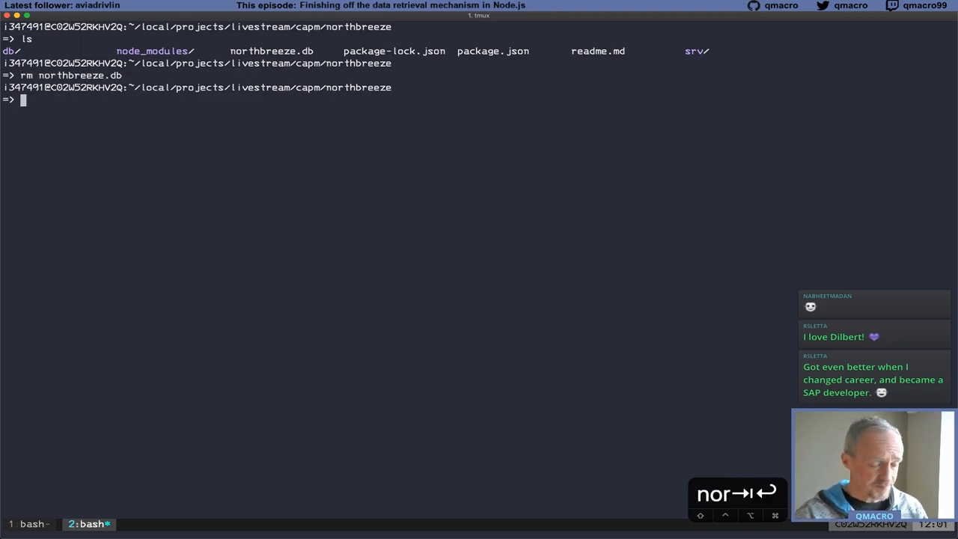
type("cds")
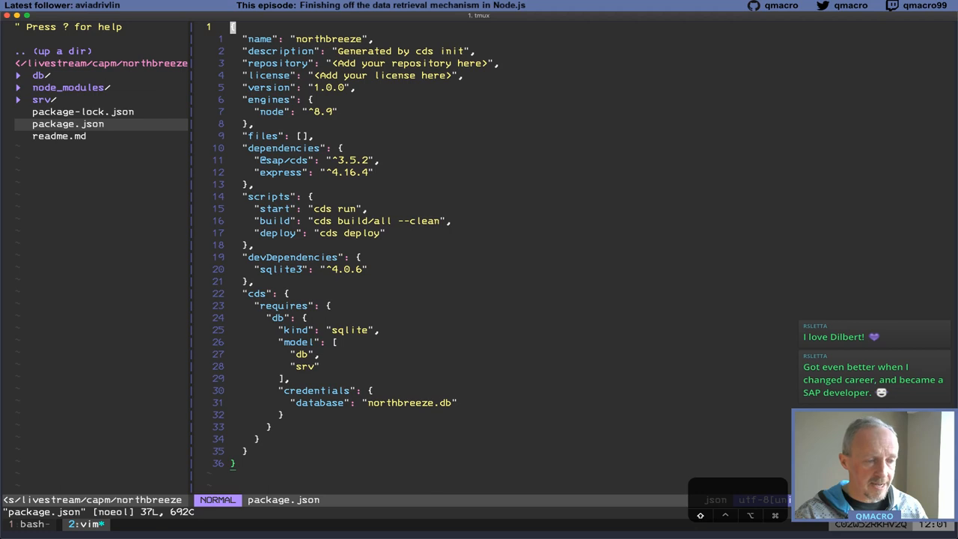
Review the cds database settings block in package.json, then redeploy from the CSV files
key("k")
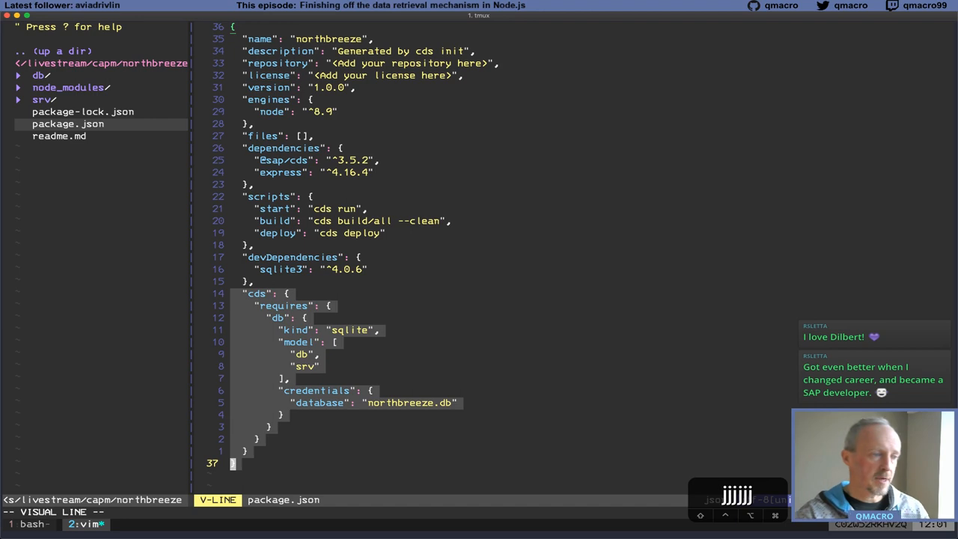
key("Escape")
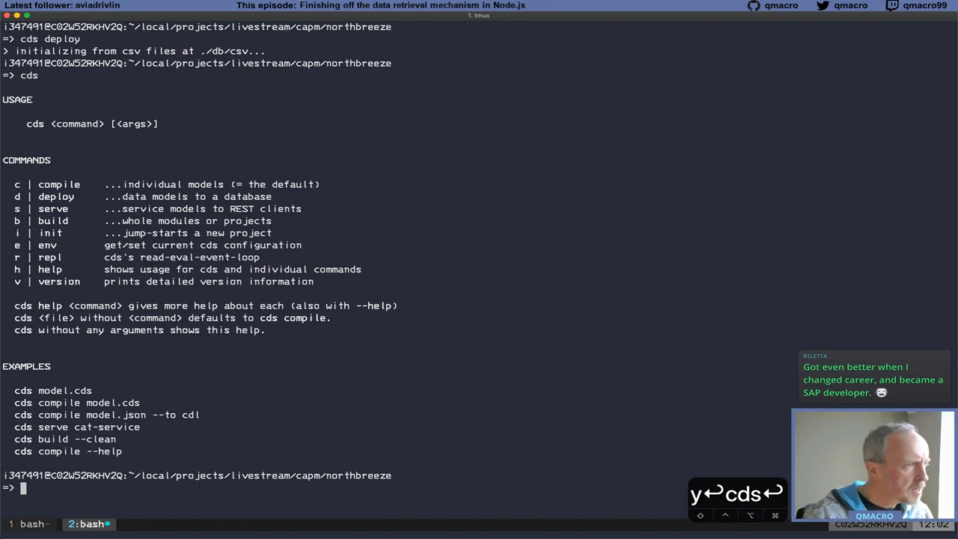
After trying cds and cds s, start the server with cds run on port 4004
type("s")
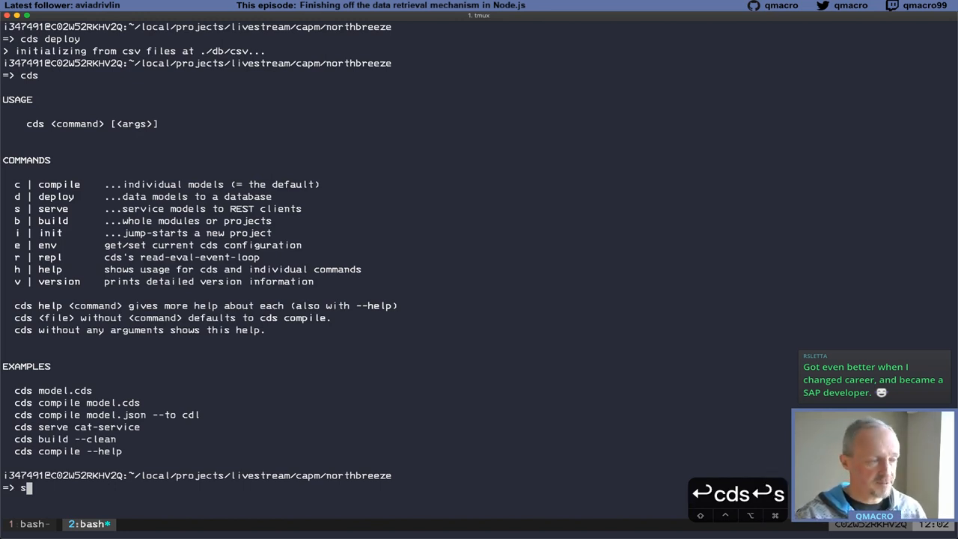
type("cds run")
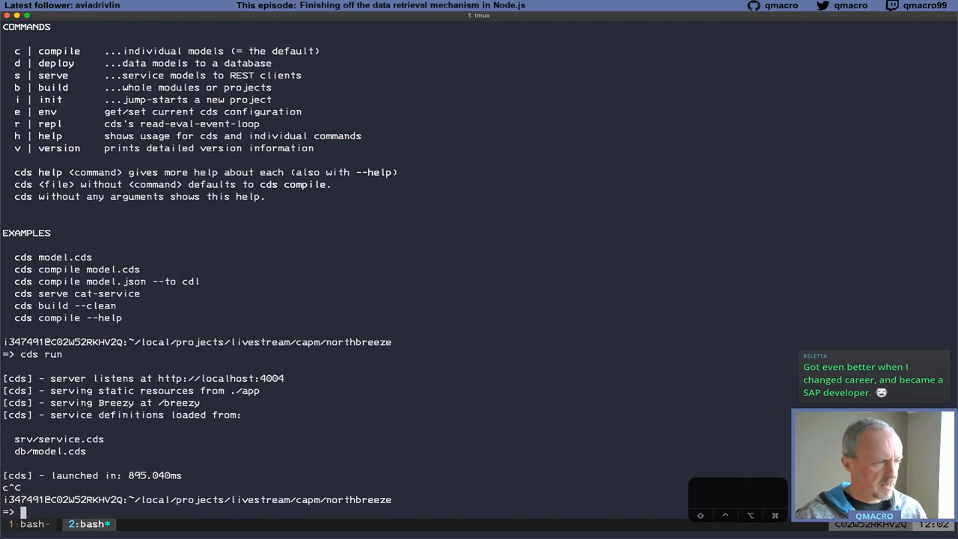
type("cds serve")
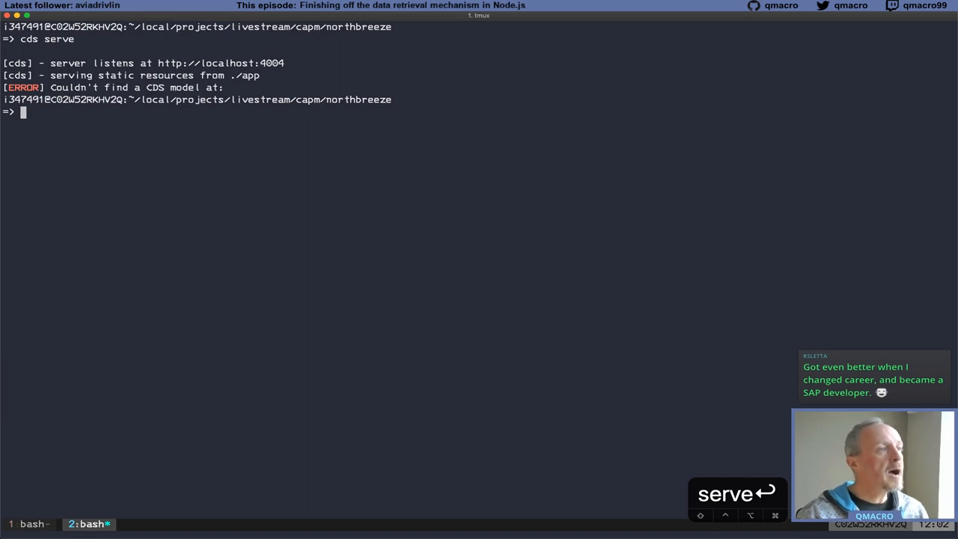
type("cds run")
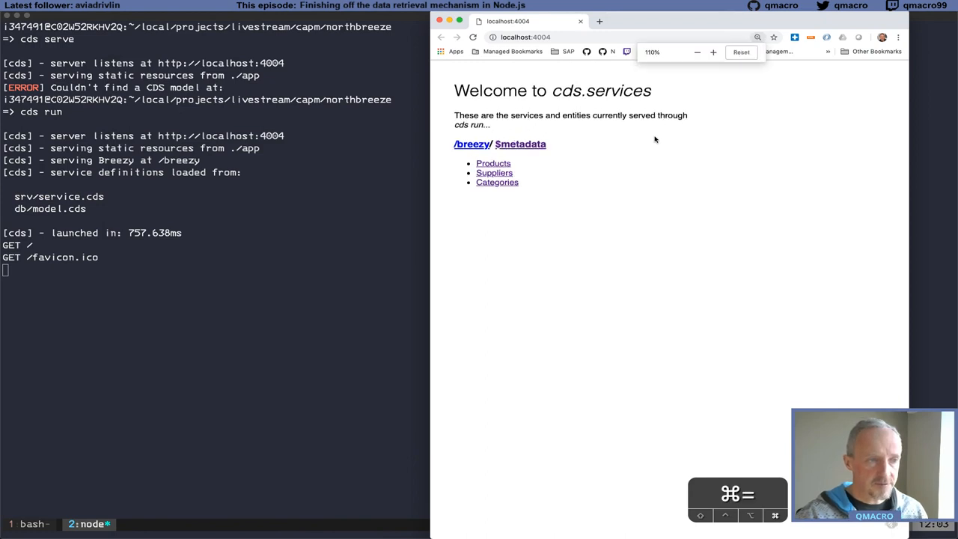
Load localhost:4004 and read the Breezy $metadata document's EntityContainer and entity types
left_click(739, 53)
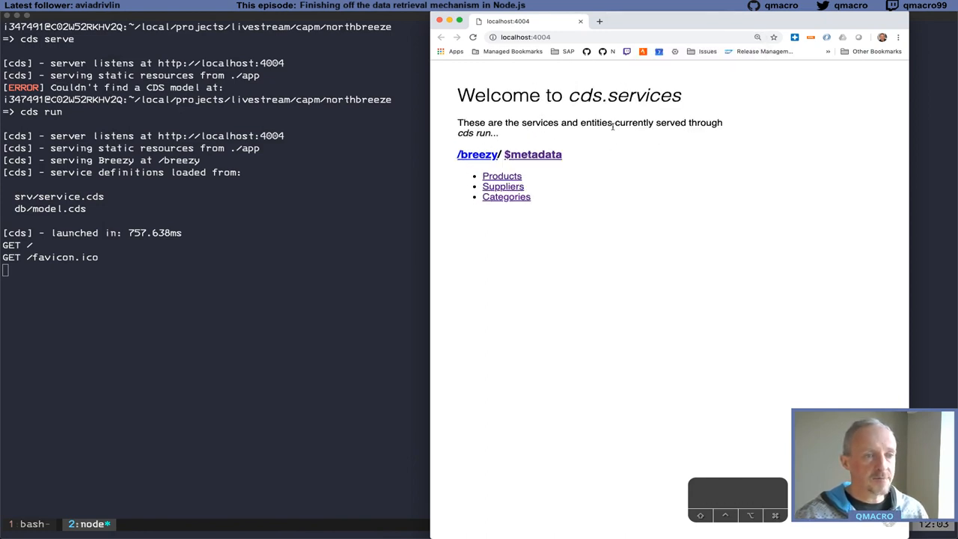
mouse_move(541, 157)
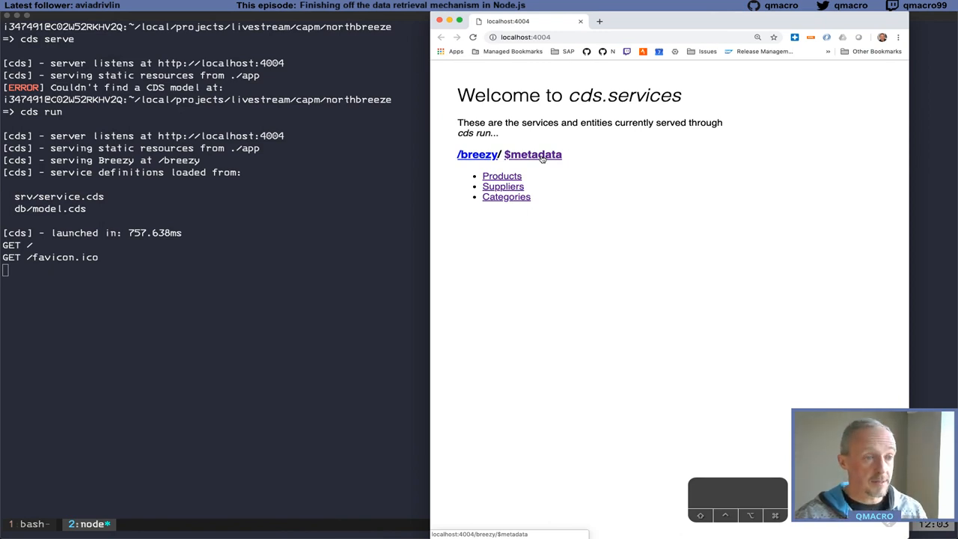
left_click(532, 154)
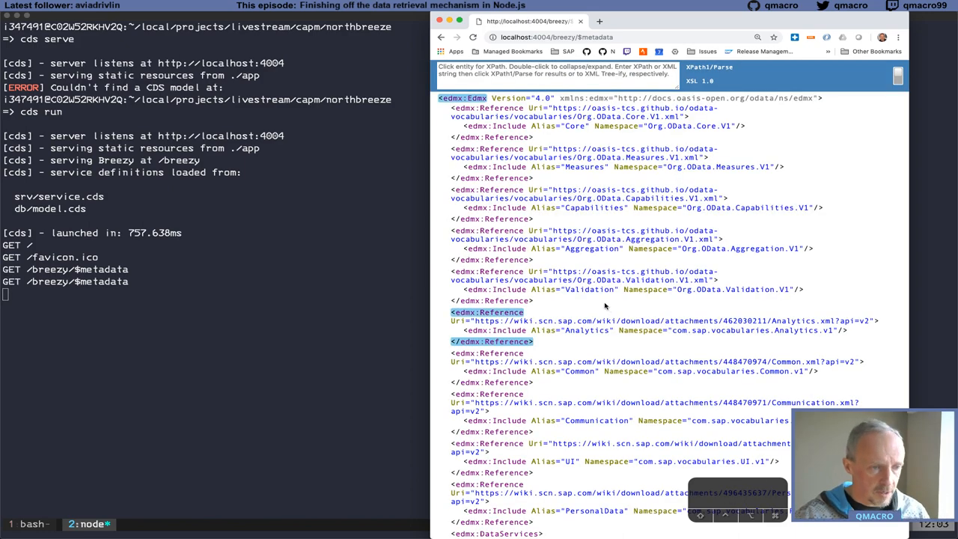
scroll("down", 3)
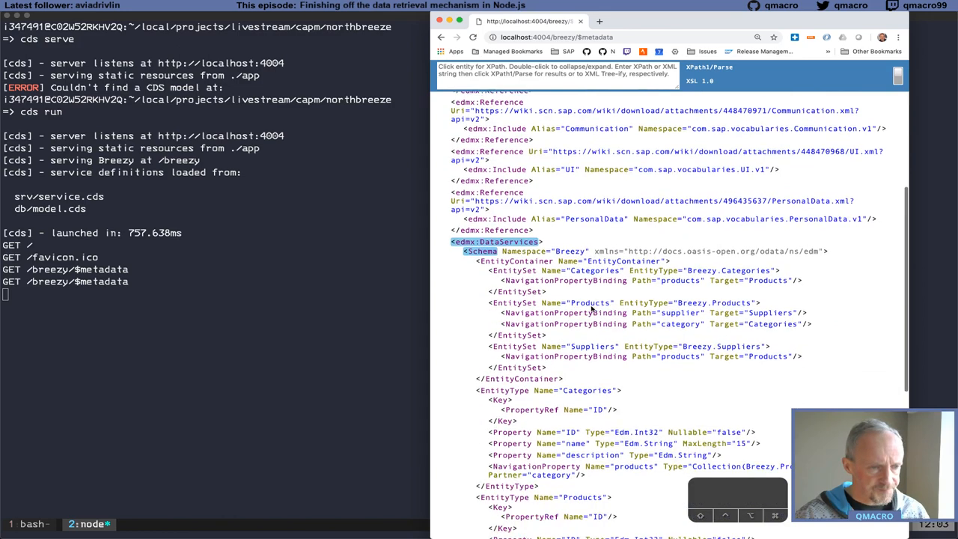
scroll("down", 3)
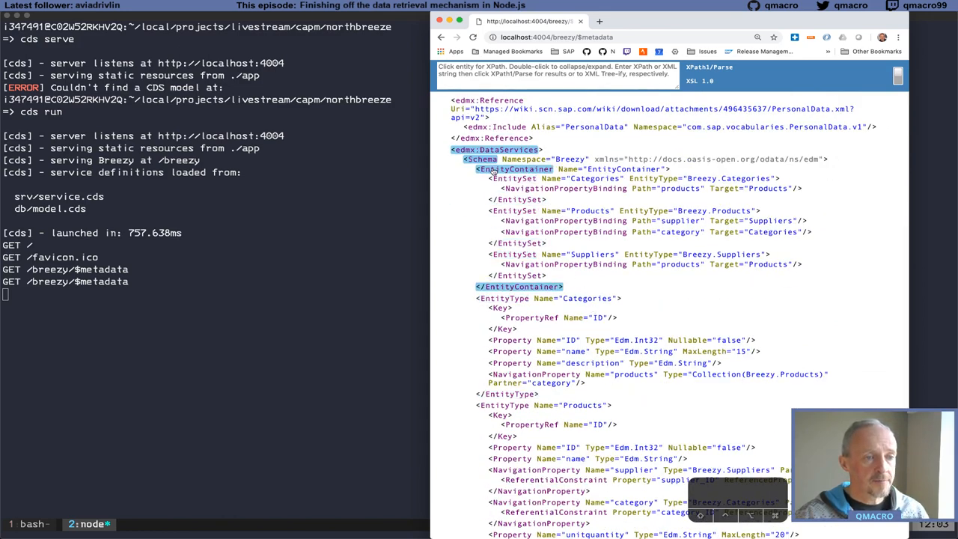
scroll("down", 3)
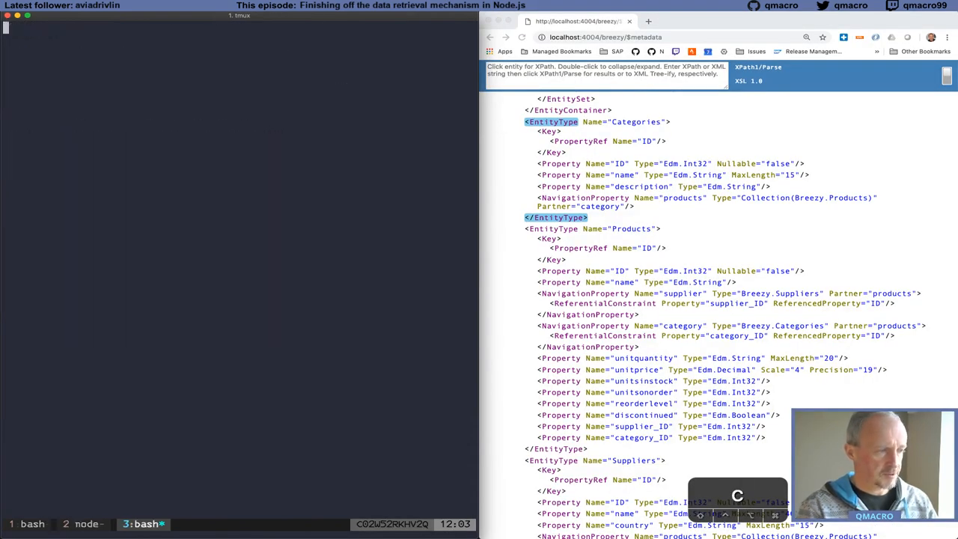
type("cd ..")
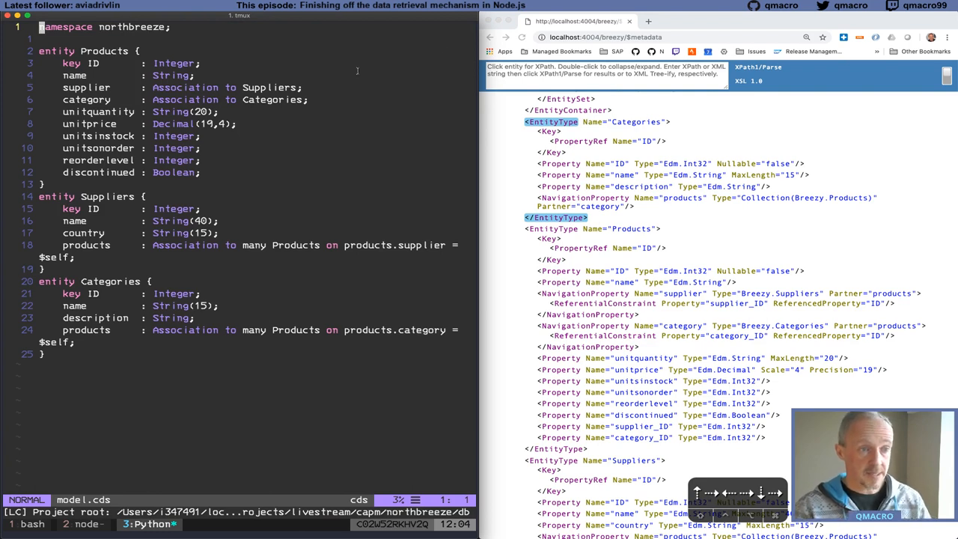
mouse_move(561, 163)
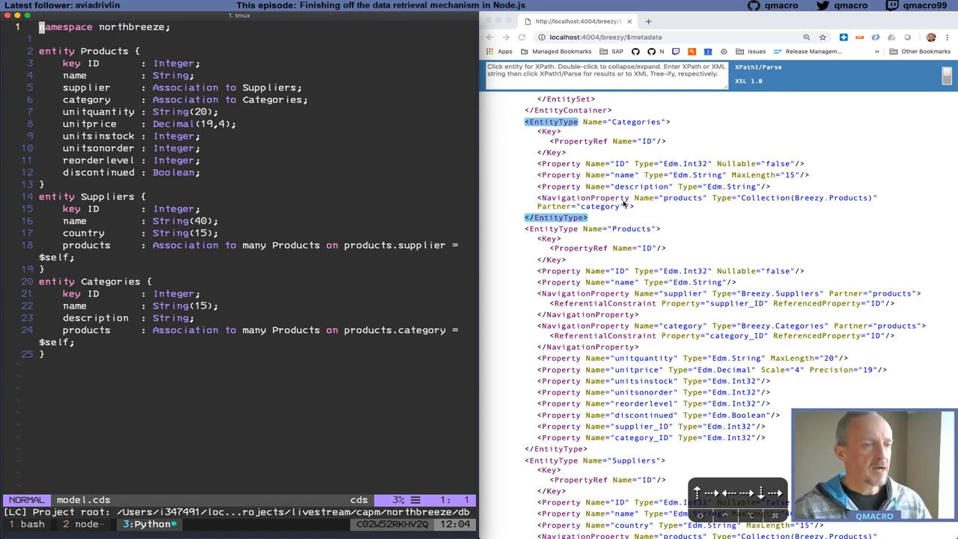
mouse_move(497, 268)
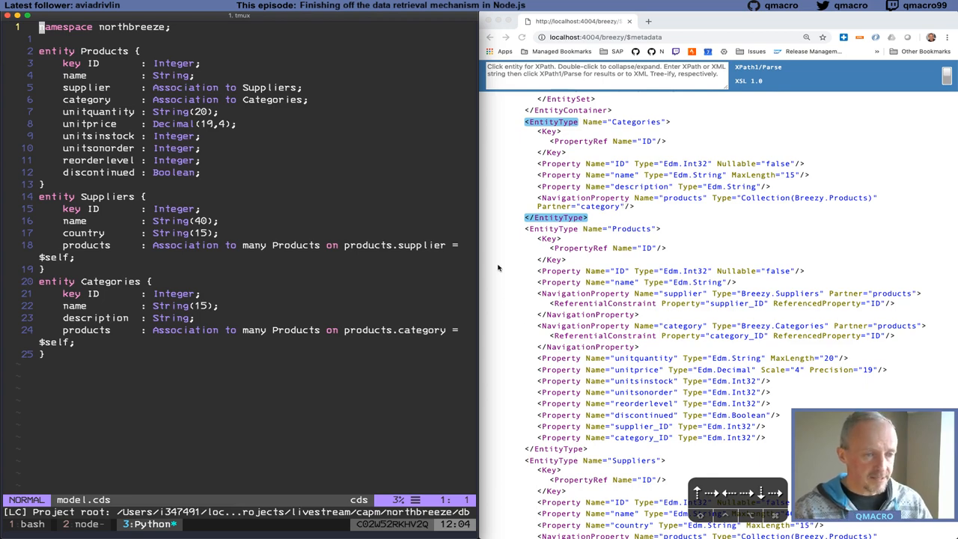
Scroll the metadata to the navigation properties beside model.cds's associations
scroll("down", 3)
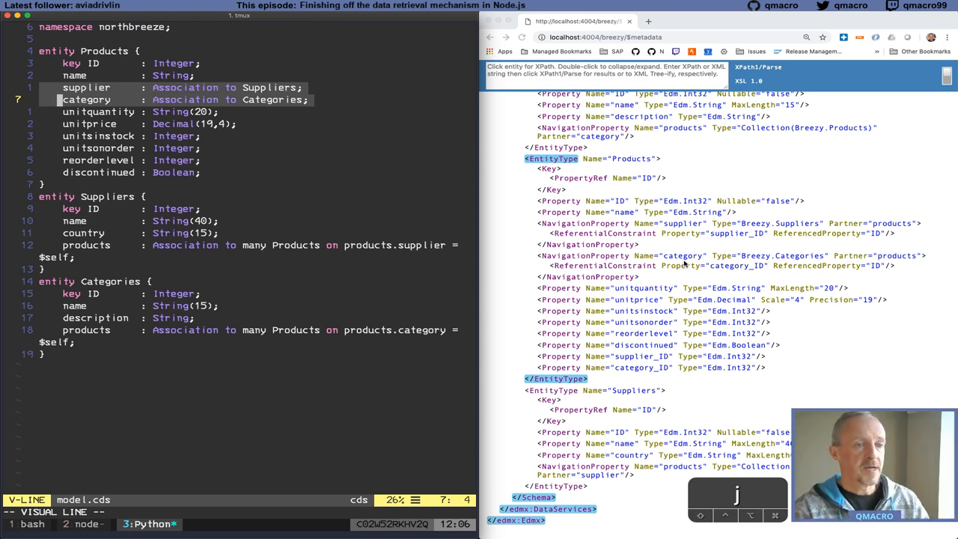
mouse_move(515, 414)
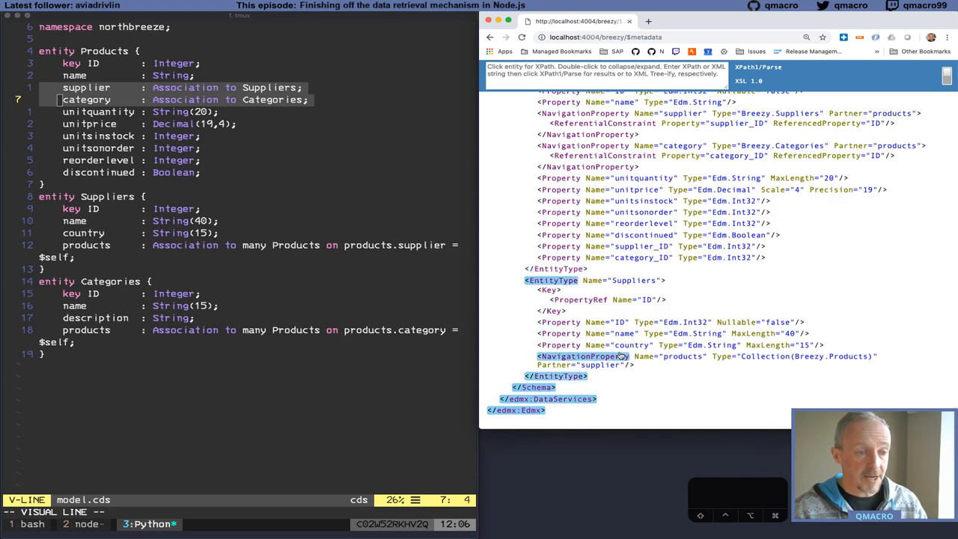
mouse_move(322, 309)
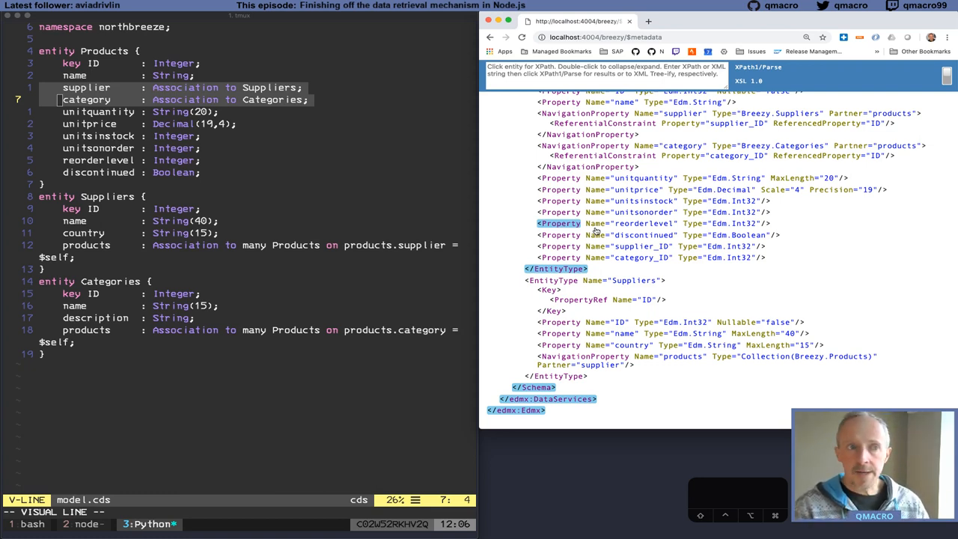
From the services index, browse the Suppliers JSON, then go back for Products
left_click(491, 37)
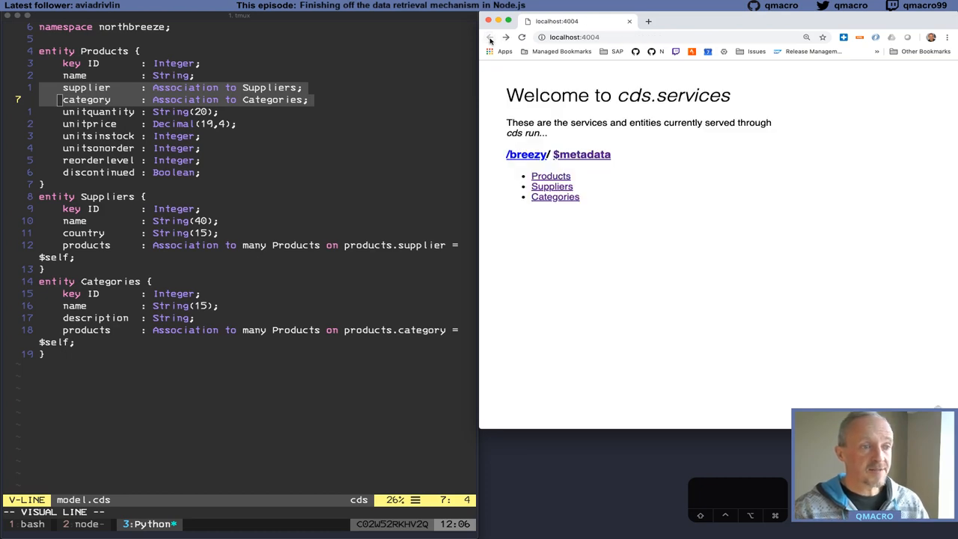
left_click(553, 196)
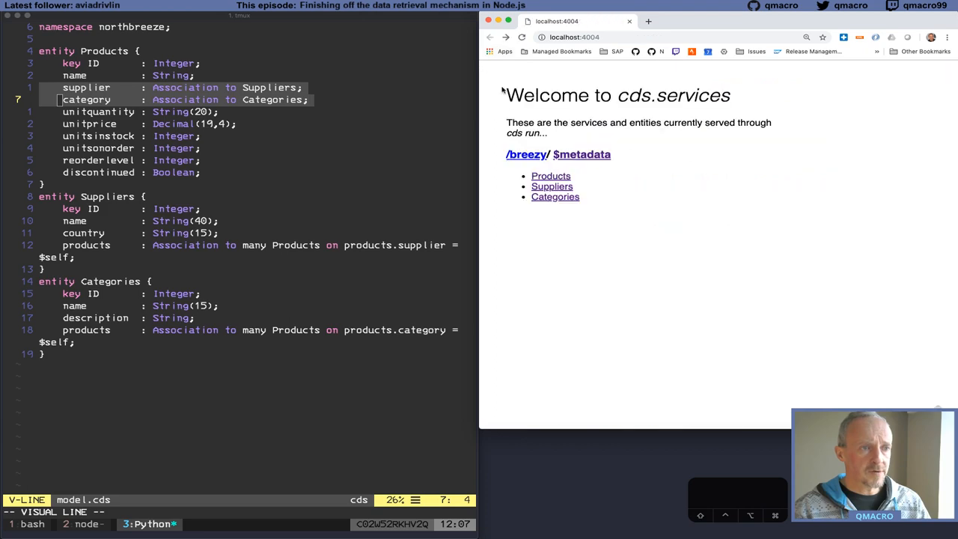
left_click(551, 186)
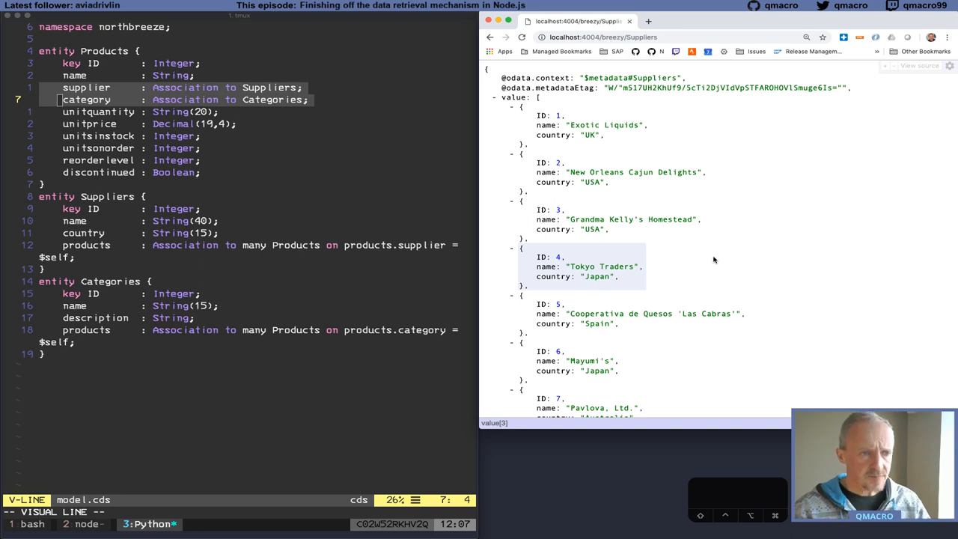
scroll("down", 3)
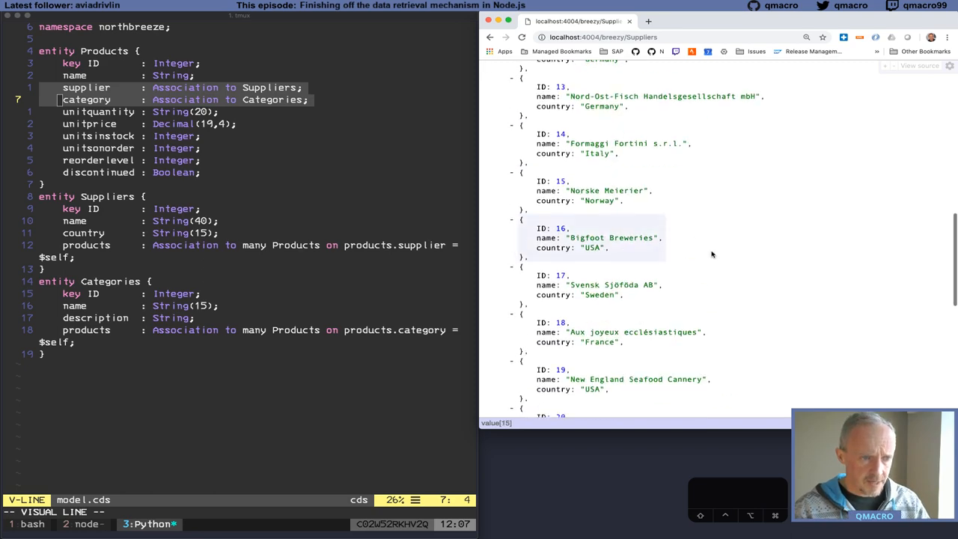
scroll("down", 3)
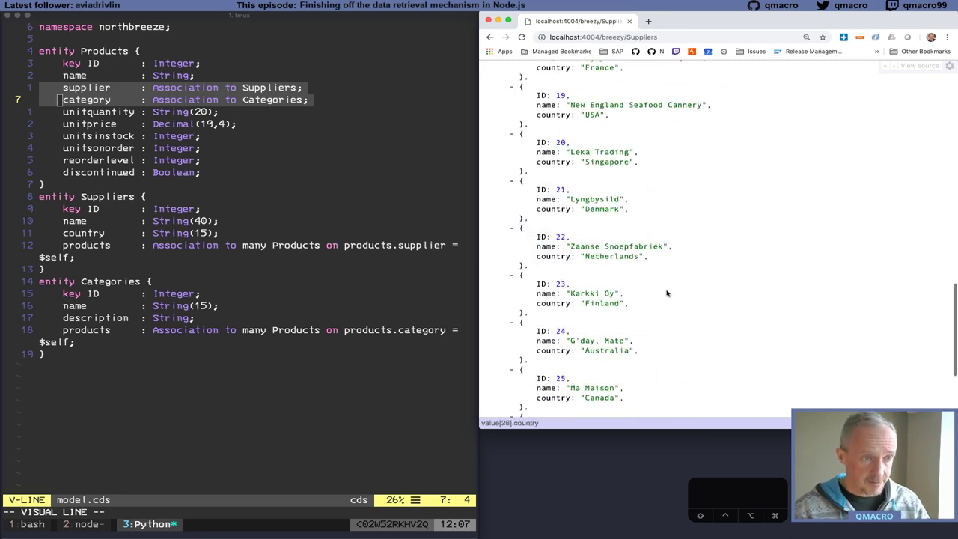
left_click(490, 39)
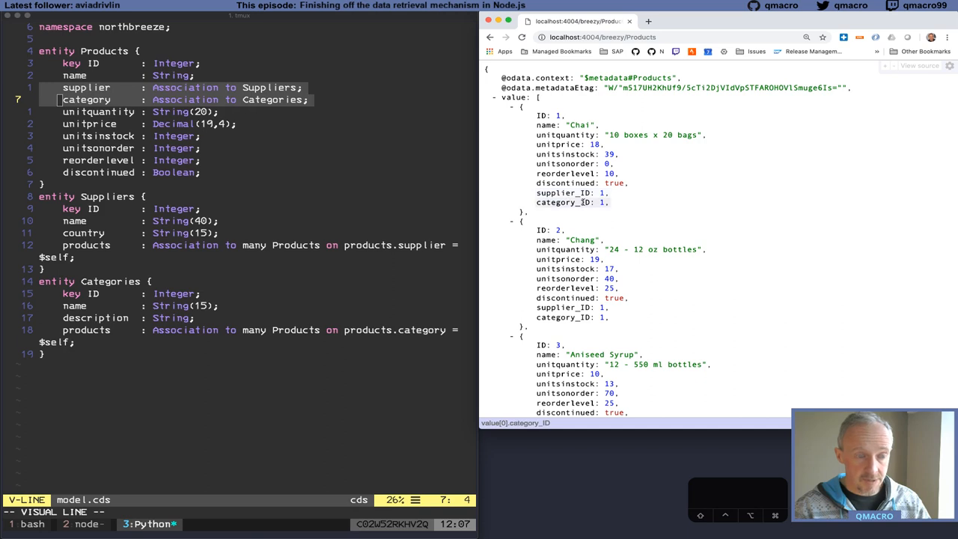
View the public Northwind Products feed in a new tab, close it, and return to cds.services
left_click(770, 24)
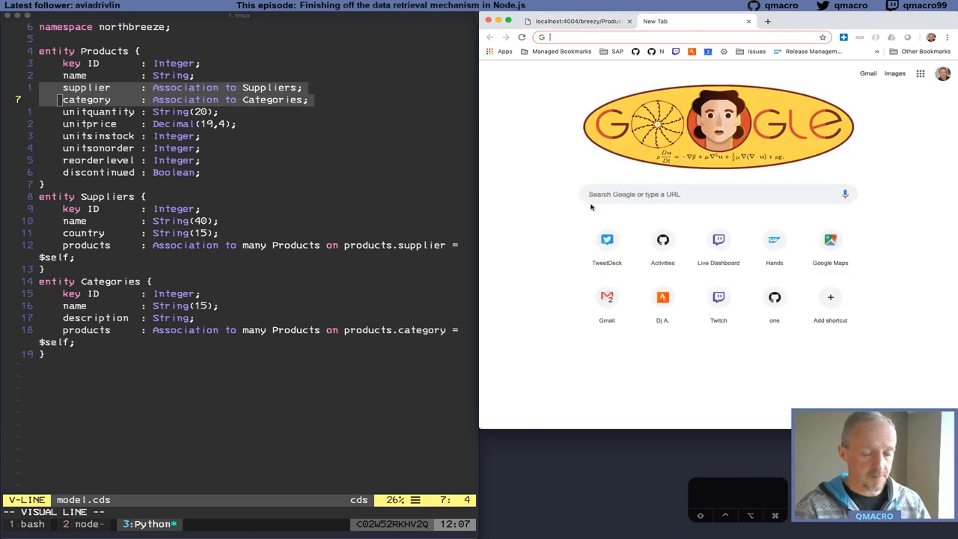
type("products?")
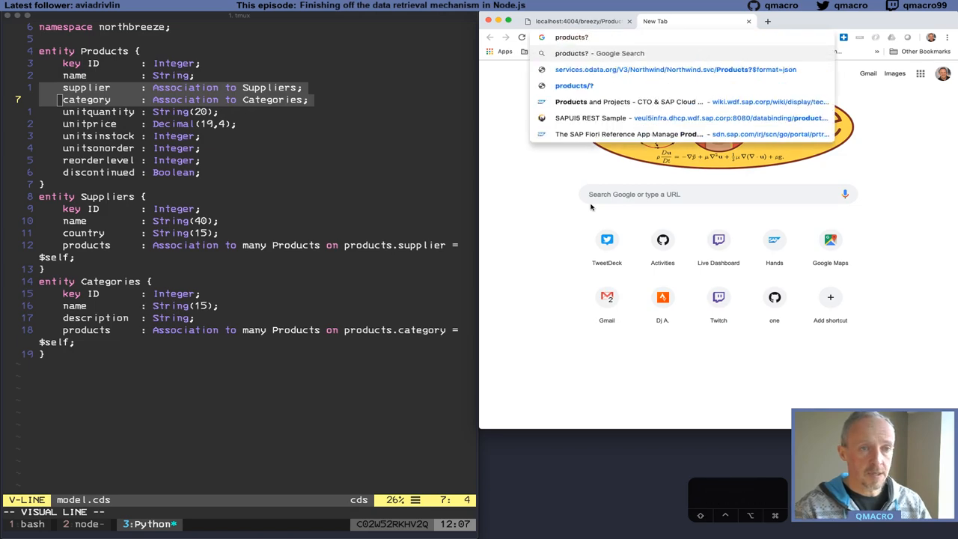
left_click(653, 69)
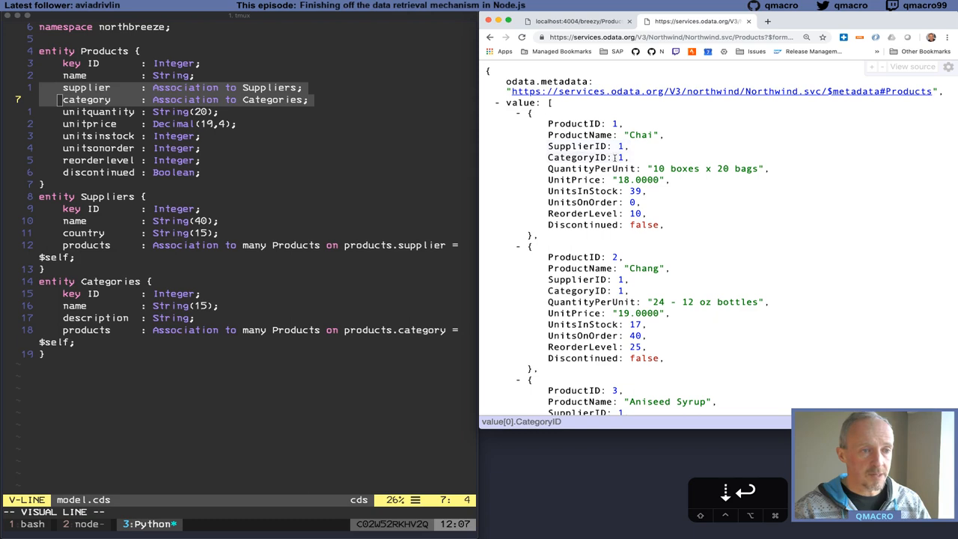
left_click(584, 22)
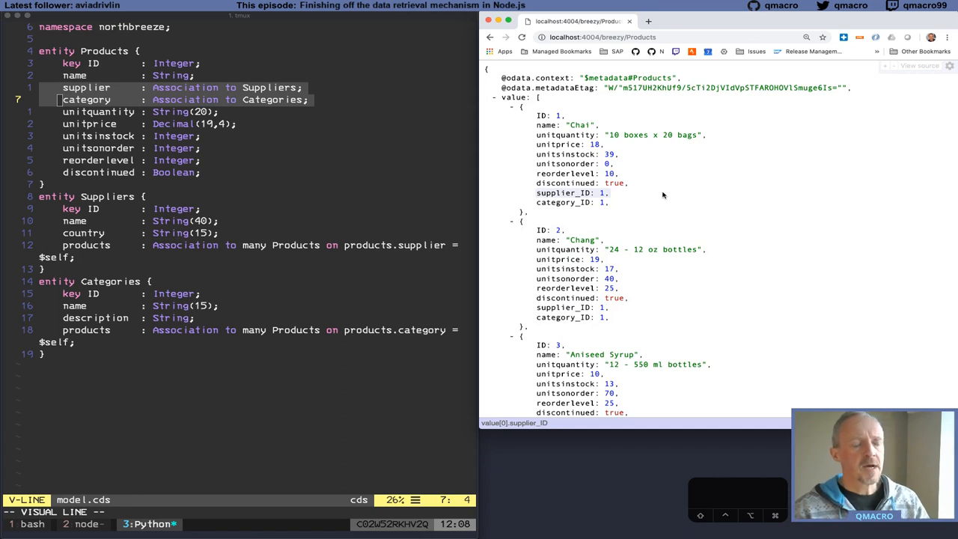
left_click(502, 39)
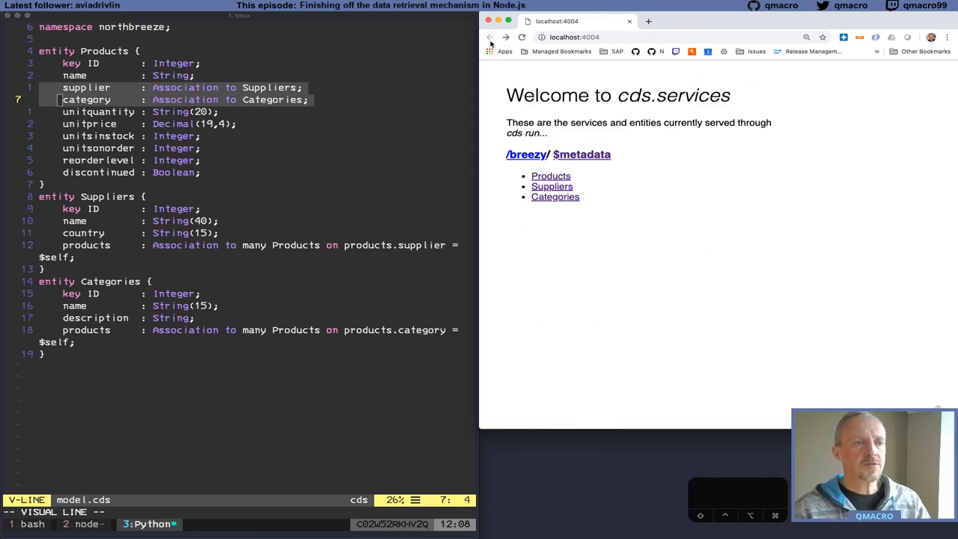
Show Categories with ?$expand=products, collapsing the first category's nested products
left_click(555, 196)
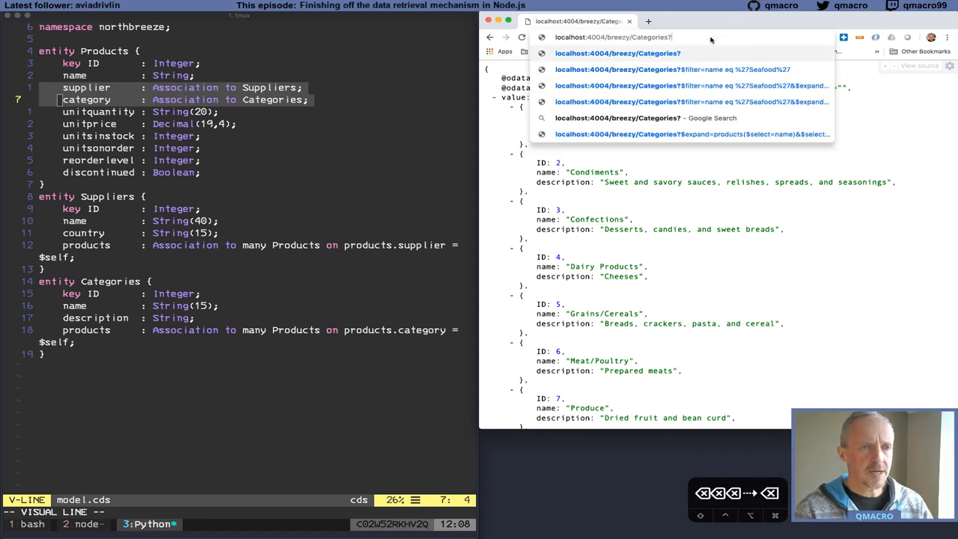
type("$expand=products")
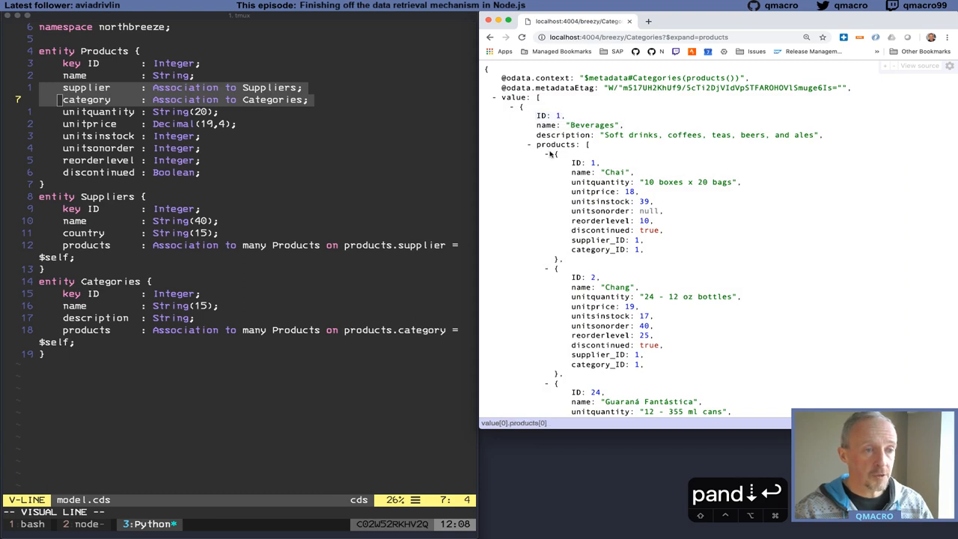
left_click(547, 144)
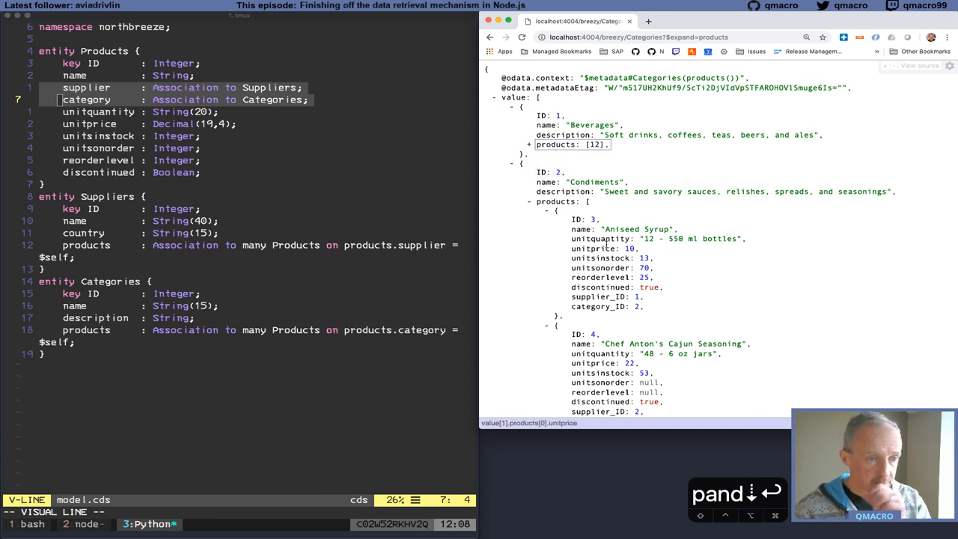
scroll("down", 3)
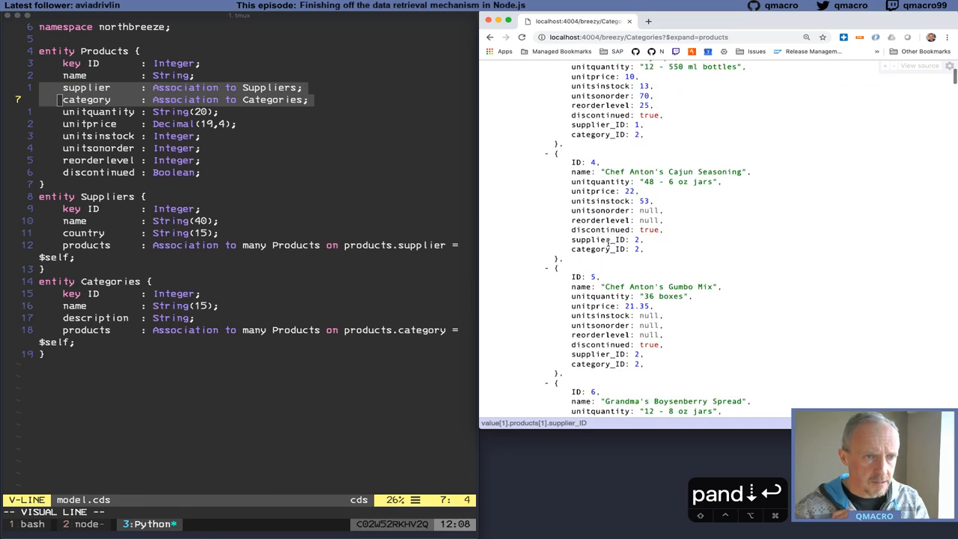
scroll("up", 3)
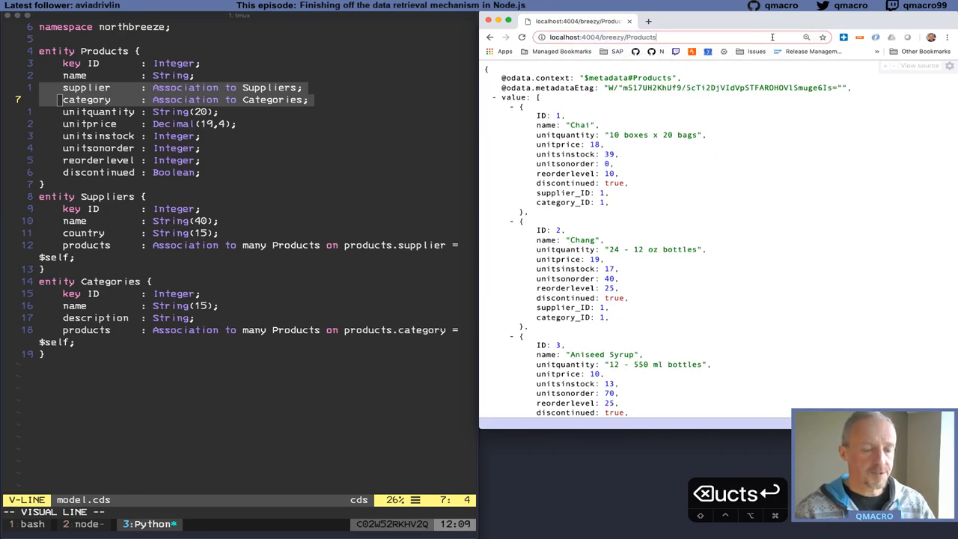
Query Products with ?$select=name,discontinued and scan the results, all discontinued true
type("?$select")
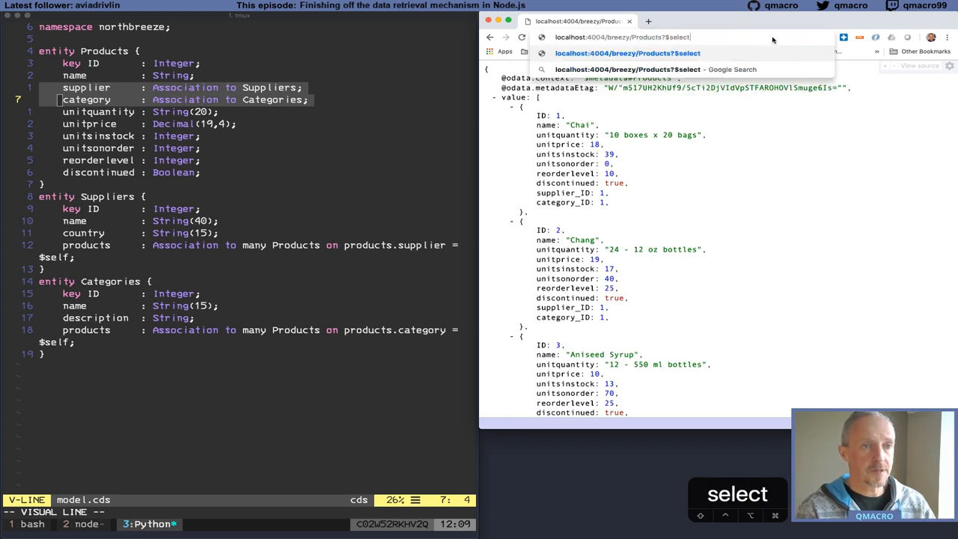
type("=name")
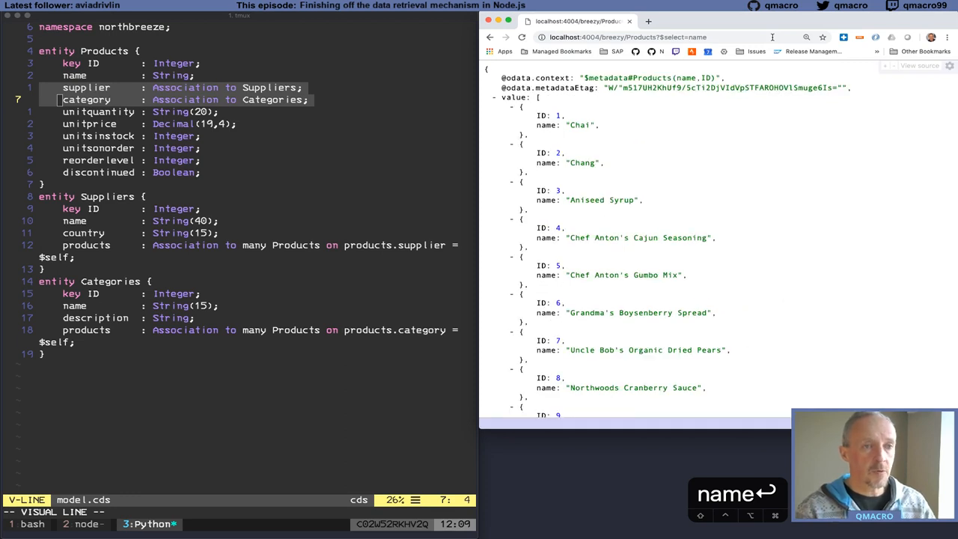
type(",di")
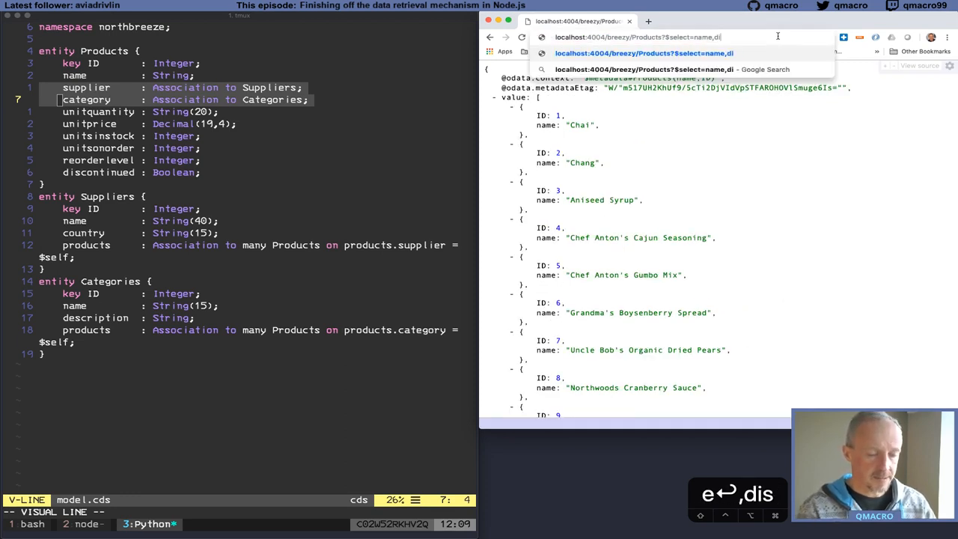
type("scontinued")
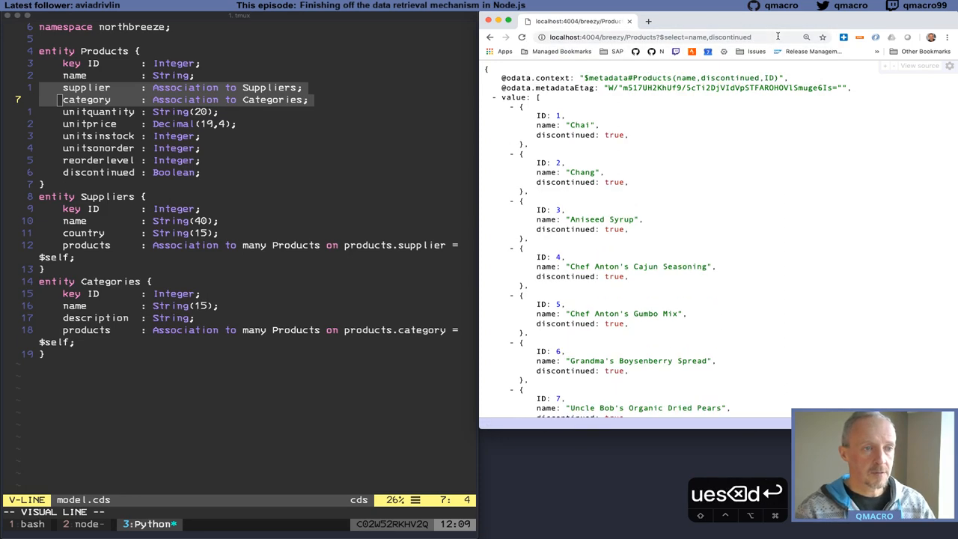
scroll("down", 3)
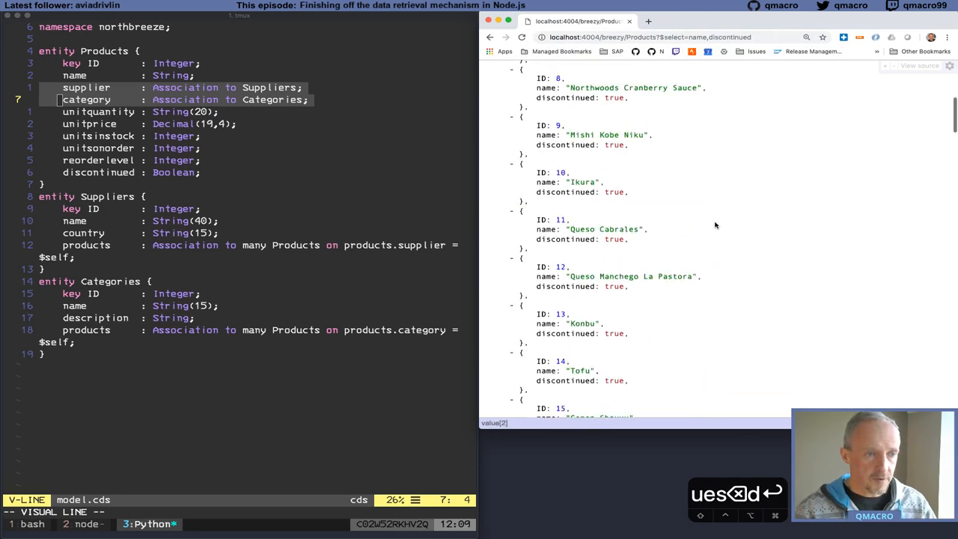
scroll("down", 3)
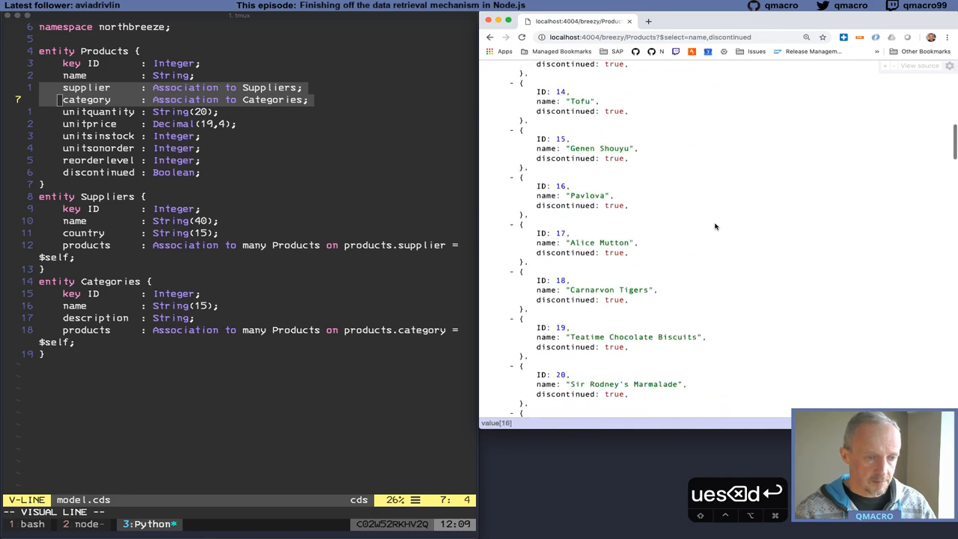
scroll("down", 3)
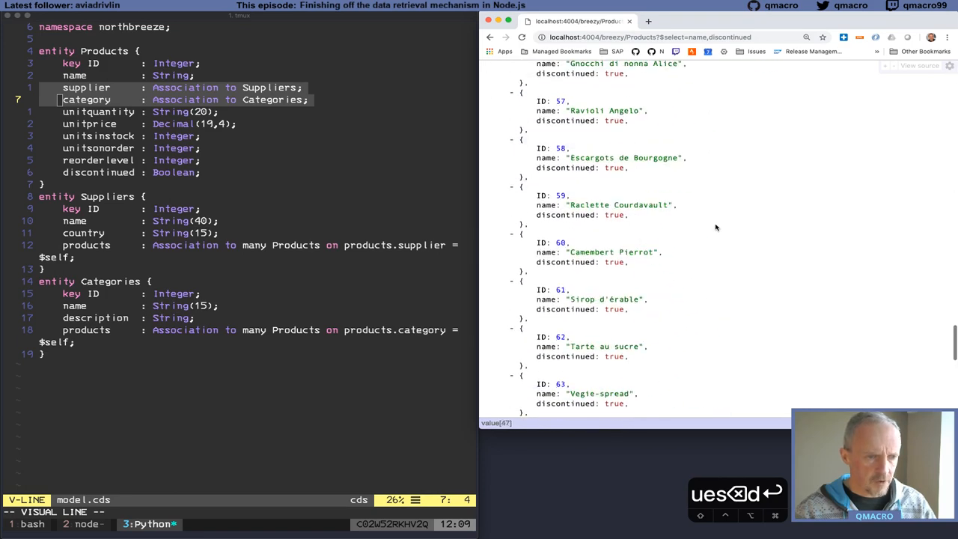
scroll("down", 3)
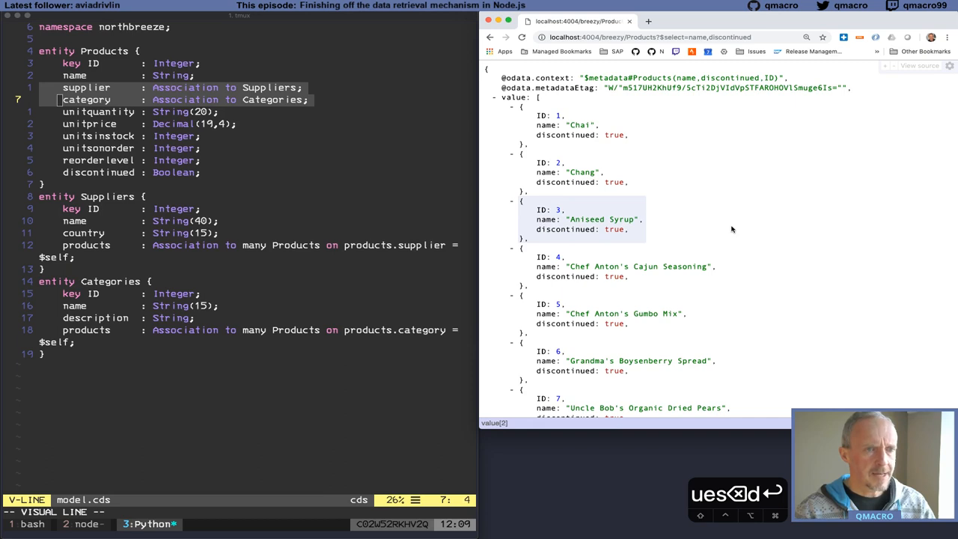
mouse_move(736, 230)
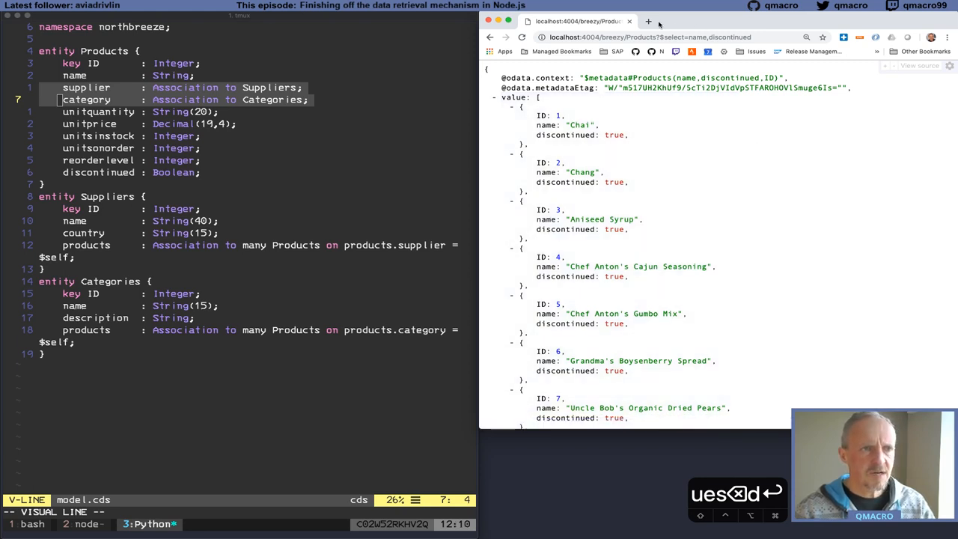
Query Northwind Products with $format=json&$select=Discontinued, showing mostly false values
type("products?$format=json")
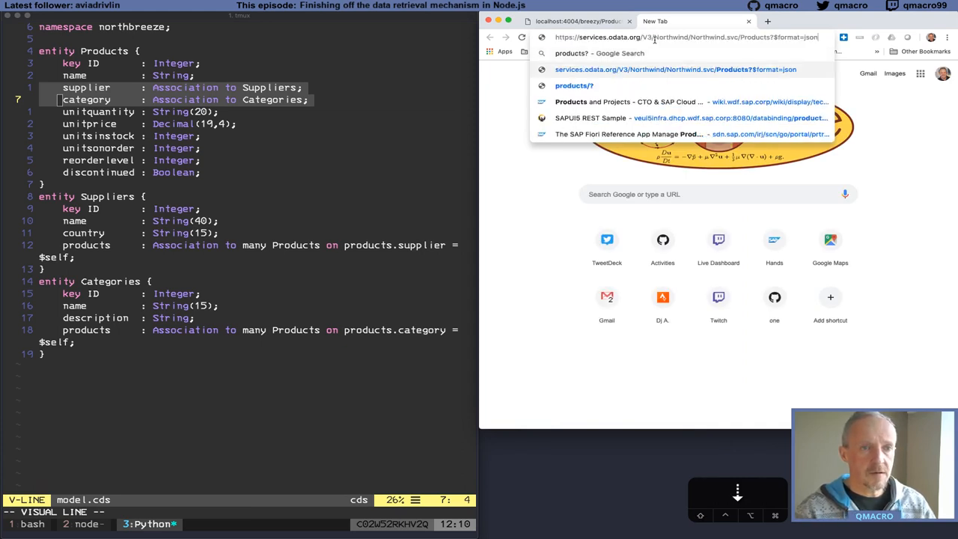
type("&$skiptoken=0")
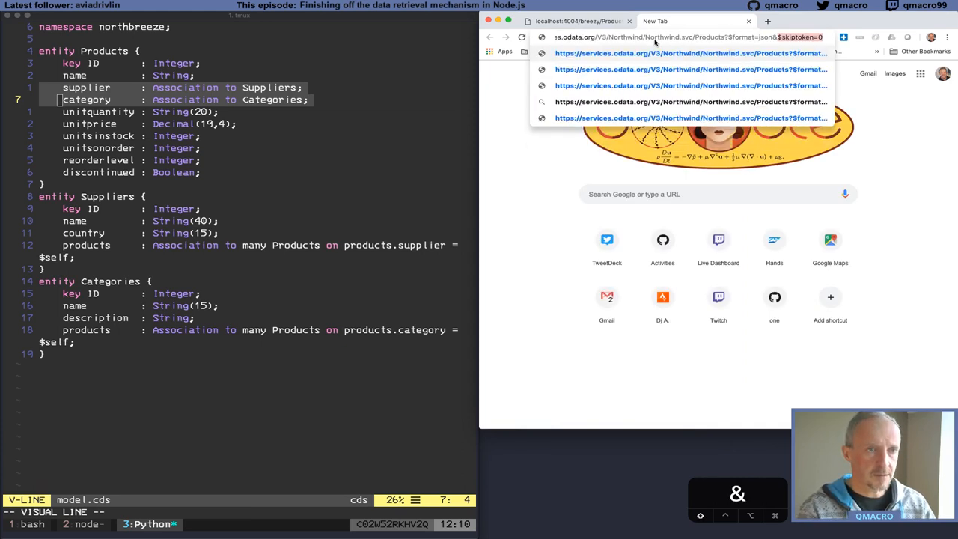
type("&$select=ProductName")
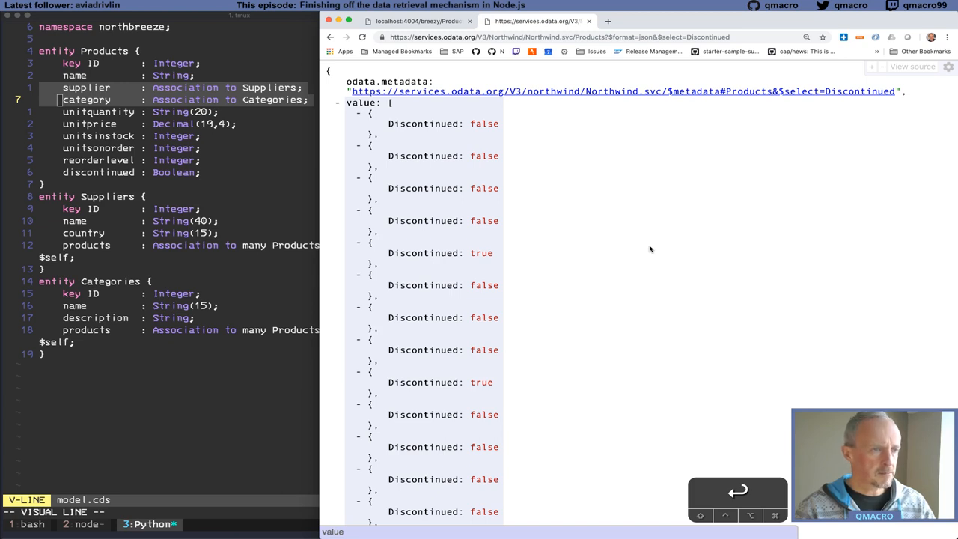
left_click(418, 23)
type("cd ../n")
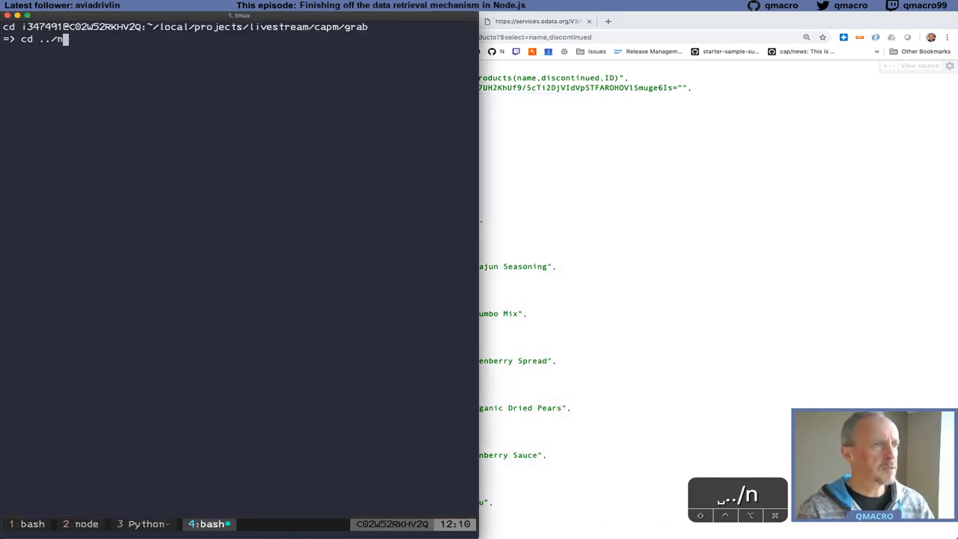
Start sqlite3 on northbreeze.db and begin a SELECT, using Tab completion to find the northbreeze_ tables
type("sql")
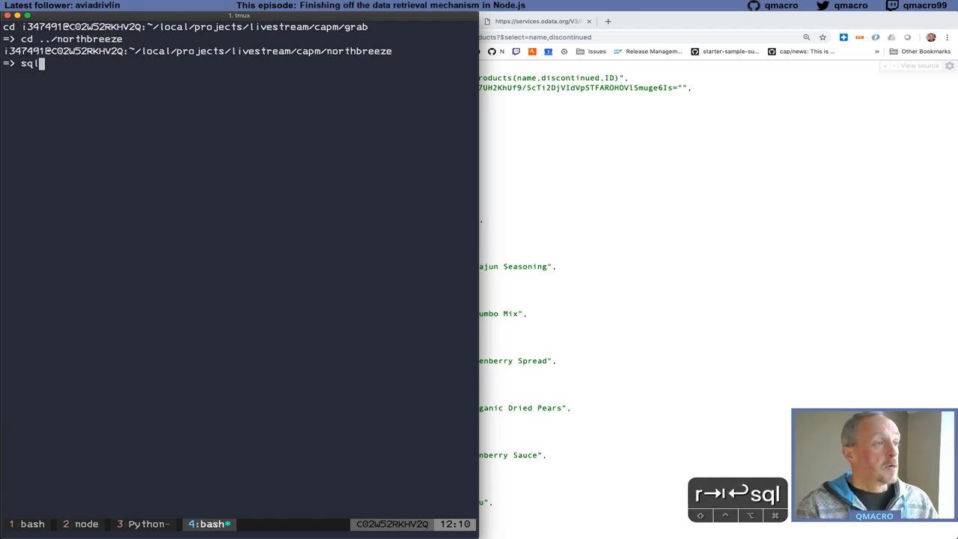
type("ite3")
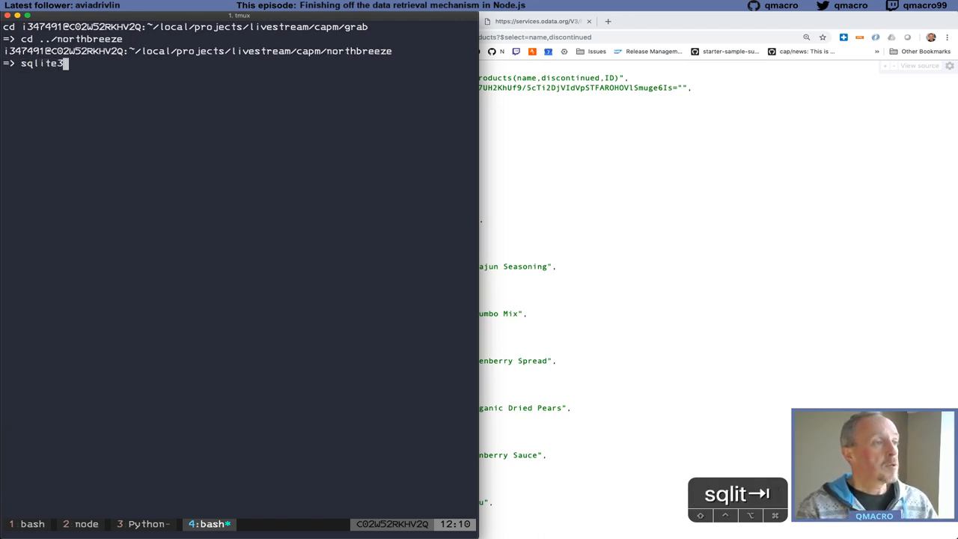
type("northbreeze.db")
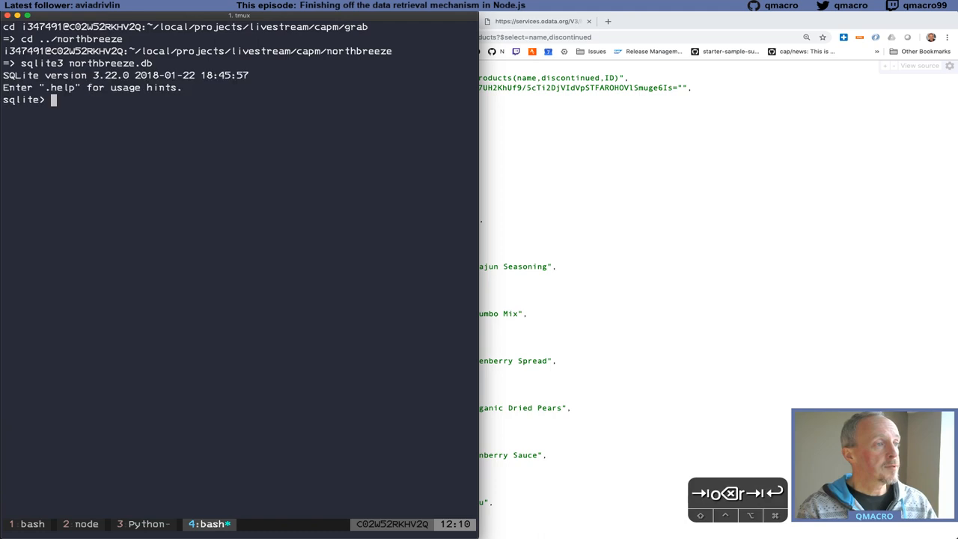
type("select * from")
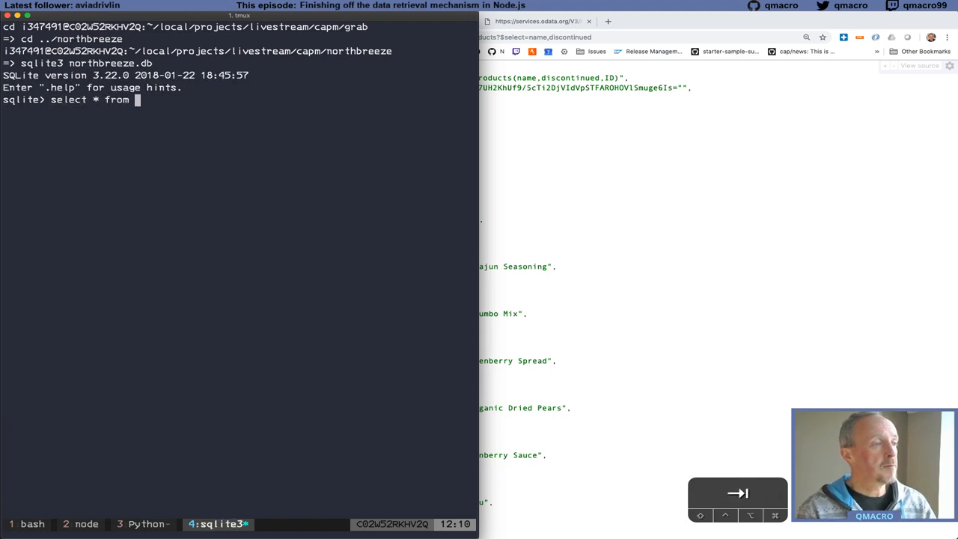
key("Tab")
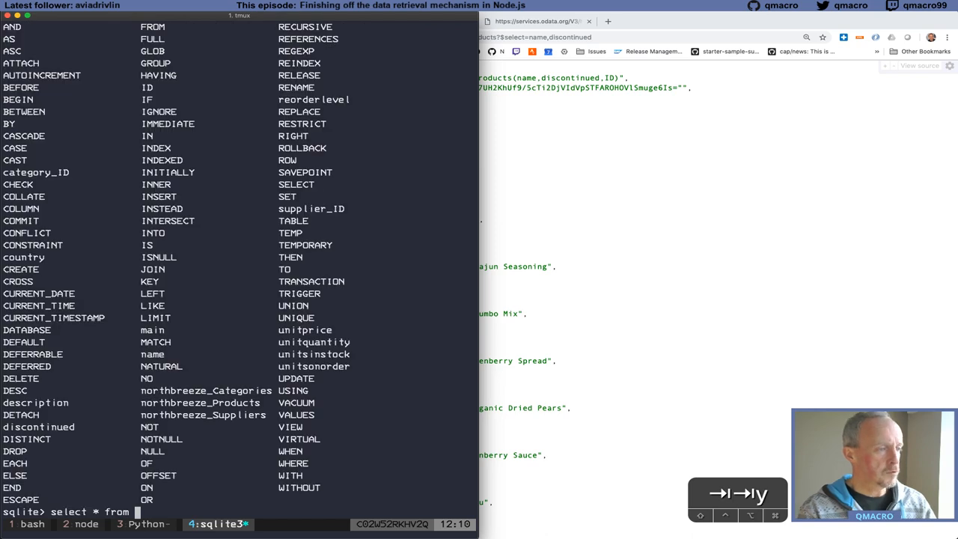
type("northbreeze_")
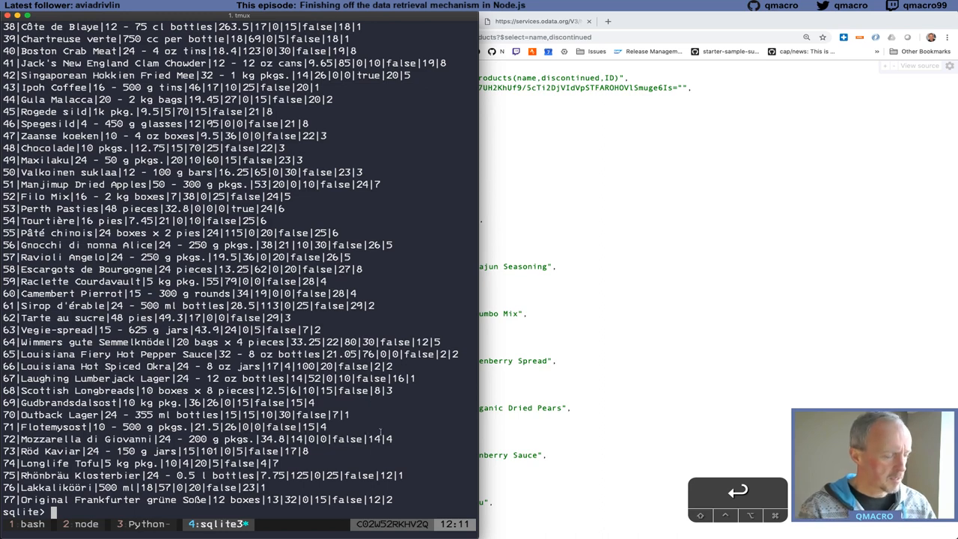
Query northbreeze_Products rows where discontinued = 'true', correcting after a failed unquoted attempt
type("select * from northbreeze_Products")
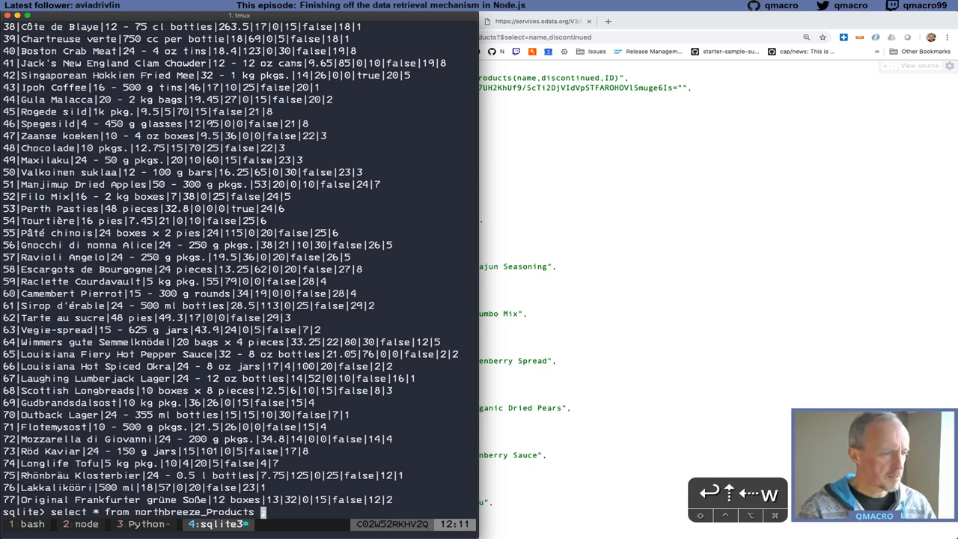
type("where")
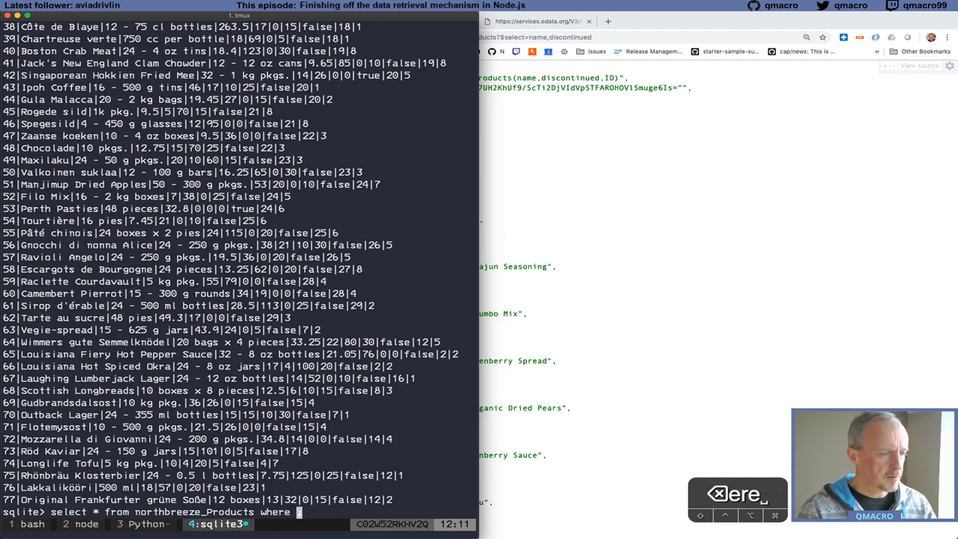
type("discontinue")
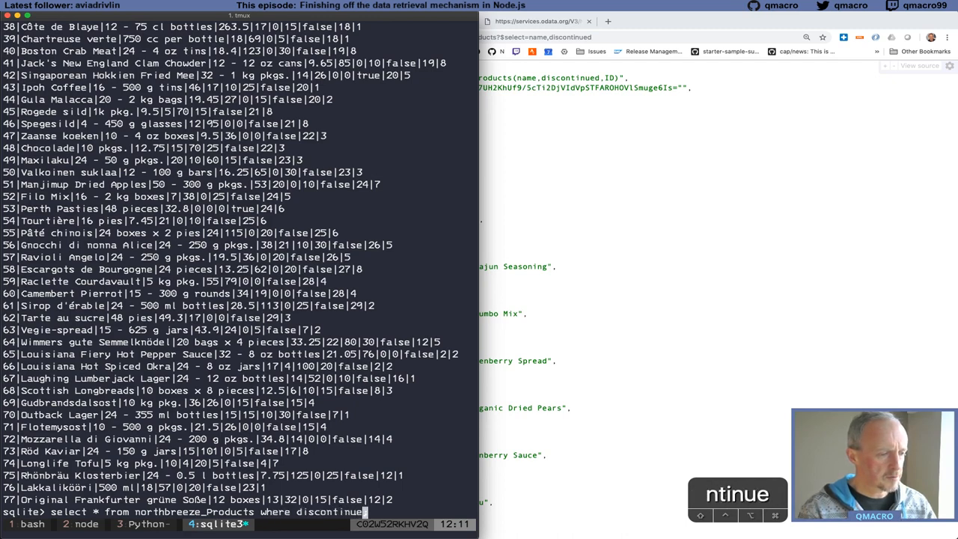
type("= tr")
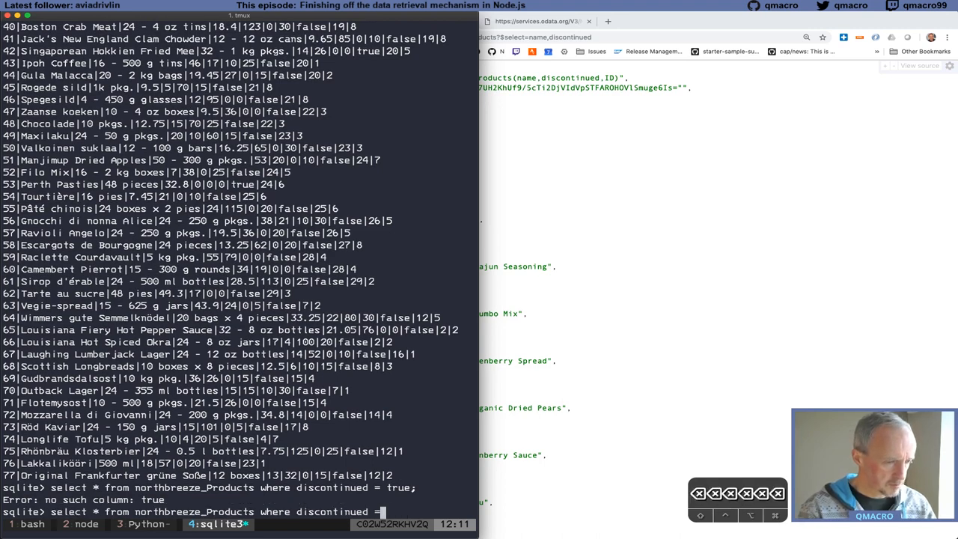
type("'tru")
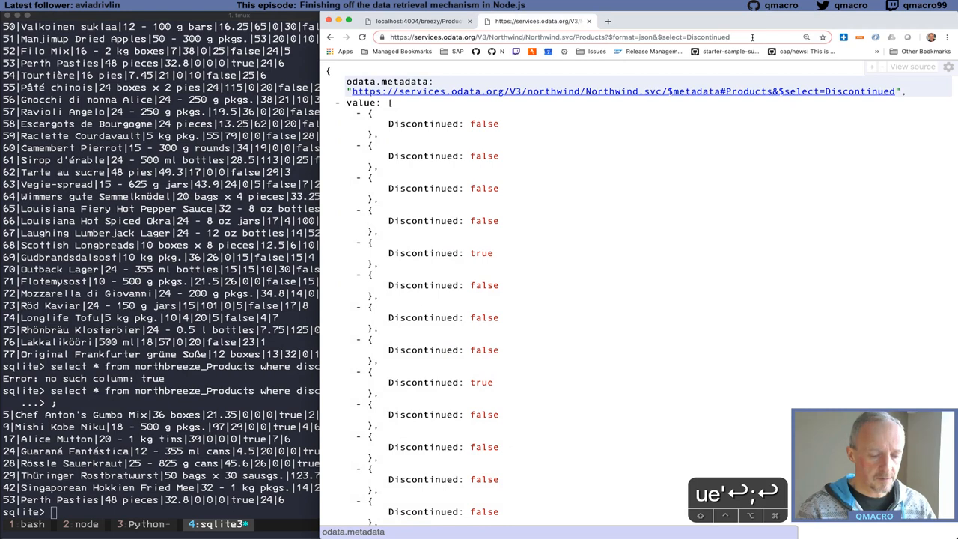
Add ProductName to the Northwind $select, then load localhost:4004/breezy/Products selecting name and discontinued
type(",ProductName")
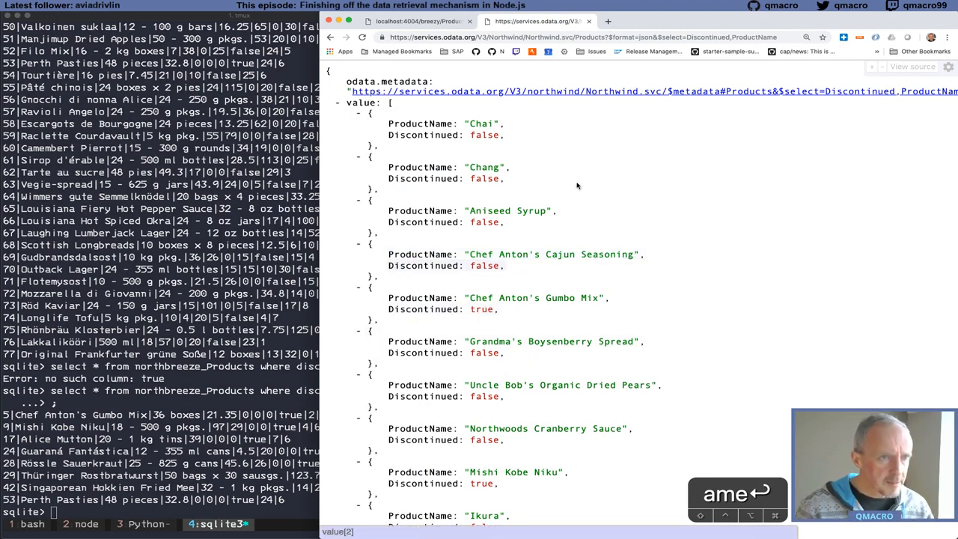
type("localhost:4004/breezy/Products?$select=name,discontinued")
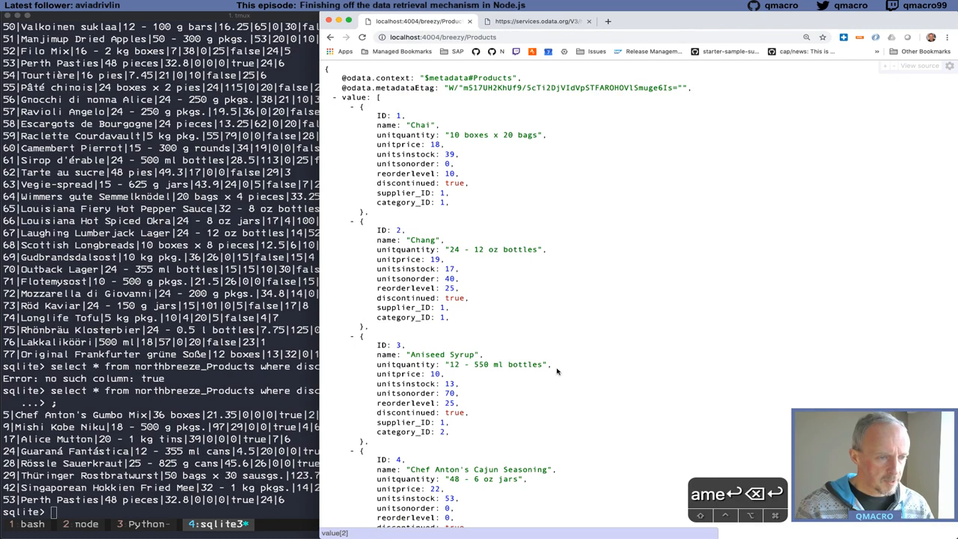
scroll("down", 3)
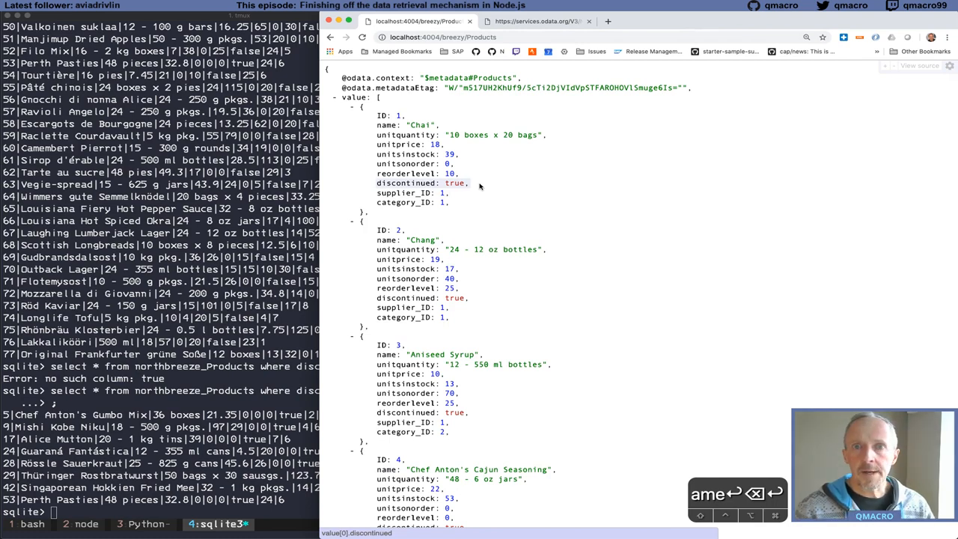
mouse_move(482, 185)
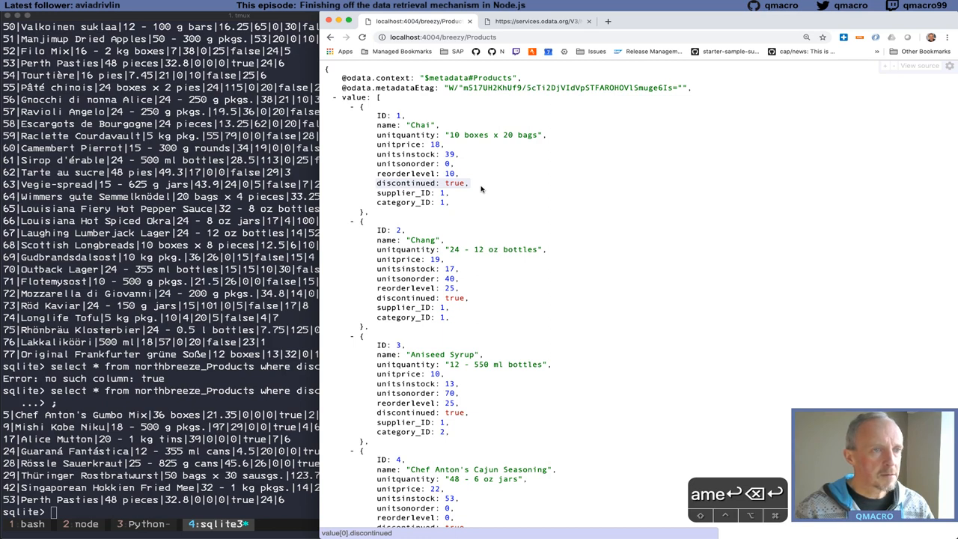
mouse_move(522, 23)
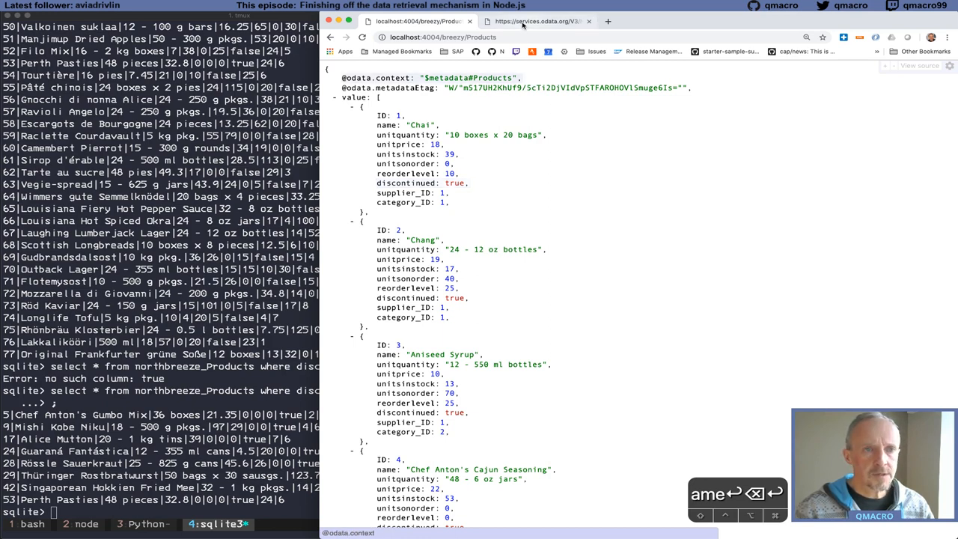
left_click(539, 22)
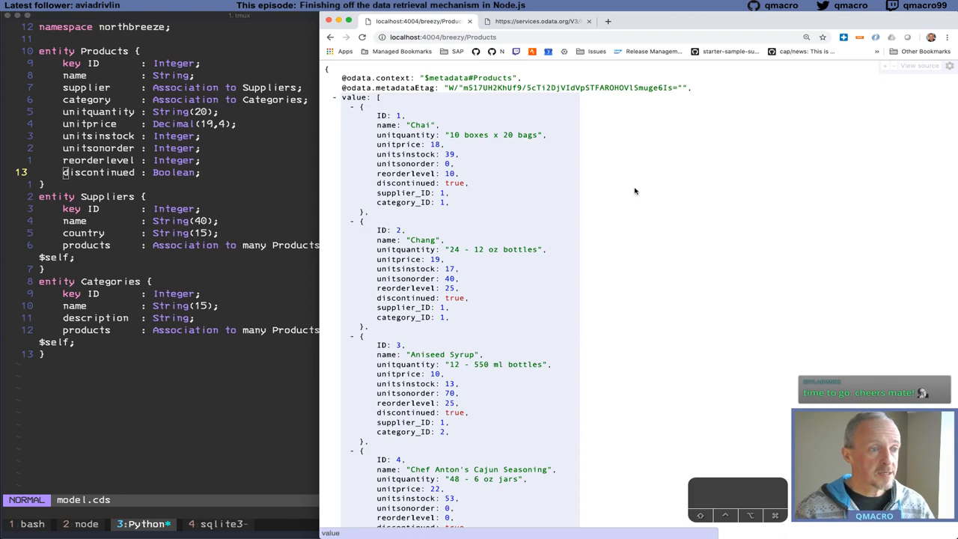
Scroll the browser output and switch back to the tmux window with model.cds showing discontinued : Boolean
scroll("down", 3)
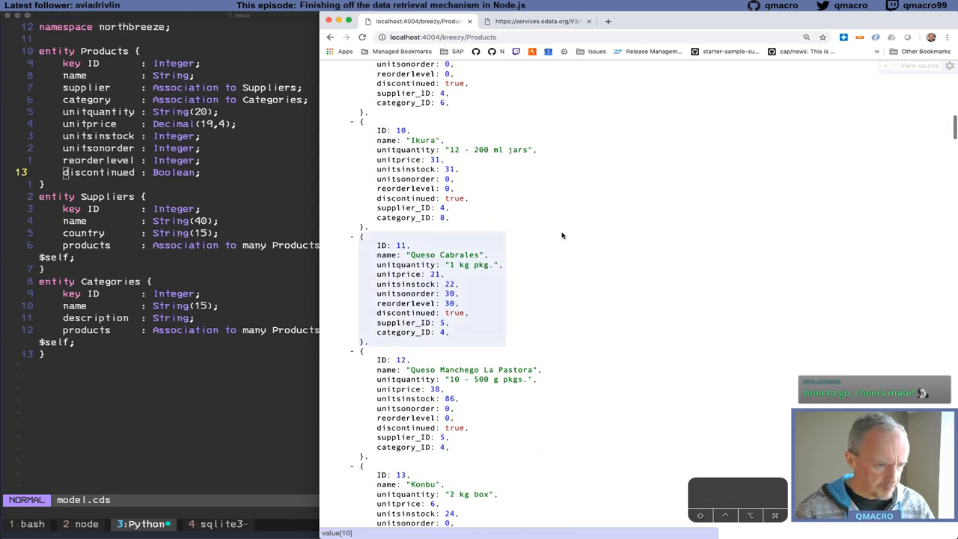
scroll("up", 3)
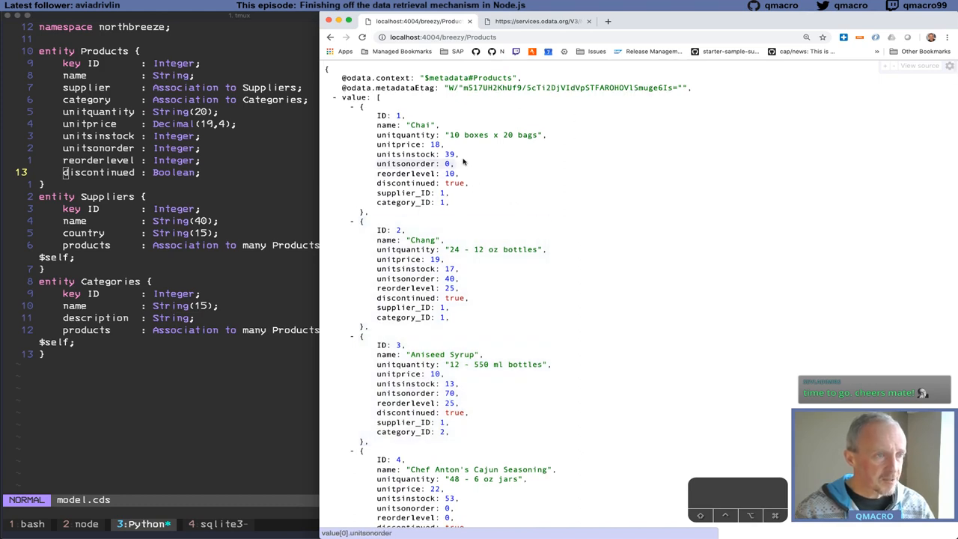
left_click(542, 22)
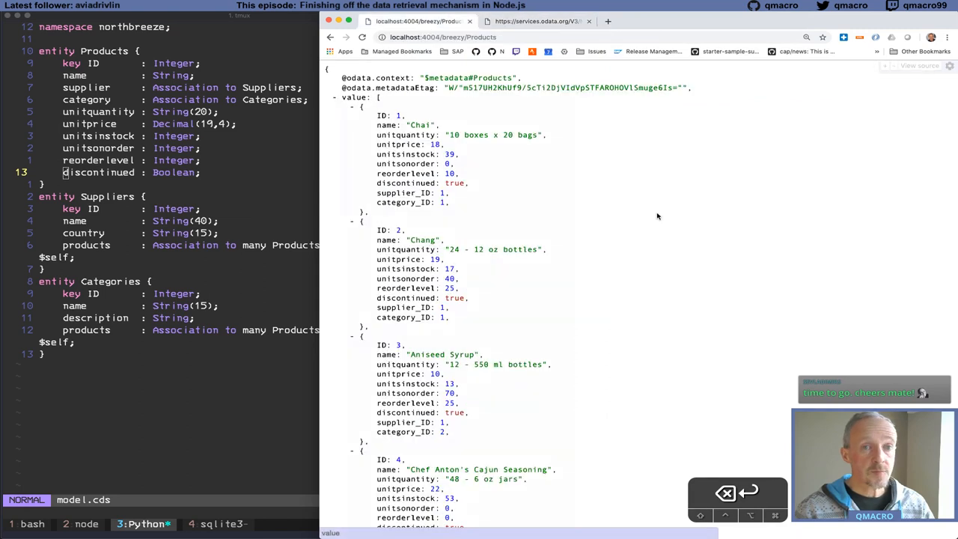
mouse_move(745, 236)
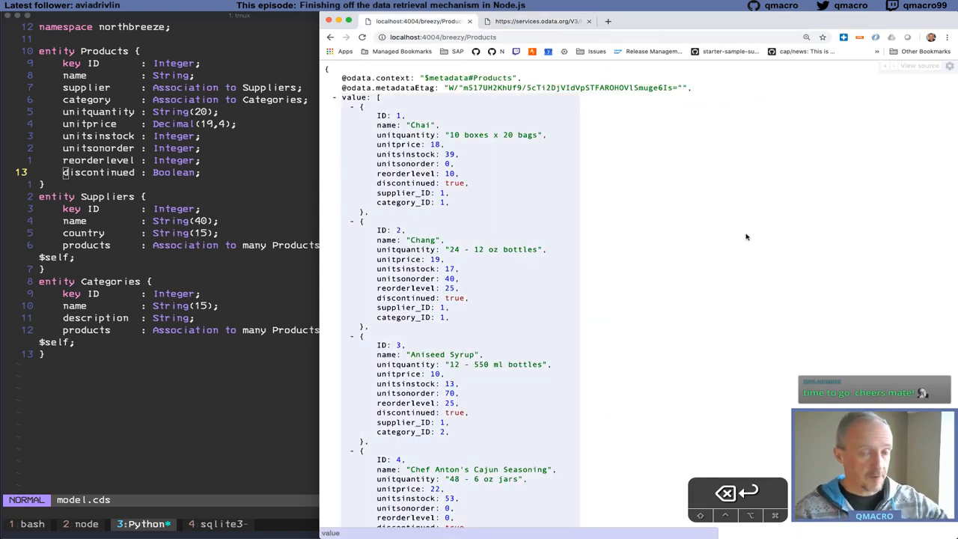